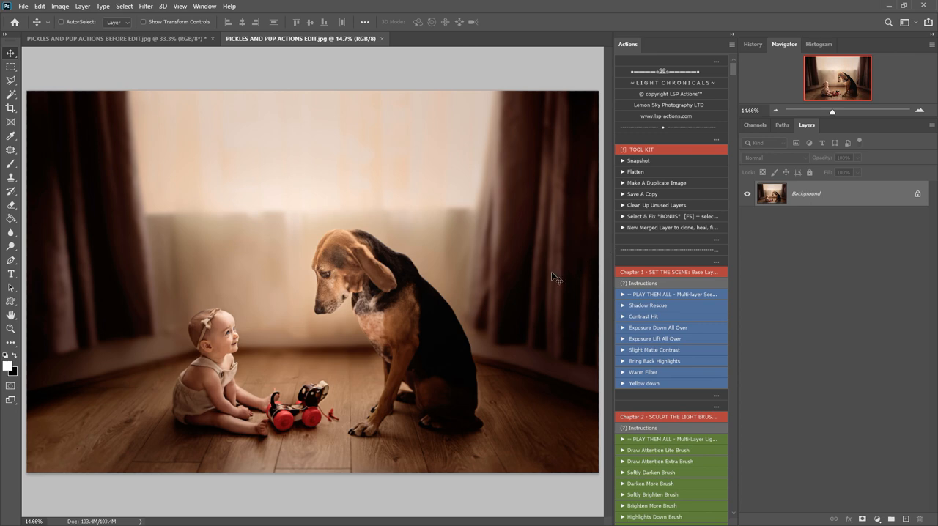
mouse_move(489, 326)
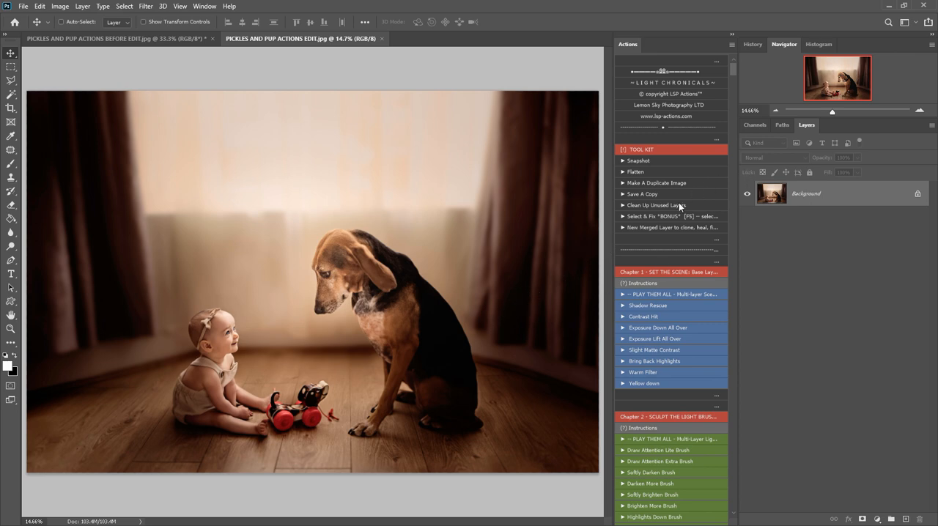
Run the Bring Back Highlights action, adding a masked brightening adjustment layer above the background
scroll("down", 3)
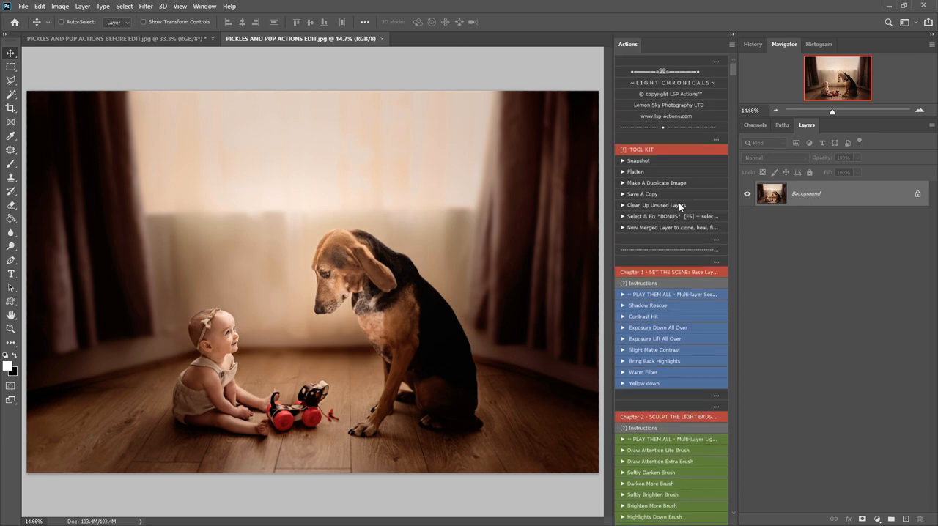
scroll("down", 3)
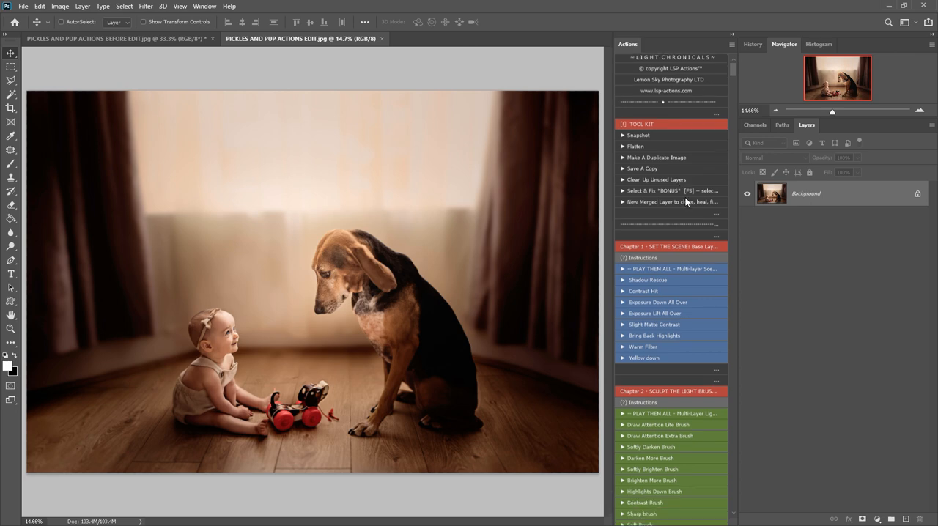
scroll("down", 3)
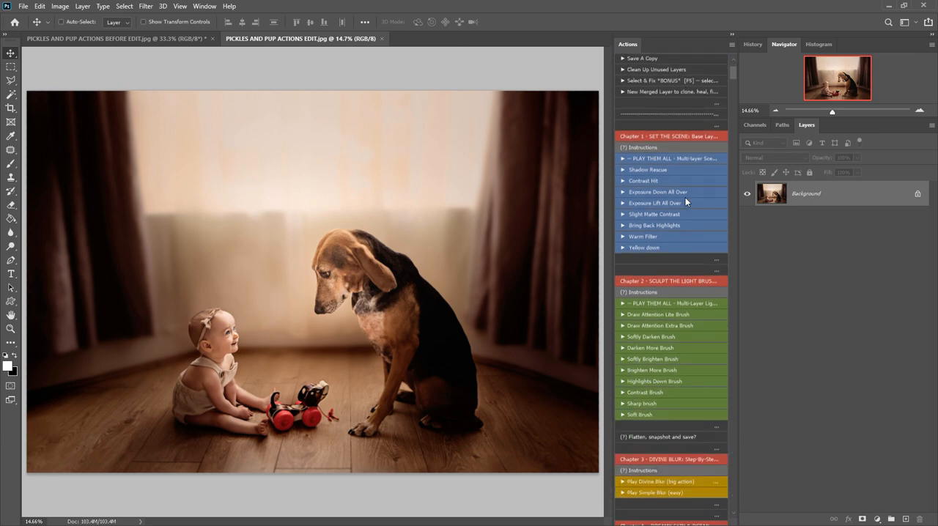
scroll("down", 3)
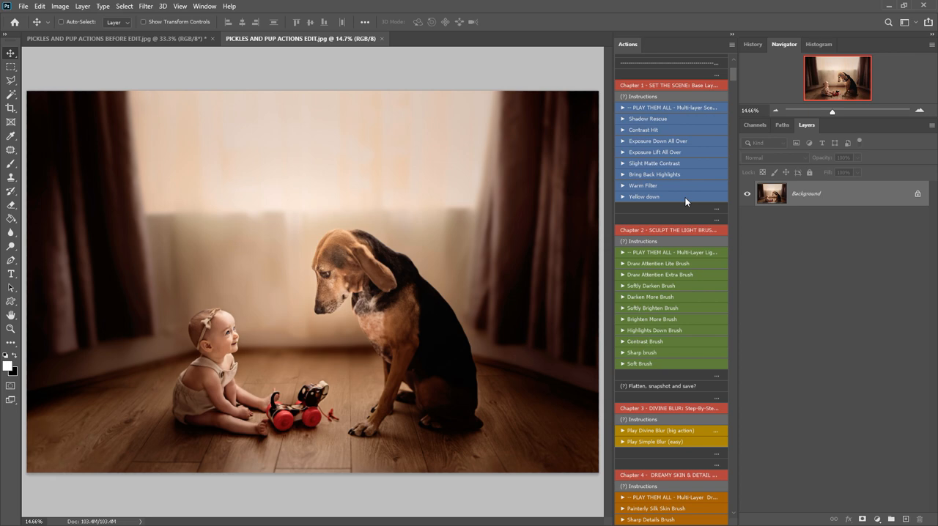
scroll("down", 3)
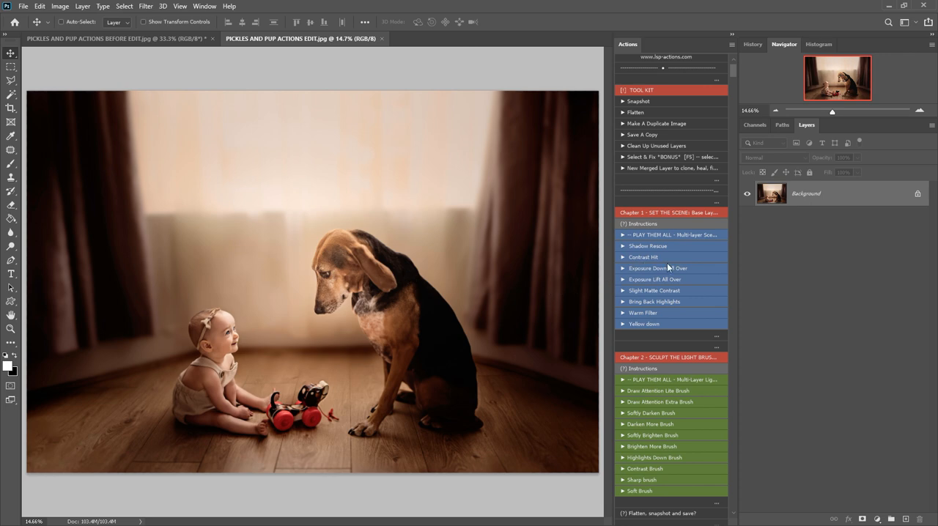
scroll("down", 3)
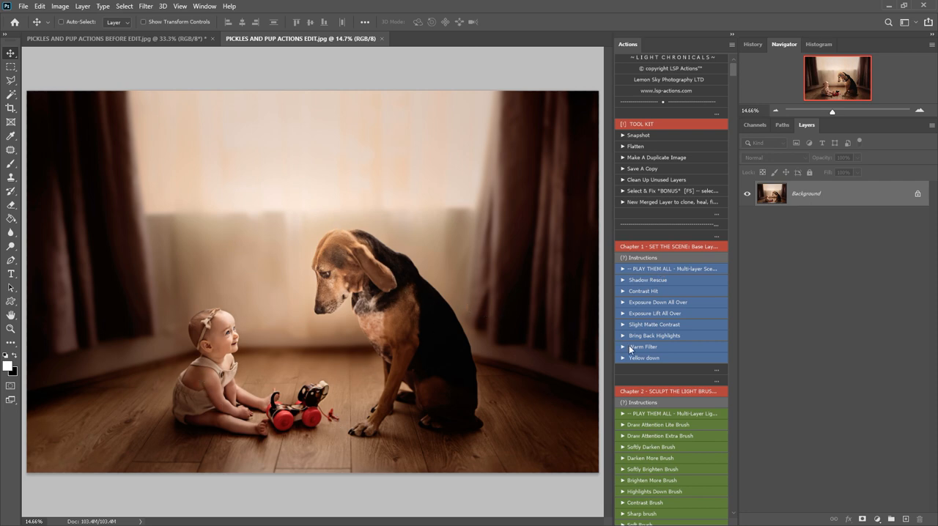
scroll("down", 3)
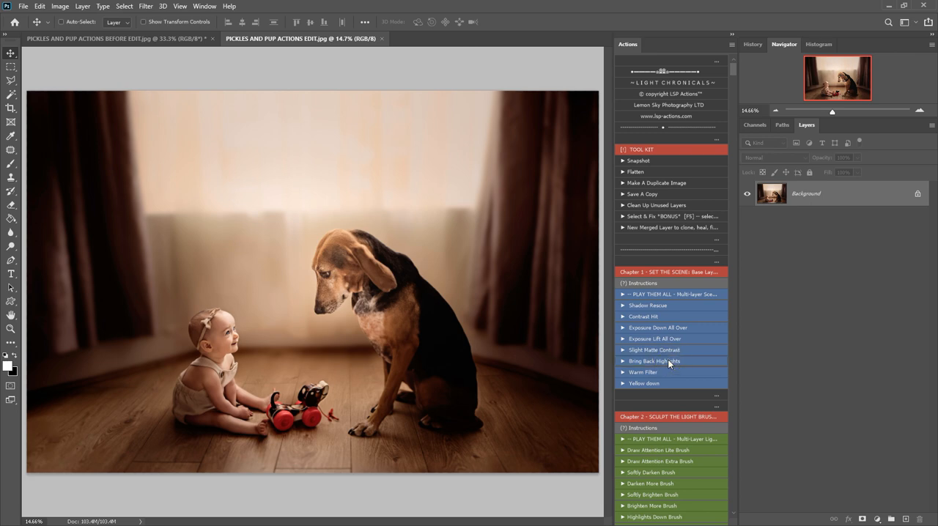
left_click(653, 361)
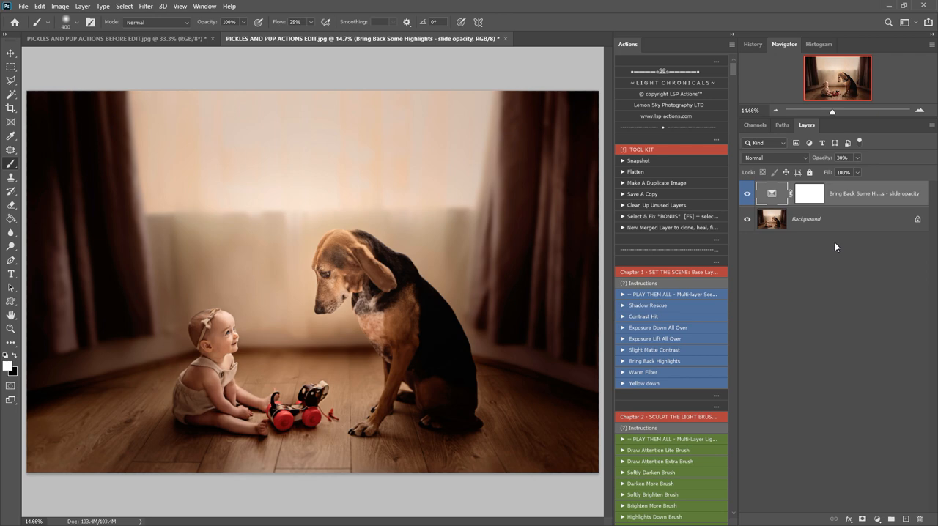
mouse_move(730, 260)
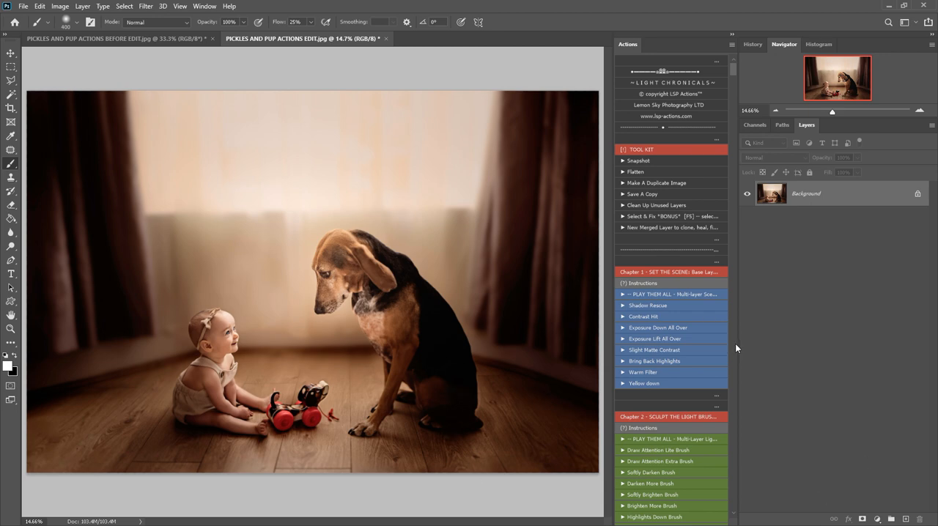
mouse_move(680, 356)
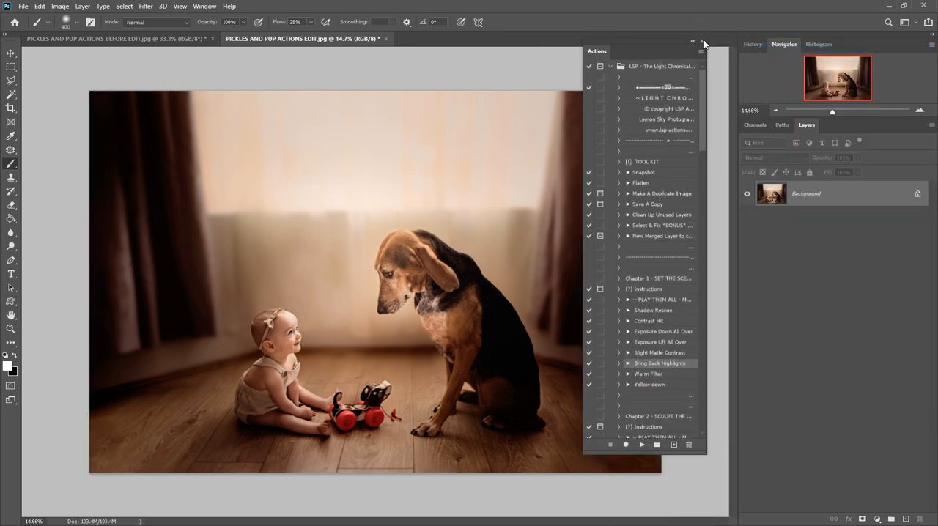
Close the floating actions window and reopen Actions from the Window menu with sets collapsed
left_click(703, 41)
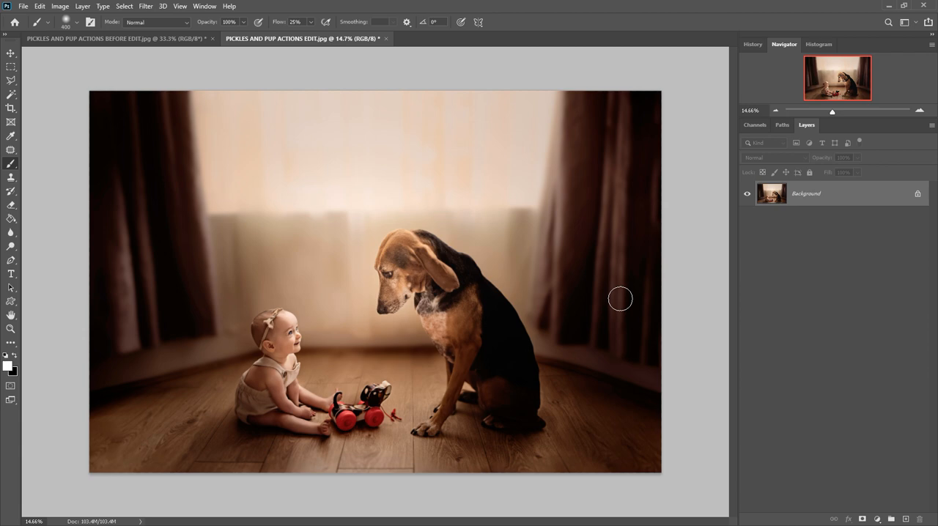
mouse_move(498, 318)
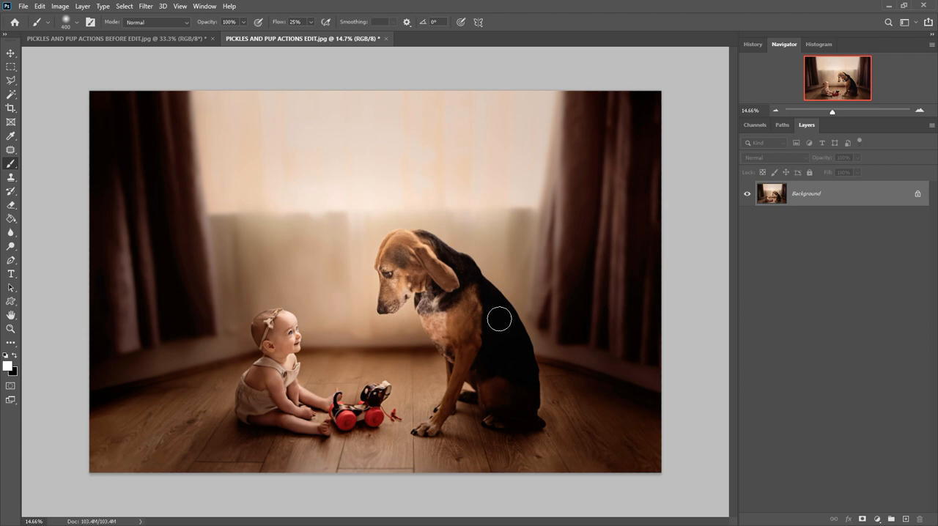
left_click(205, 5)
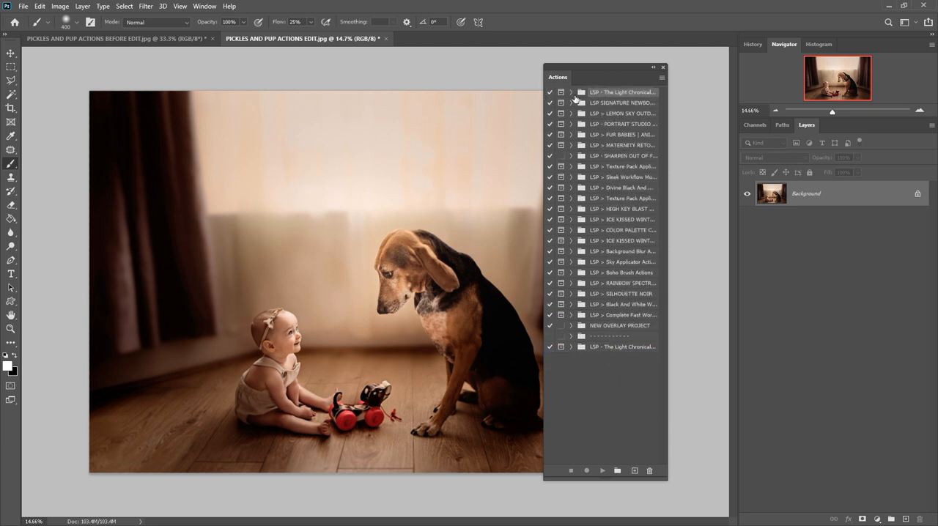
mouse_move(602, 95)
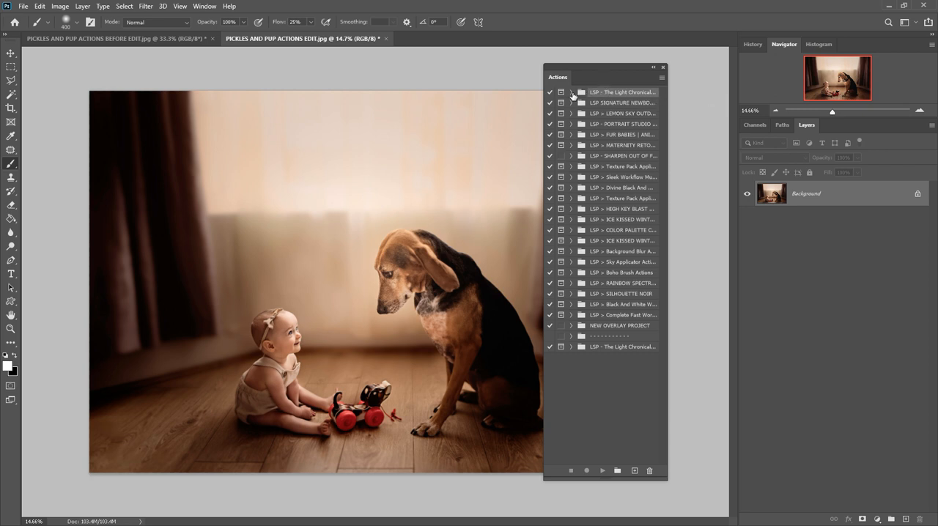
mouse_move(581, 97)
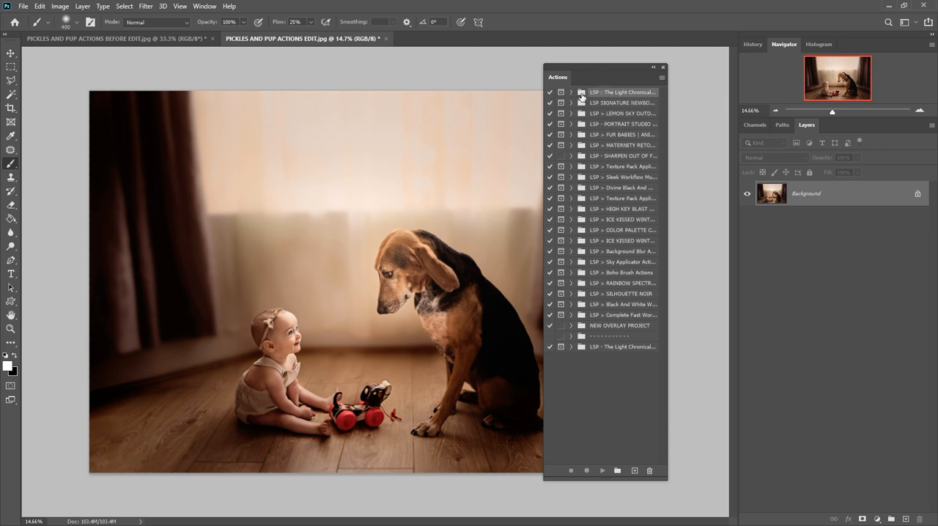
Expand Light Chronicles and run Contrast Hit, adding a masked Soft Light layer at 40% opacity
left_click(571, 91)
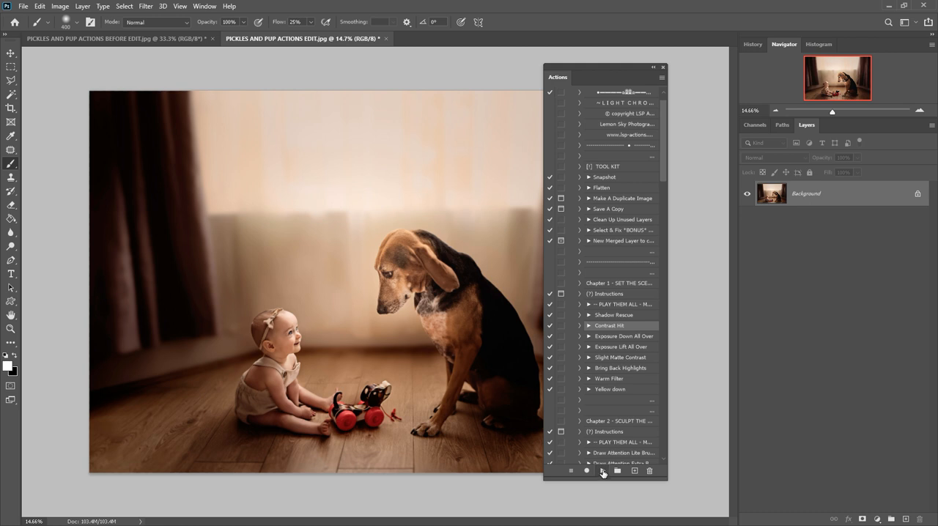
left_click(774, 156)
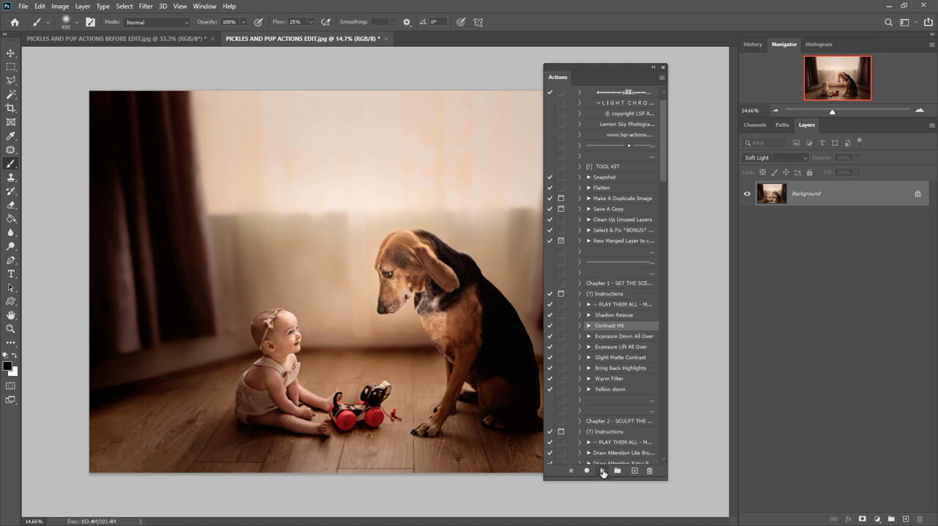
left_click(586, 471)
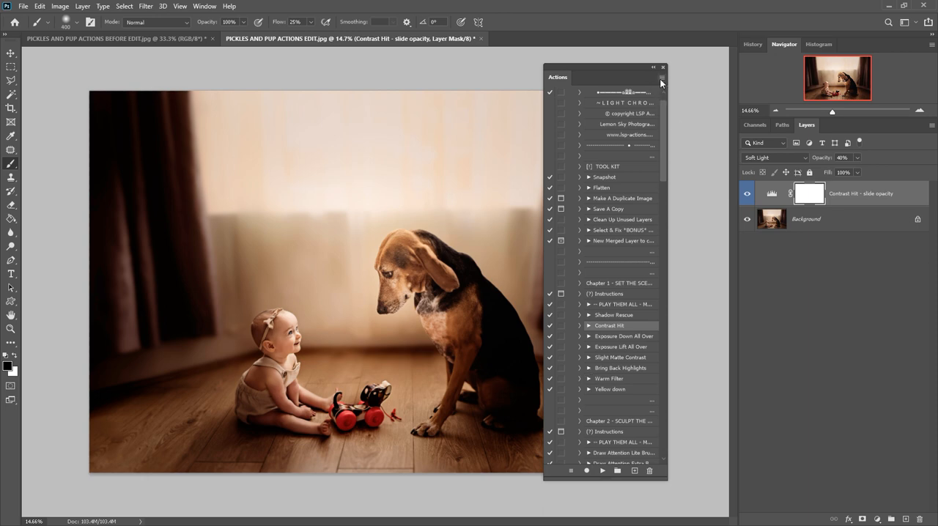
mouse_move(662, 82)
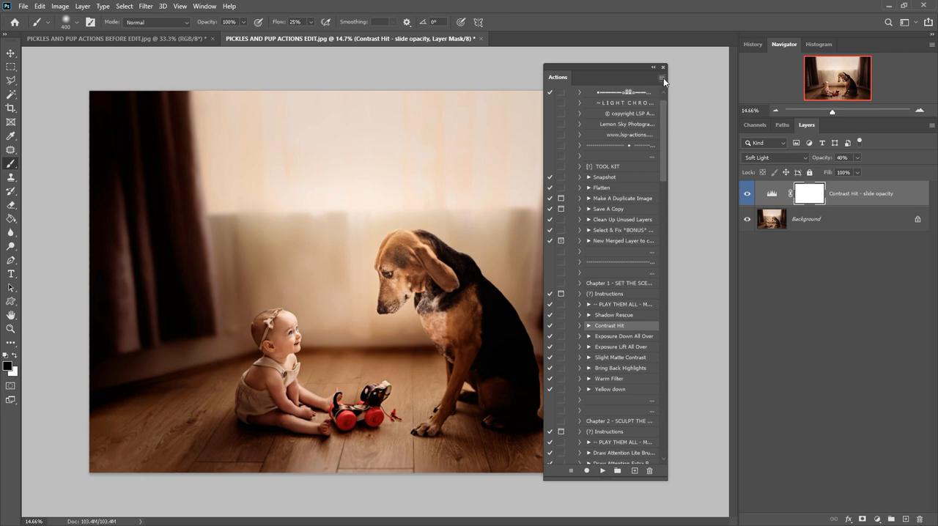
Switch the Actions panel to Button Mode via its flyout menu, showing colour-coded buttons
left_click(663, 78)
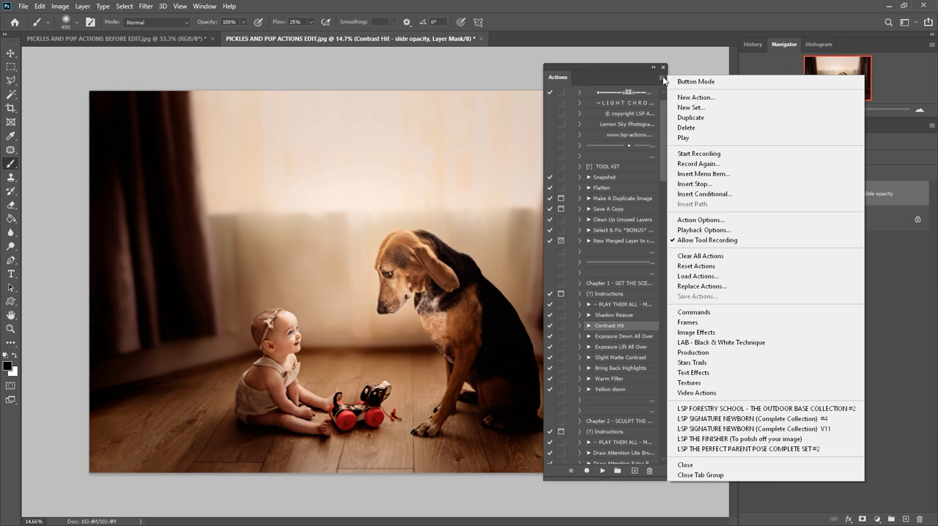
mouse_move(695, 82)
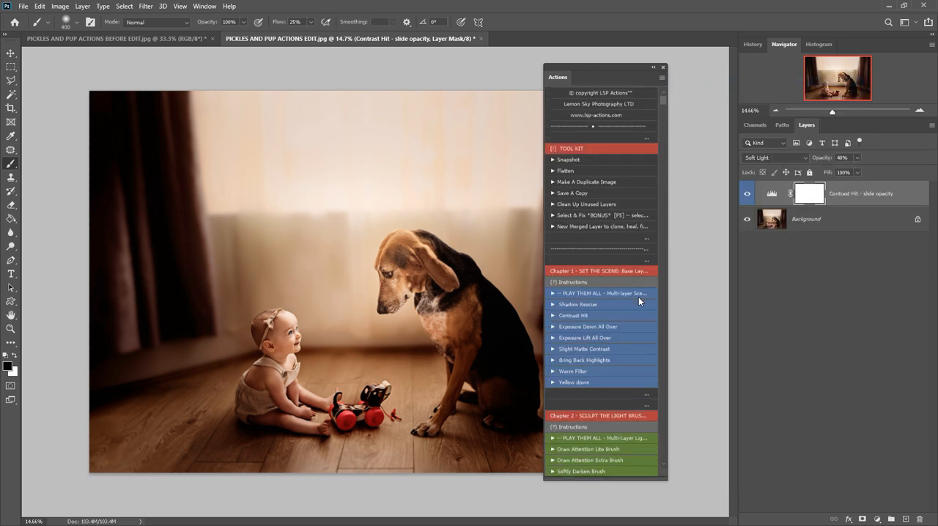
scroll("down", 3)
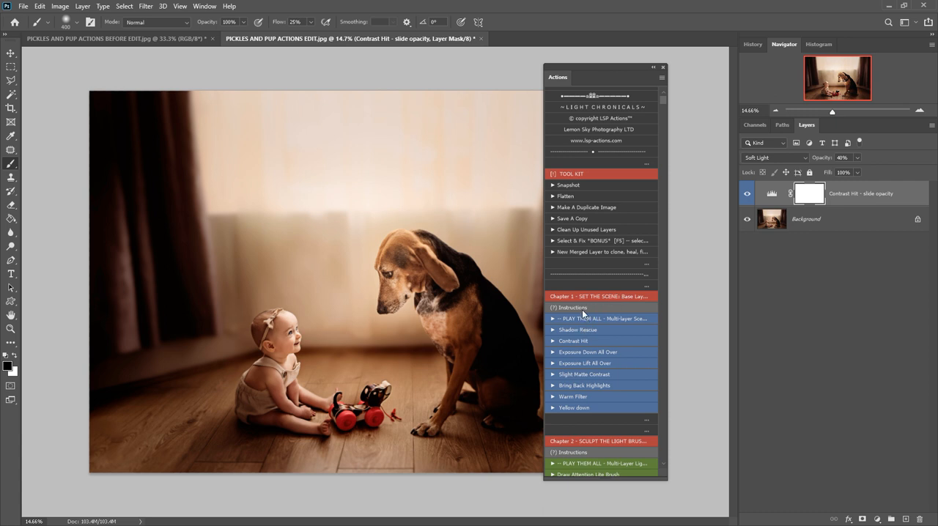
mouse_move(592, 338)
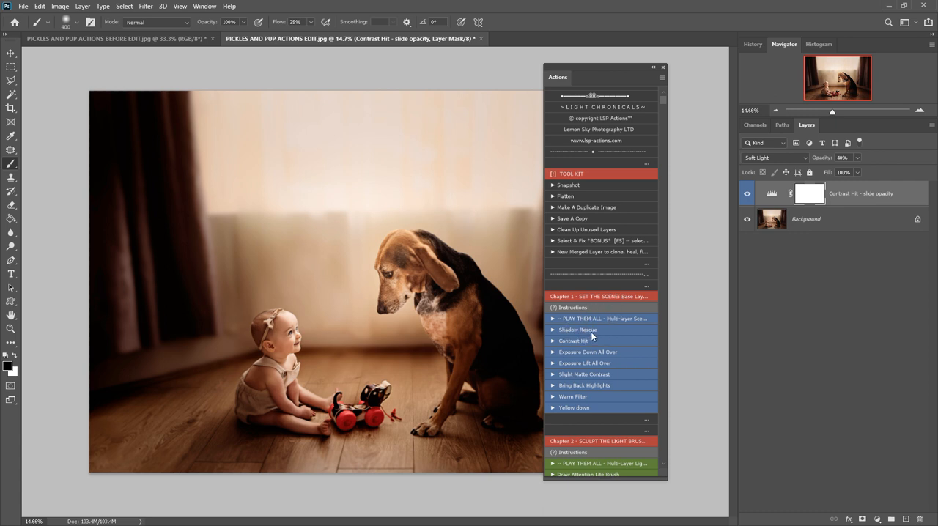
mouse_move(572, 129)
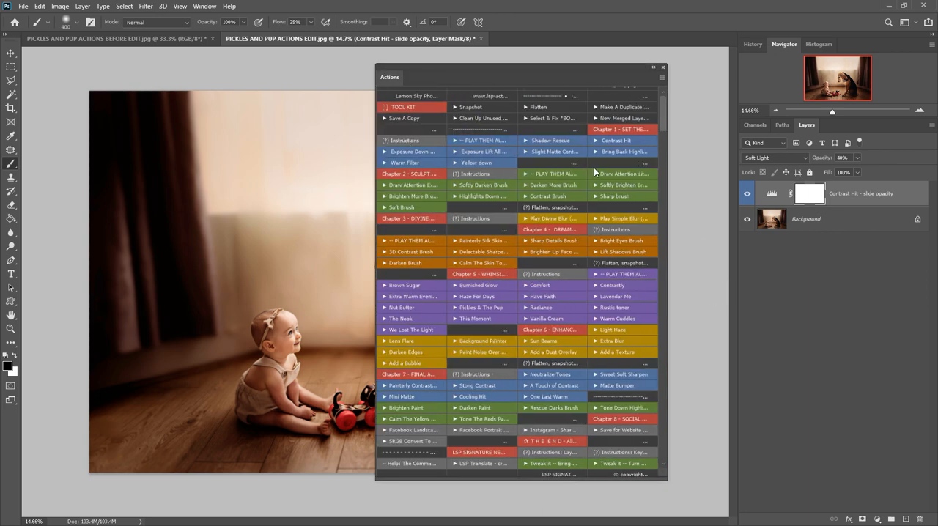
Move the wide actions window left and narrow it to a single column of buttons
left_click_drag(390, 78, 360, 66)
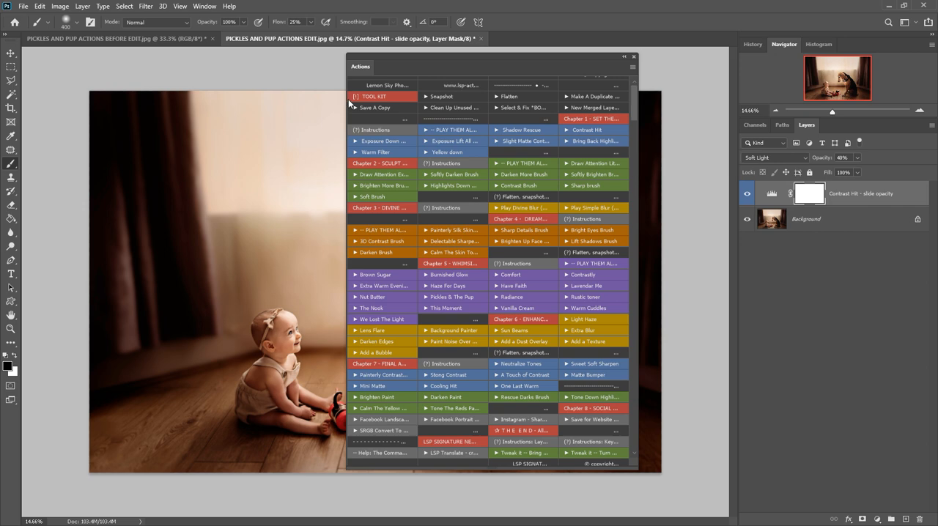
mouse_move(346, 102)
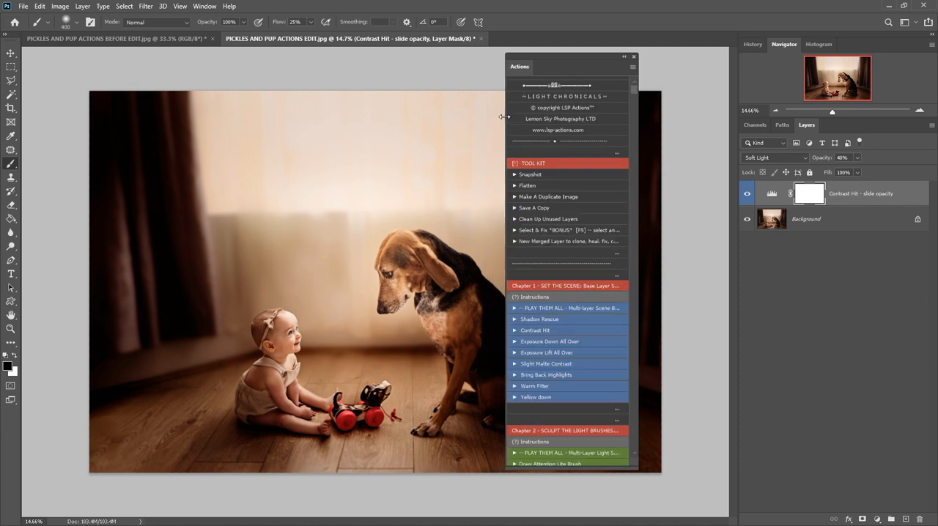
scroll("down", 3)
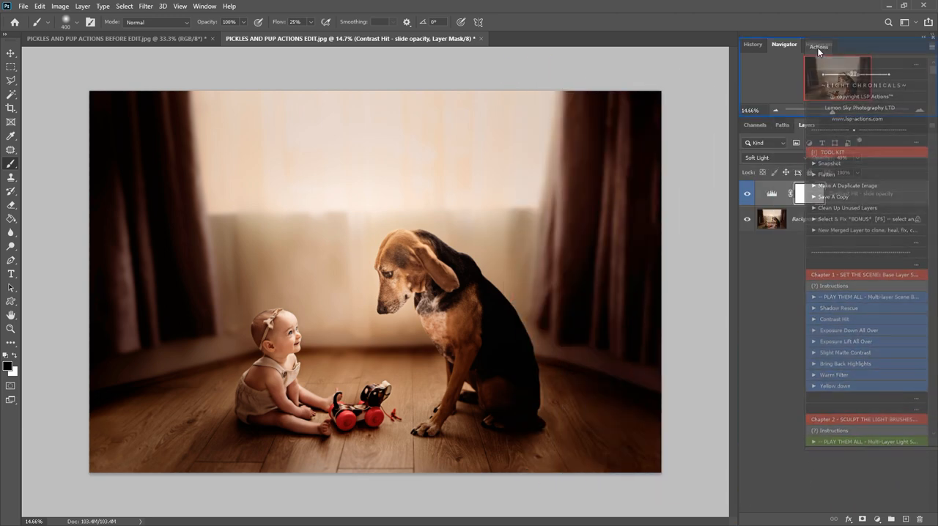
Float the actions list and dock it as a tall column between the canvas and the Layers panel
left_click(852, 44)
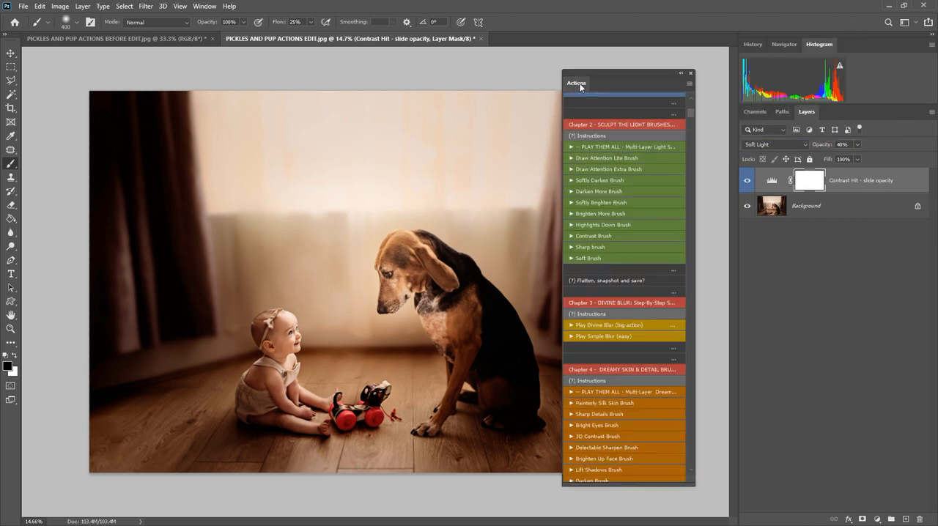
left_click_drag(577, 82, 673, 103)
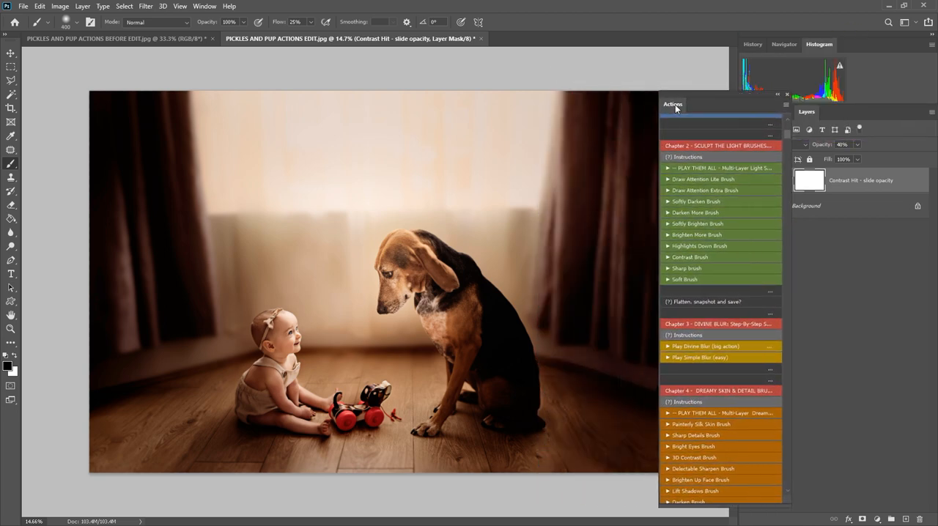
left_click_drag(672, 102, 194, 94)
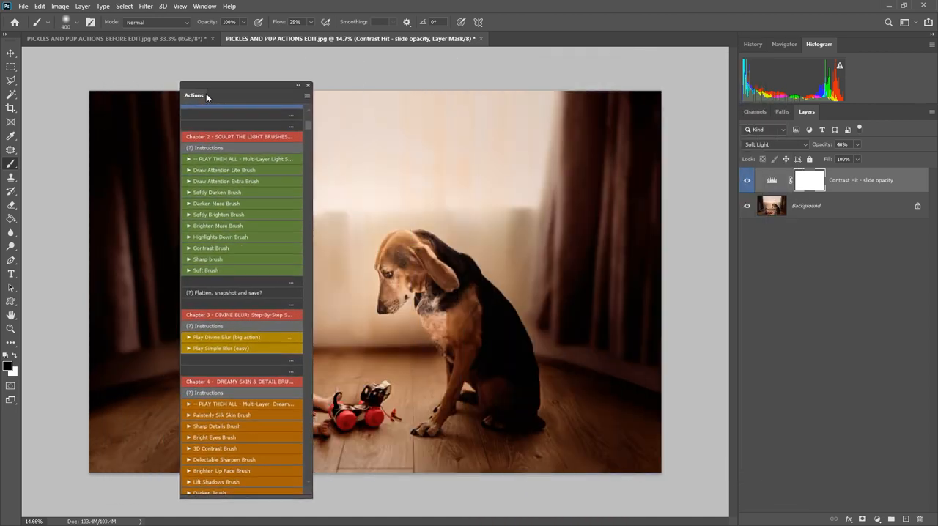
left_click_drag(194, 94, 693, 122)
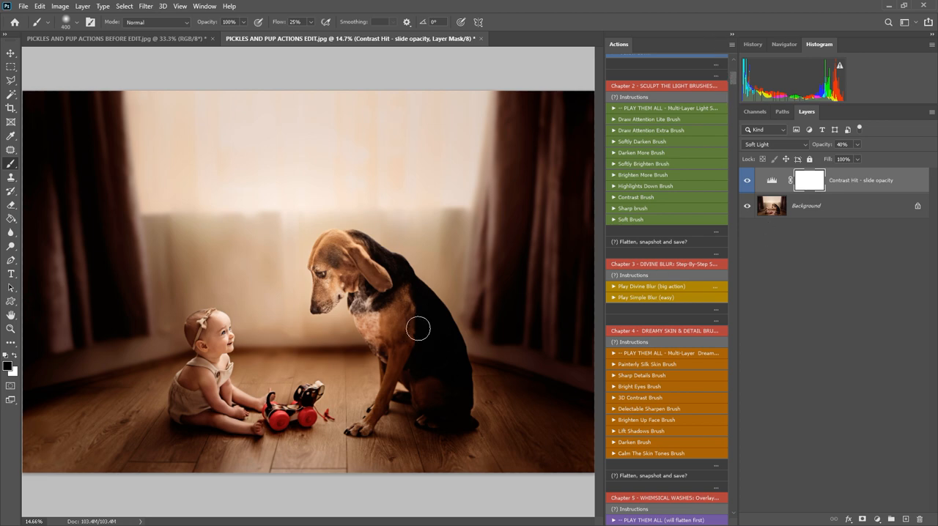
mouse_move(502, 346)
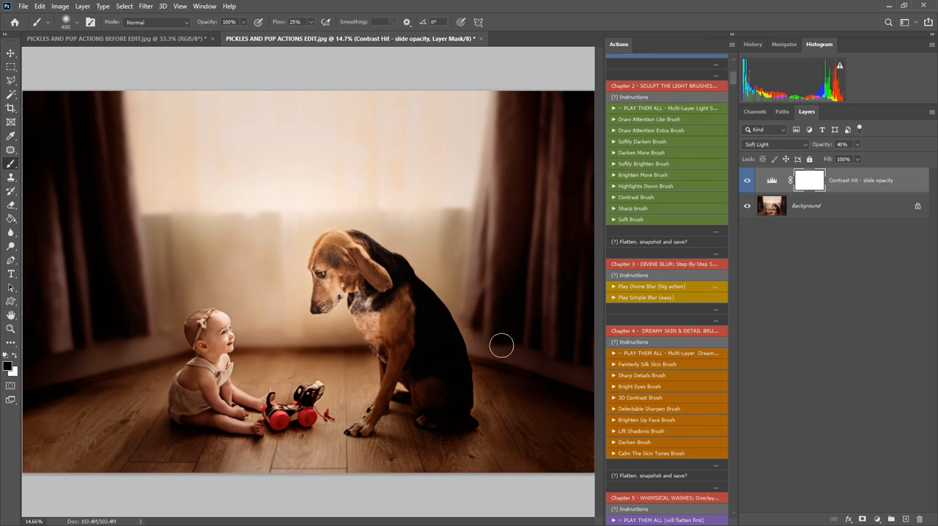
mouse_move(691, 313)
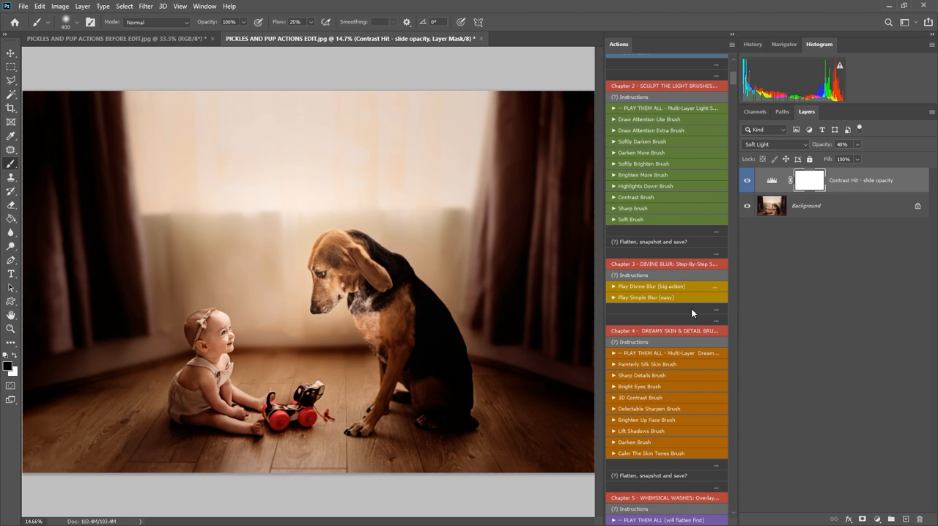
scroll("down", 3)
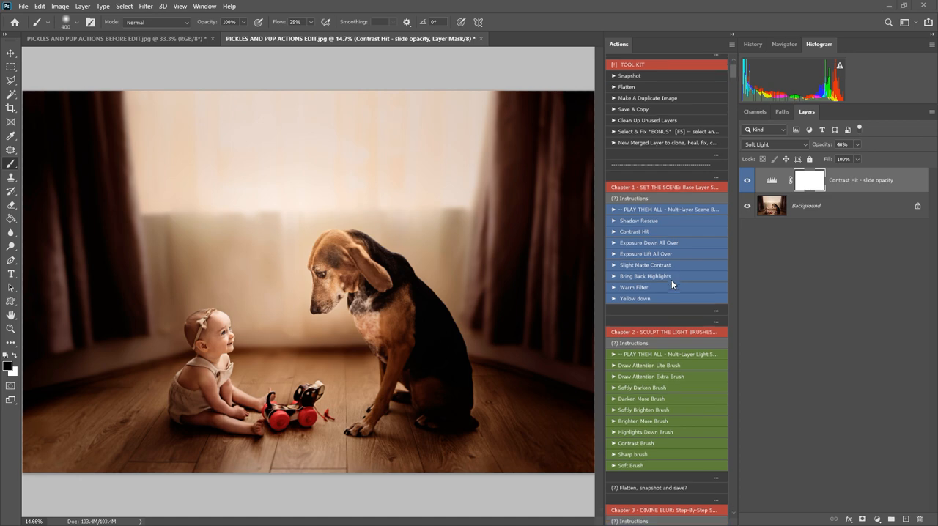
scroll("down", 3)
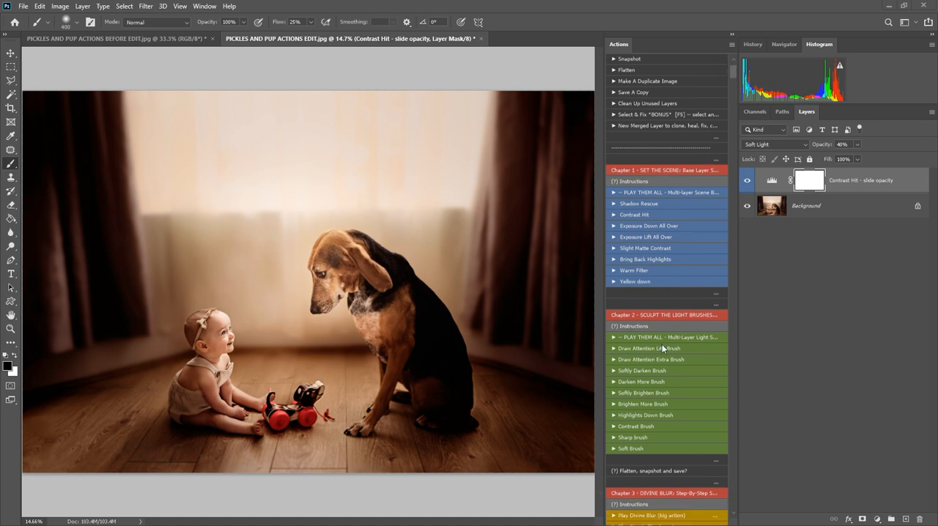
scroll("down", 3)
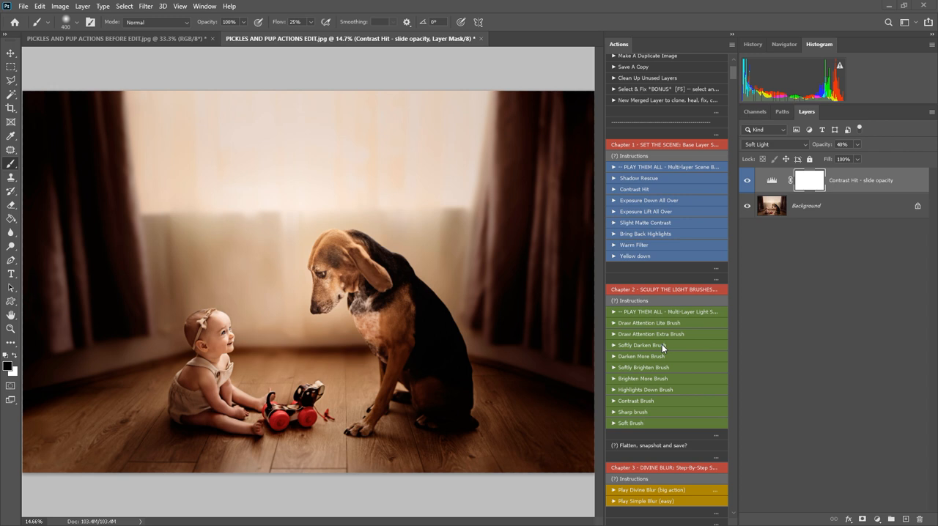
scroll("down", 3)
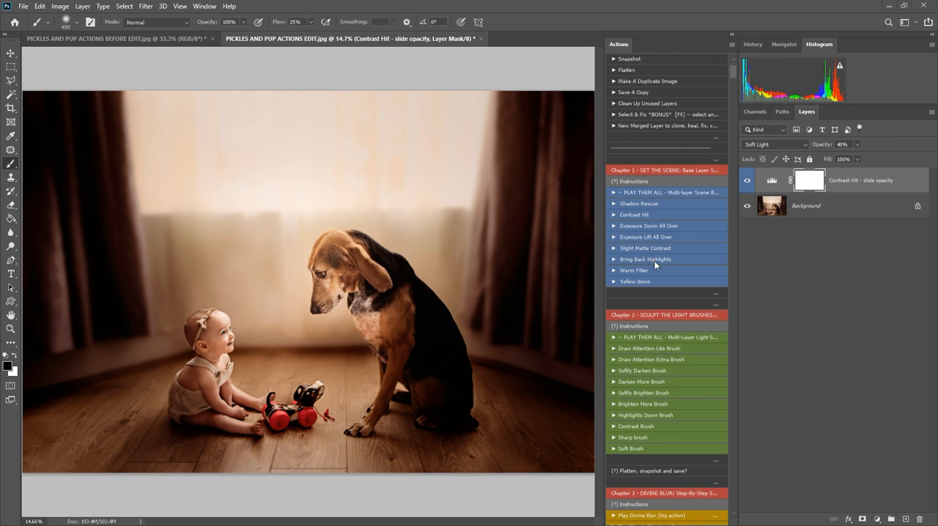
mouse_move(682, 375)
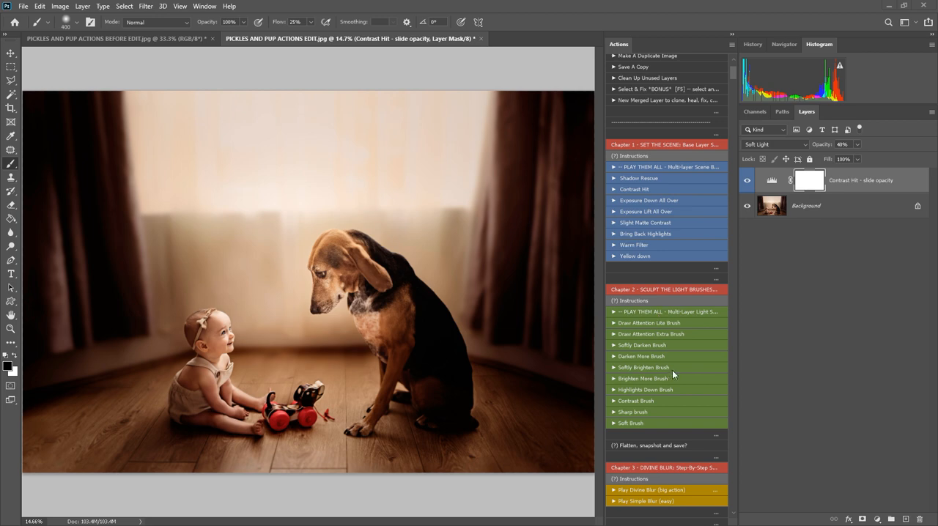
scroll("down", 3)
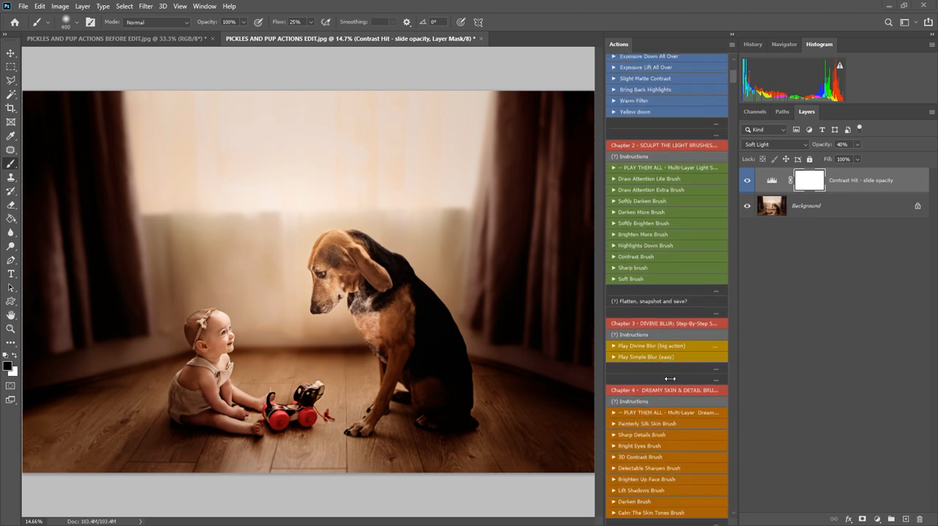
scroll("down", 3)
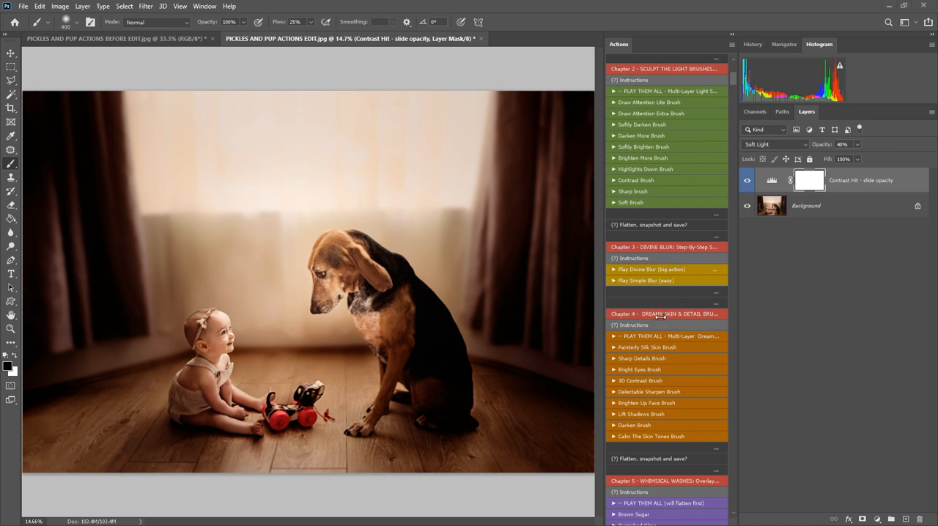
mouse_move(244, 348)
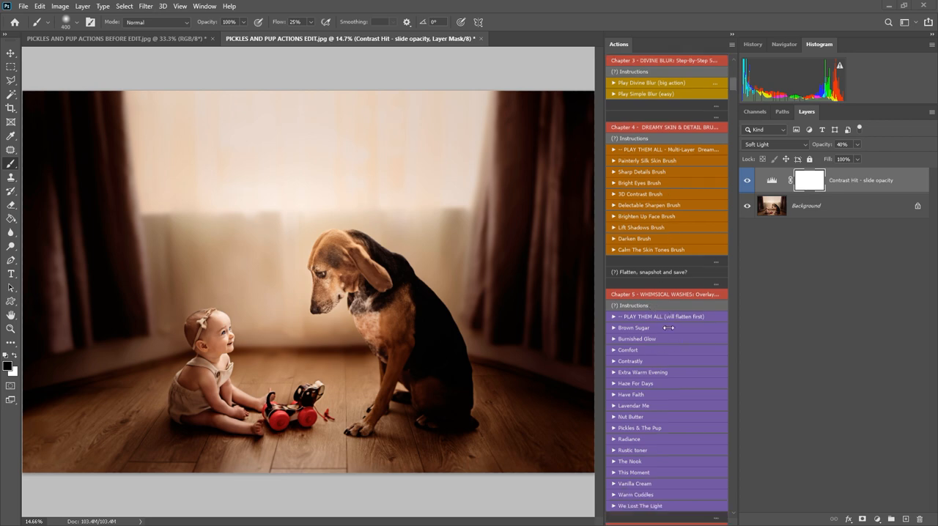
mouse_move(457, 366)
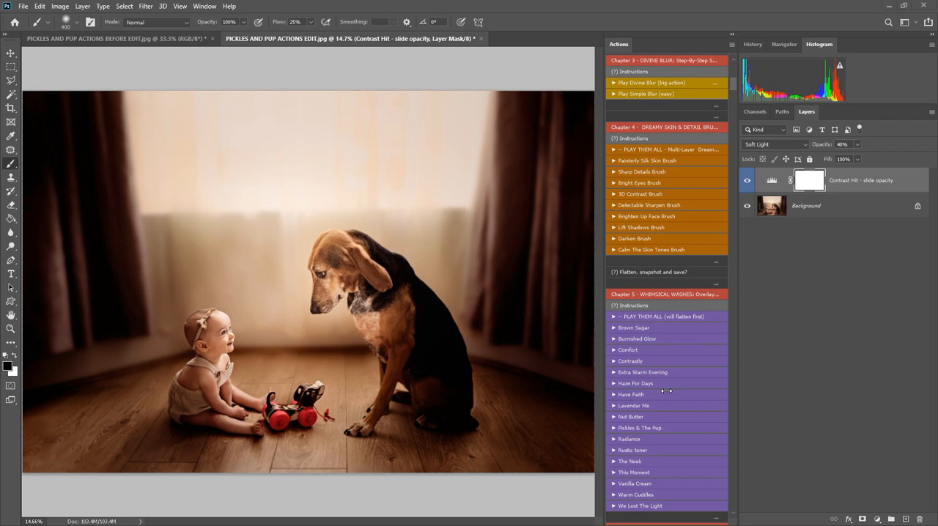
scroll("down", 3)
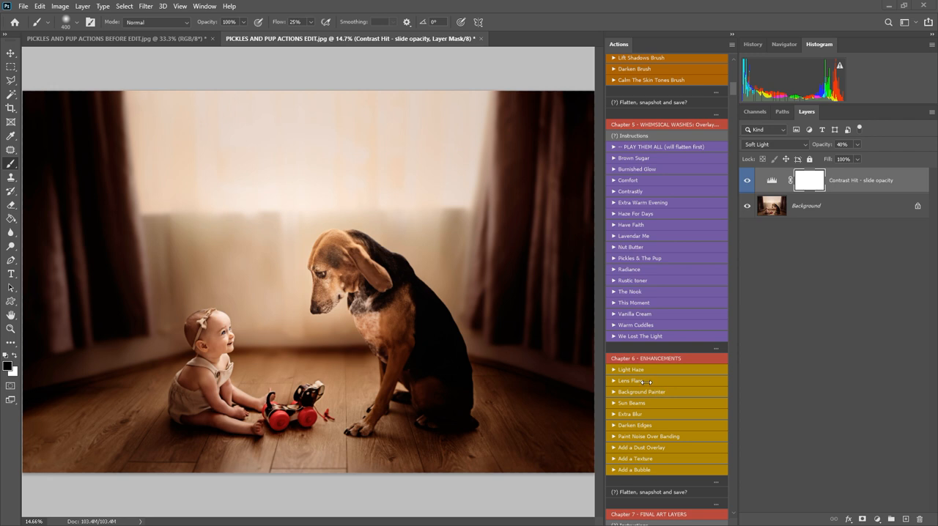
scroll("down", 3)
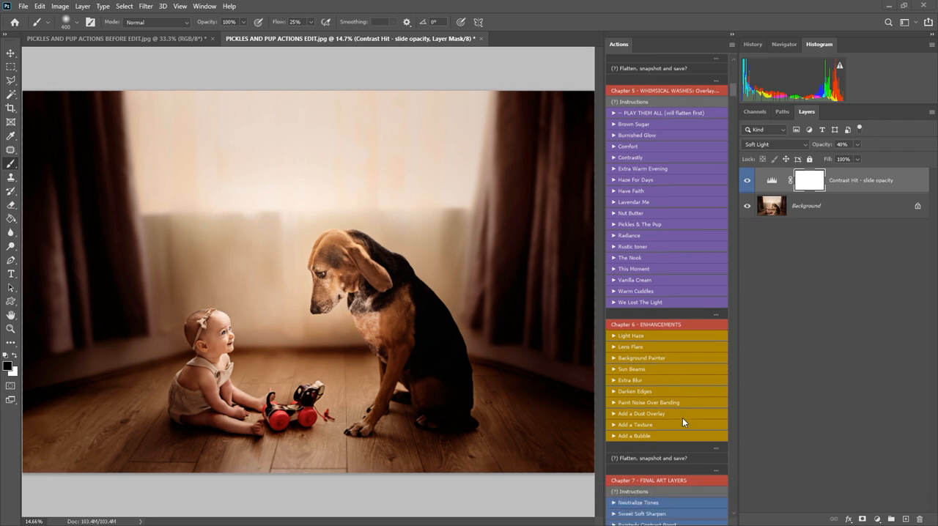
scroll("down", 3)
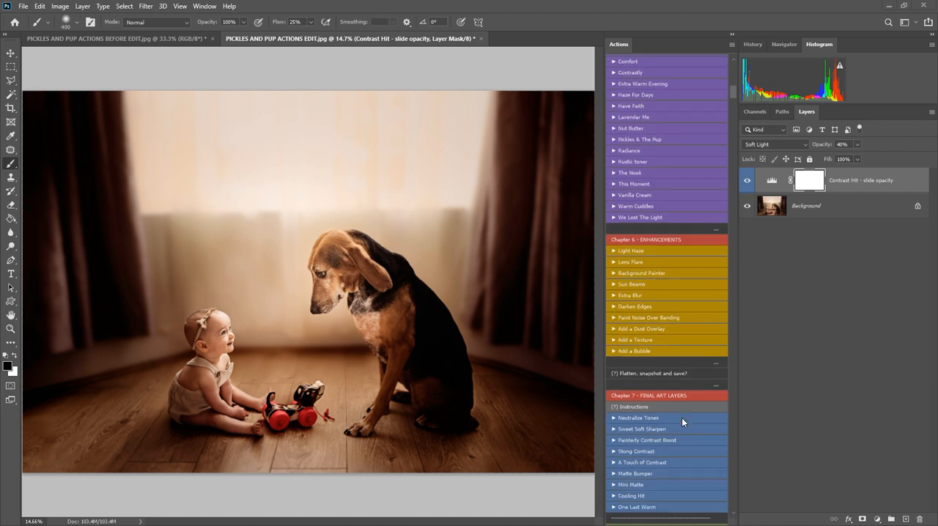
mouse_move(686, 416)
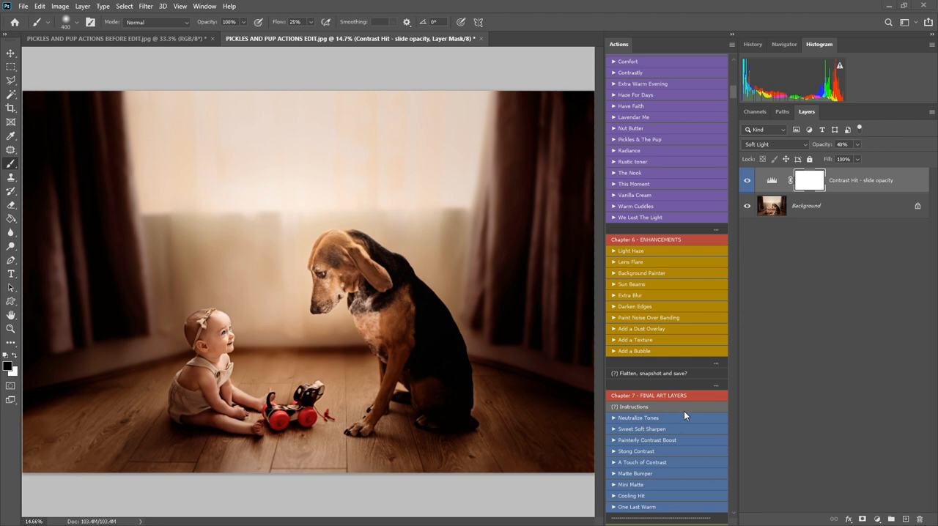
scroll("down", 3)
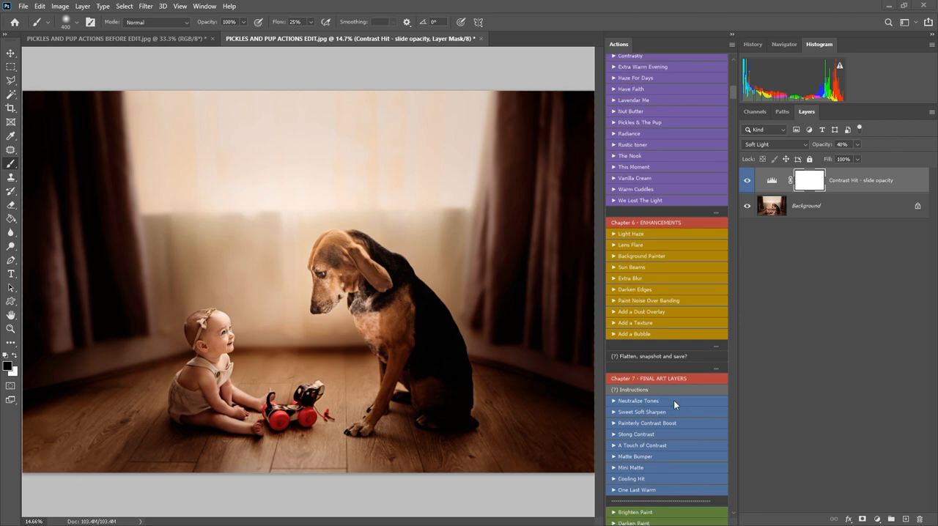
mouse_move(671, 429)
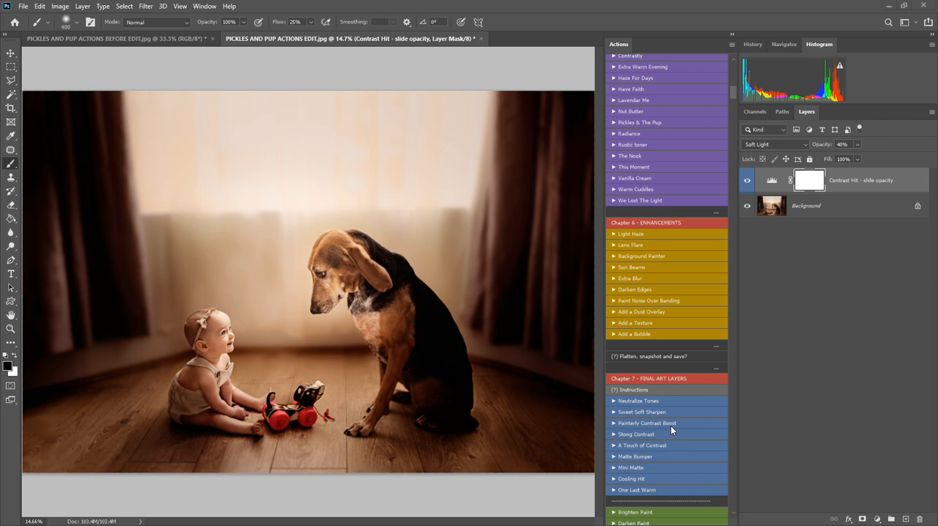
mouse_move(671, 454)
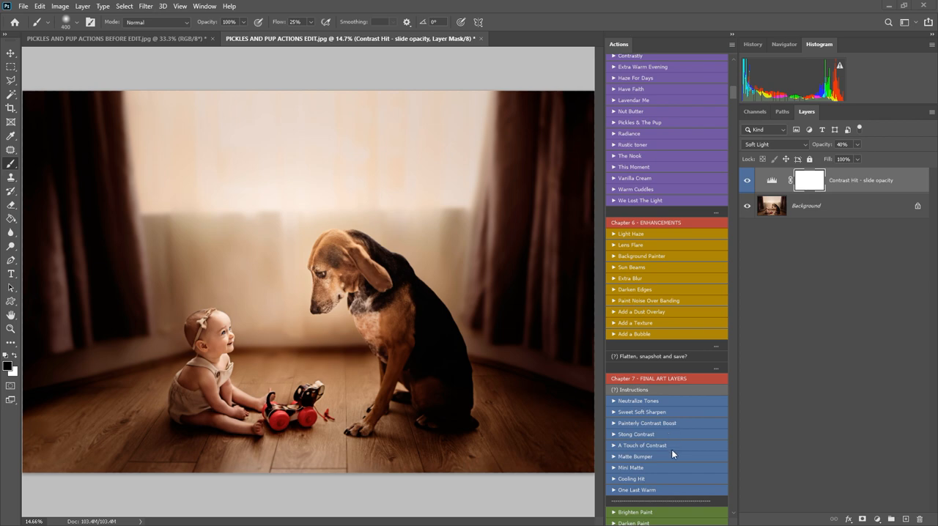
scroll("down", 3)
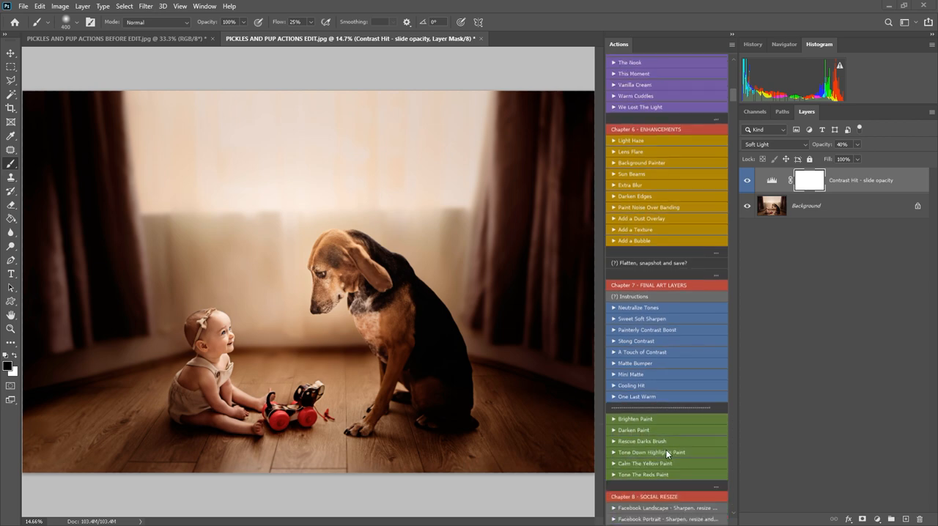
scroll("down", 3)
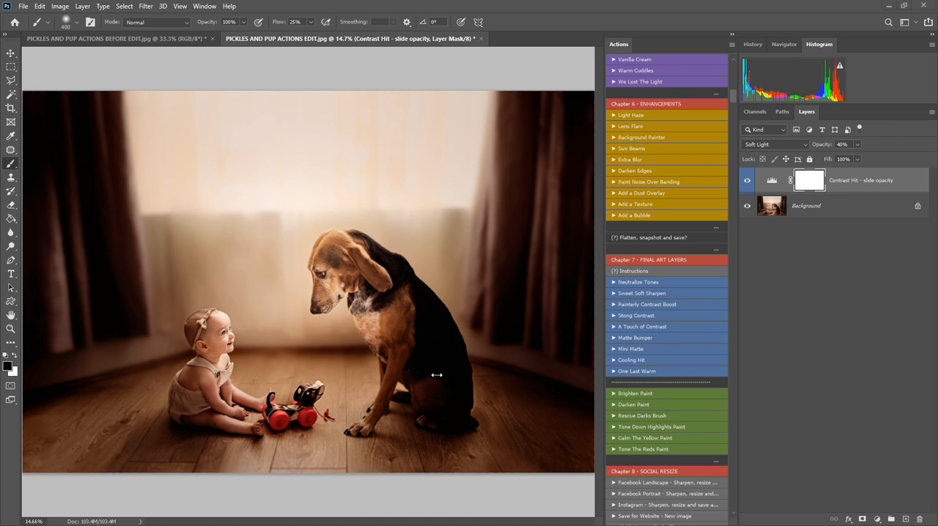
scroll("down", 3)
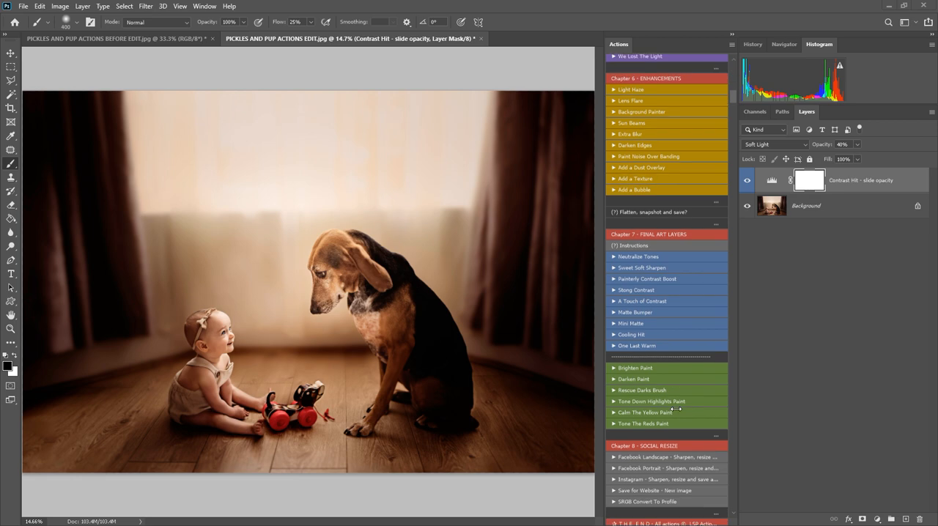
scroll("down", 3)
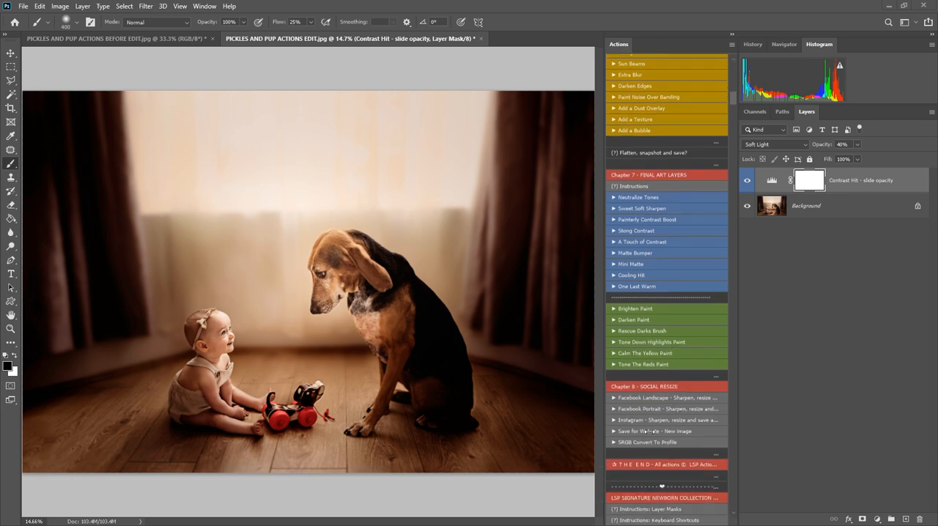
scroll("down", 3)
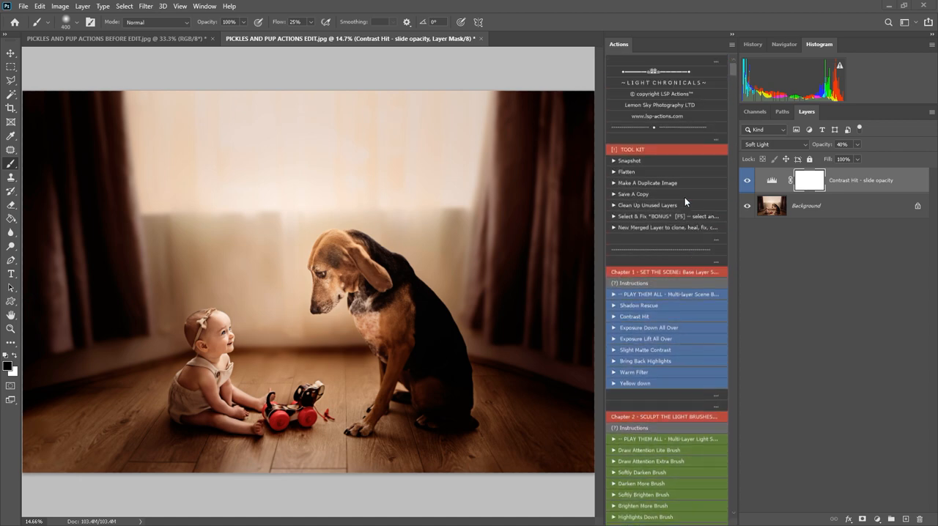
mouse_move(657, 314)
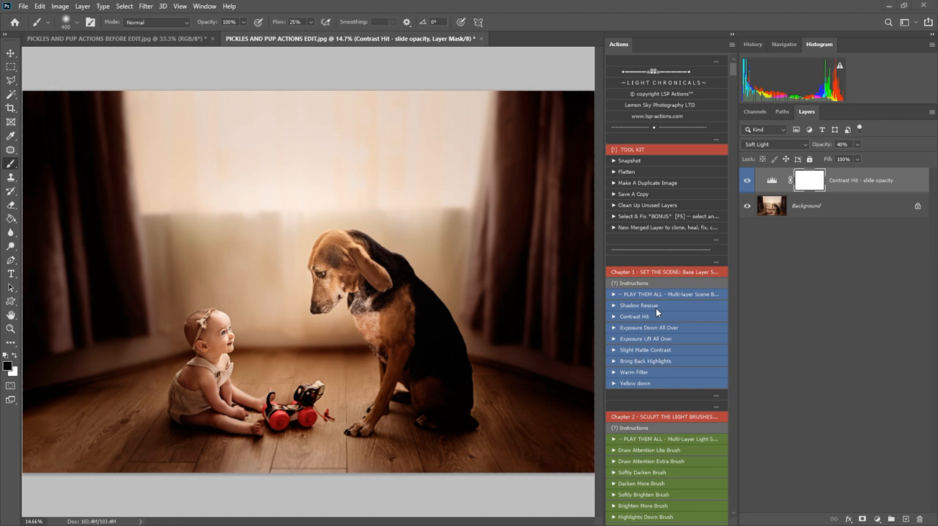
mouse_move(654, 292)
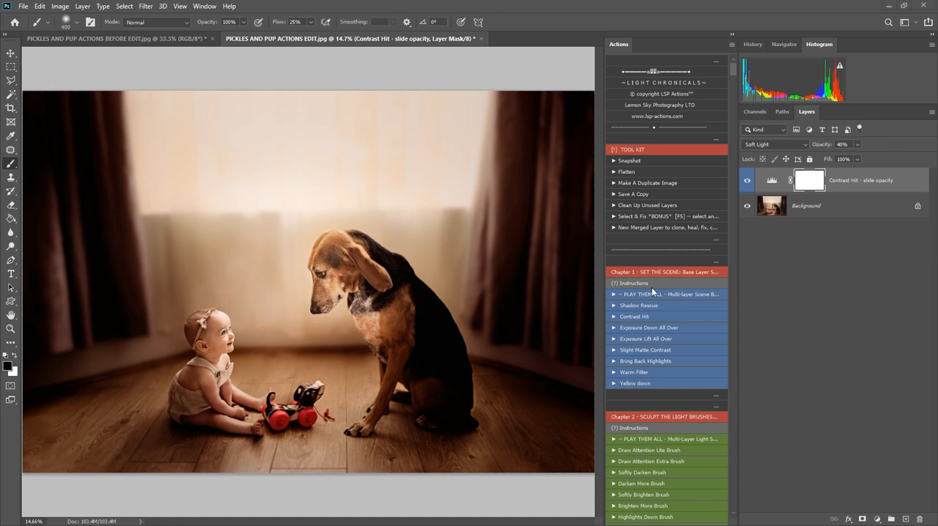
mouse_move(374, 347)
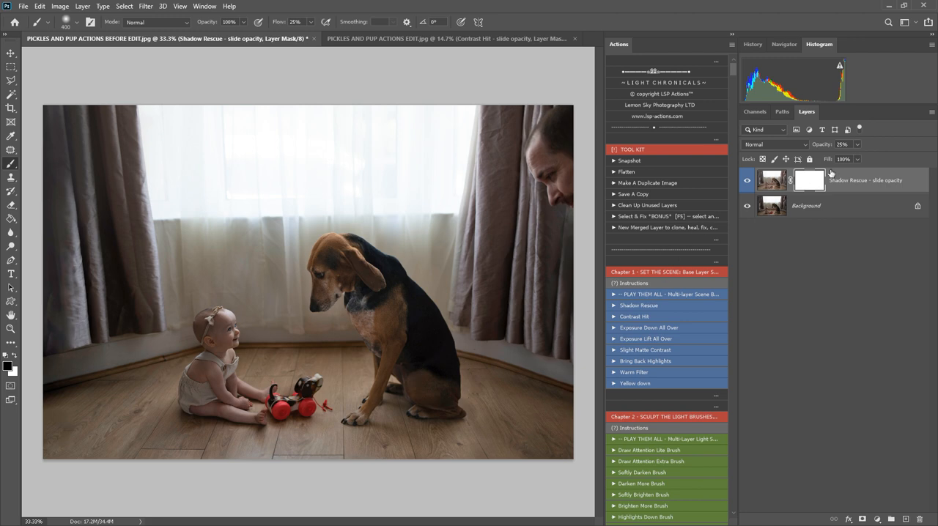
Adjust the Shadow Rescue layer's opacity slider to fine-tune its strength
left_click_drag(838, 157, 864, 156)
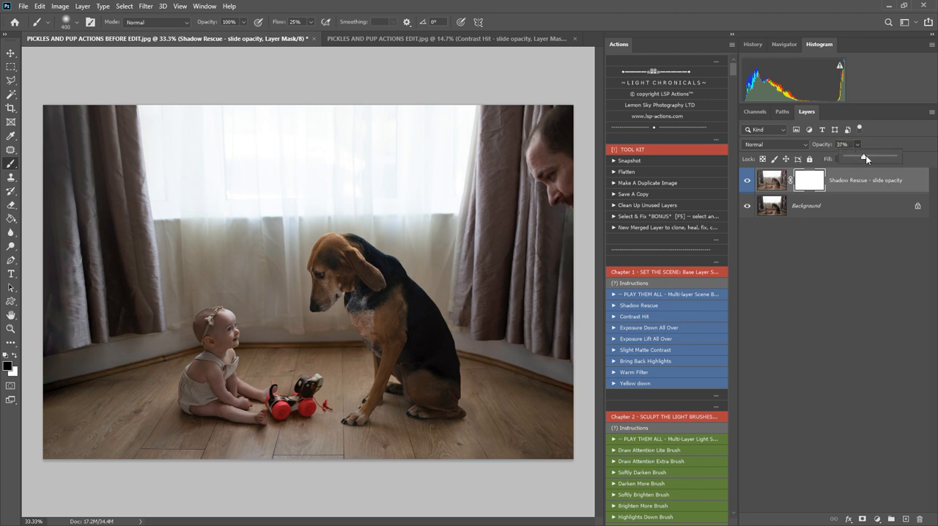
left_click_drag(865, 156, 894, 157)
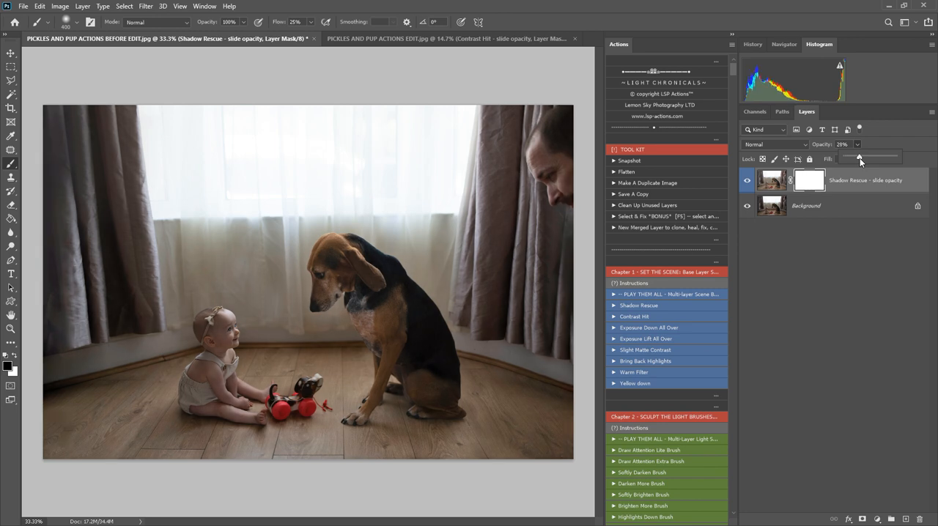
left_click_drag(859, 156, 880, 157)
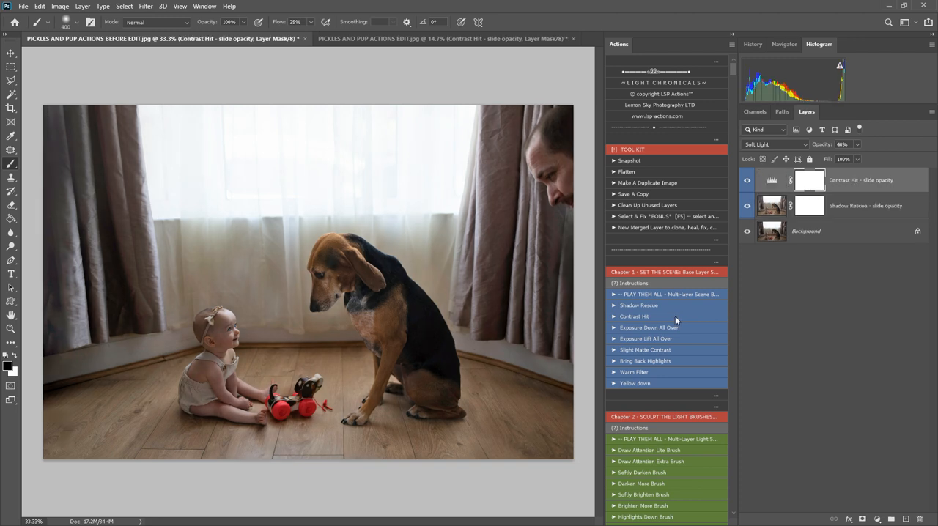
mouse_move(663, 334)
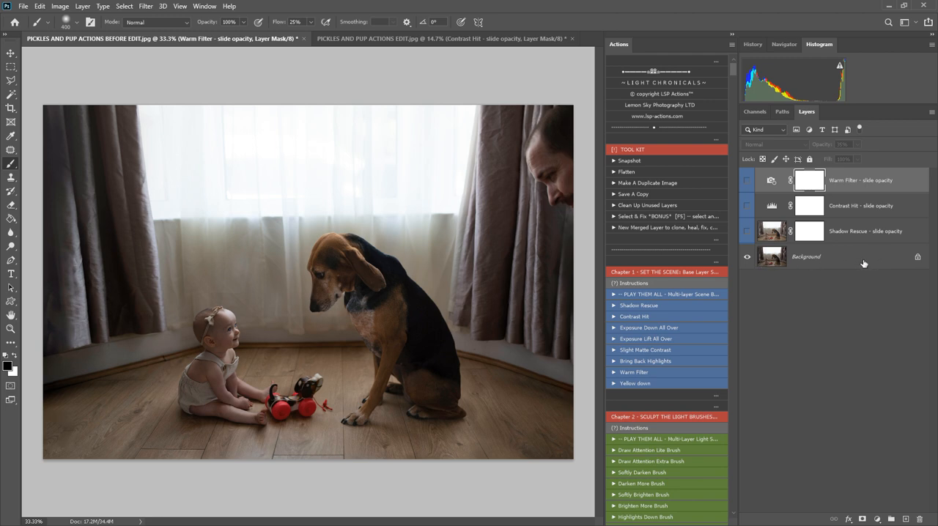
mouse_move(812, 263)
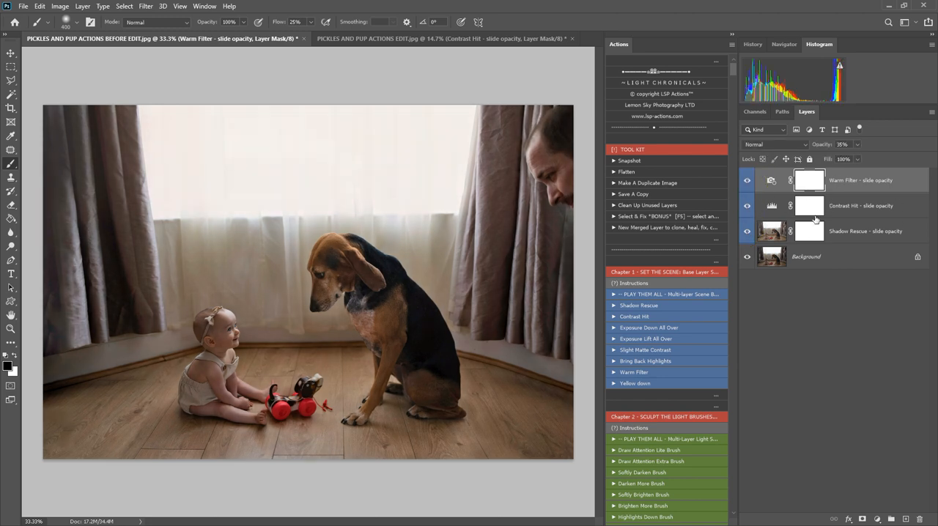
mouse_move(815, 220)
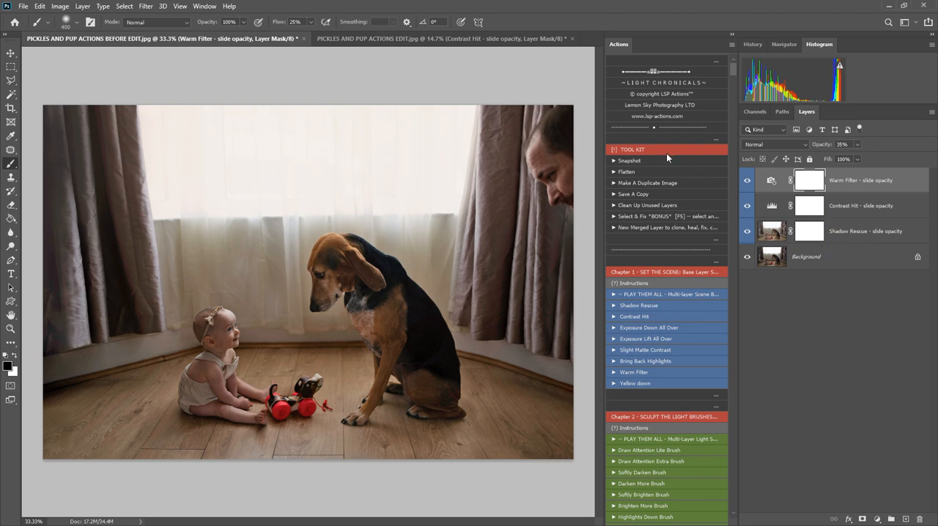
mouse_move(639, 151)
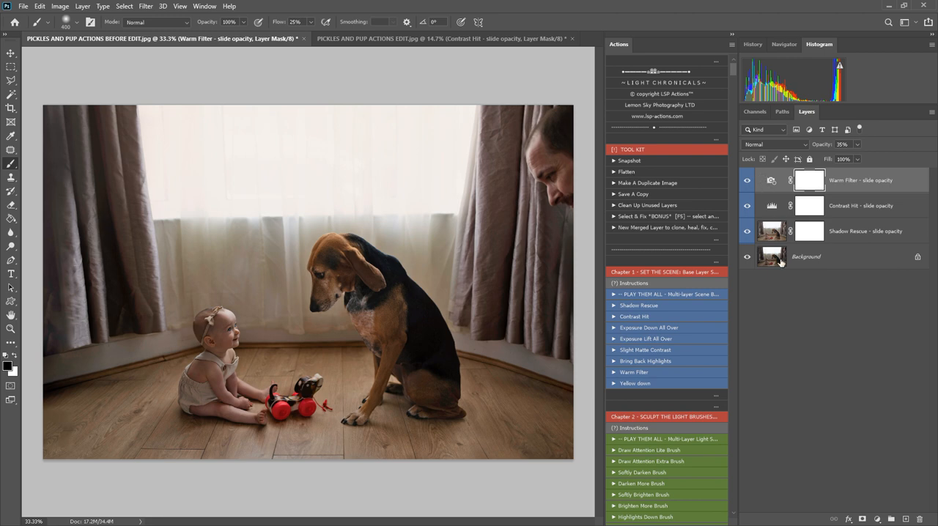
mouse_move(868, 264)
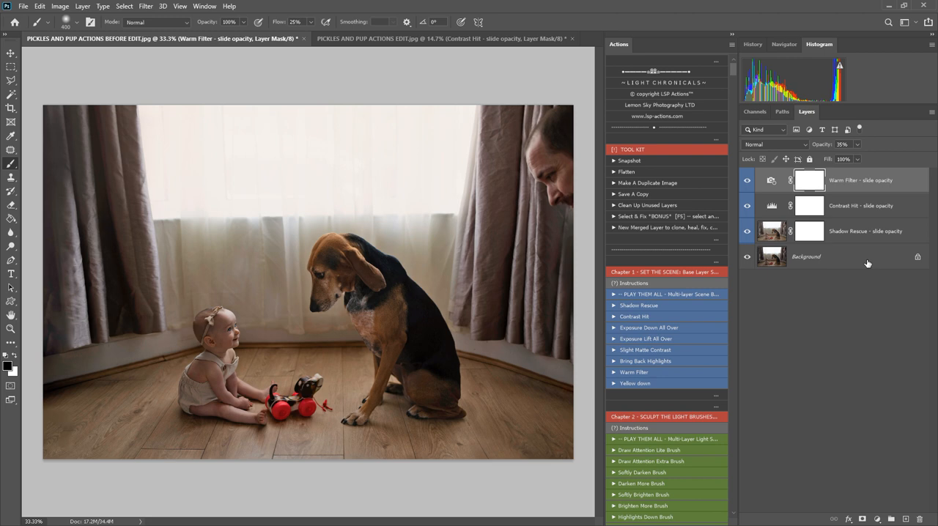
mouse_move(675, 220)
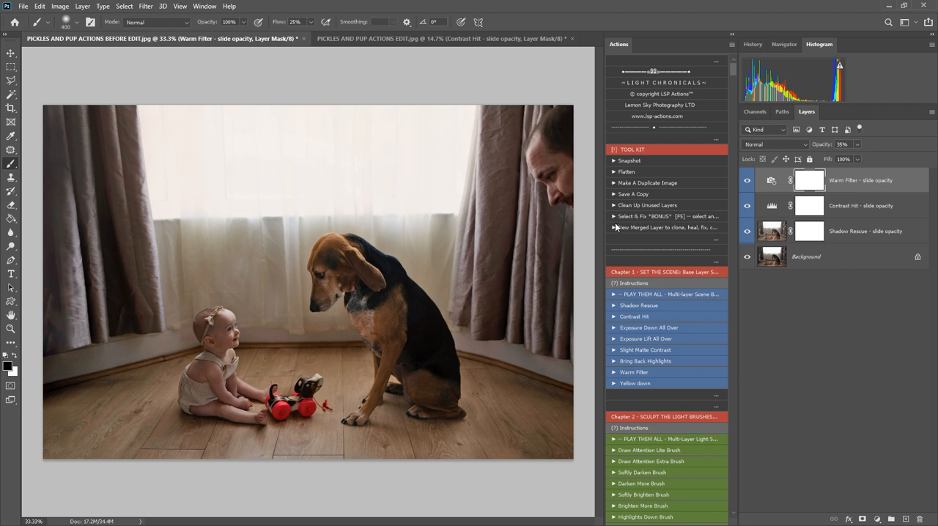
mouse_move(657, 223)
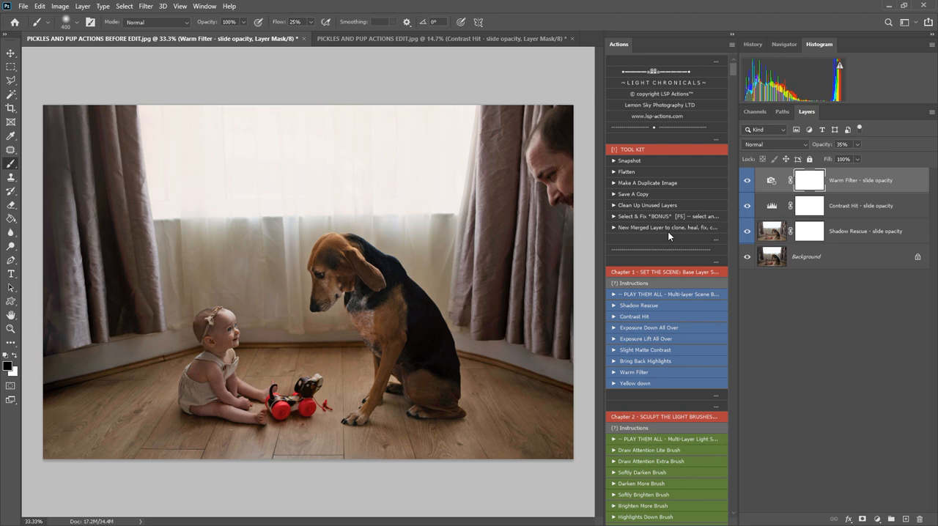
mouse_move(701, 240)
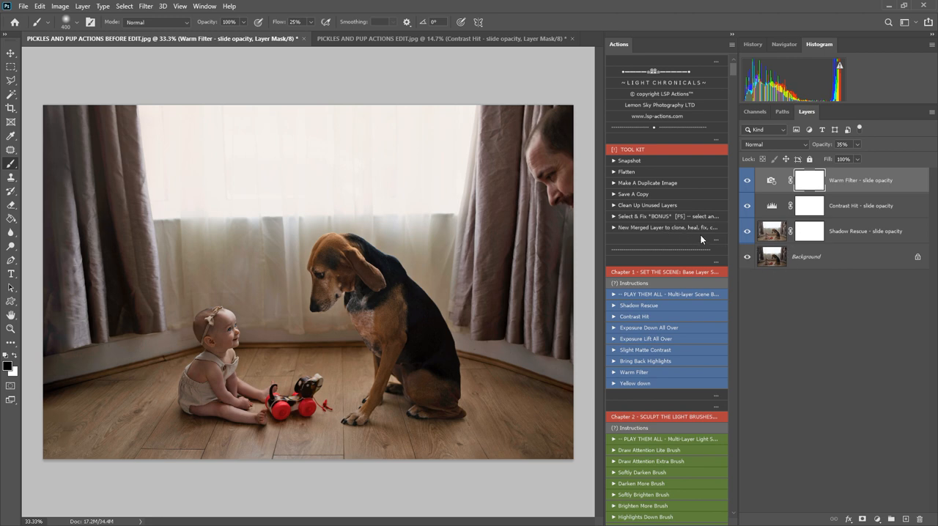
Run the Tool Kit's Select & Fix action for a masked FIX LAYER, then pick the Patch Tool
left_click(806, 256)
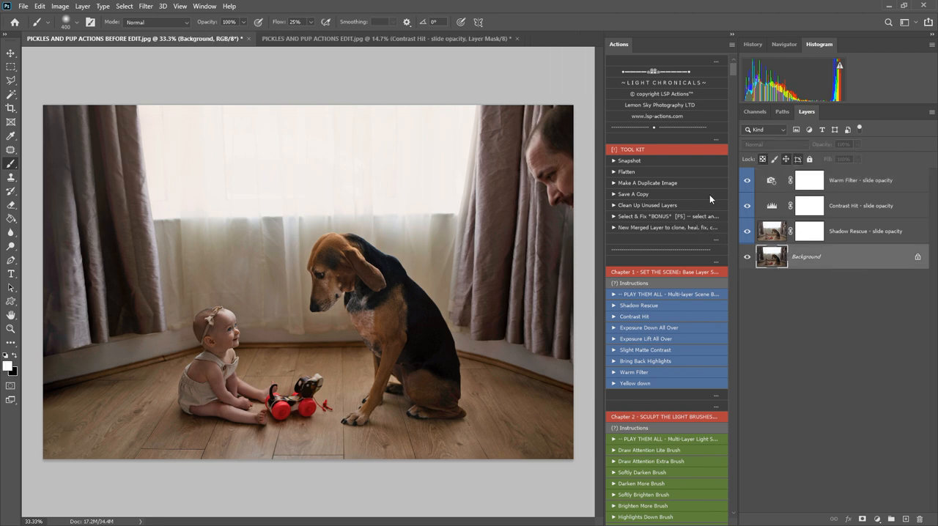
mouse_move(560, 193)
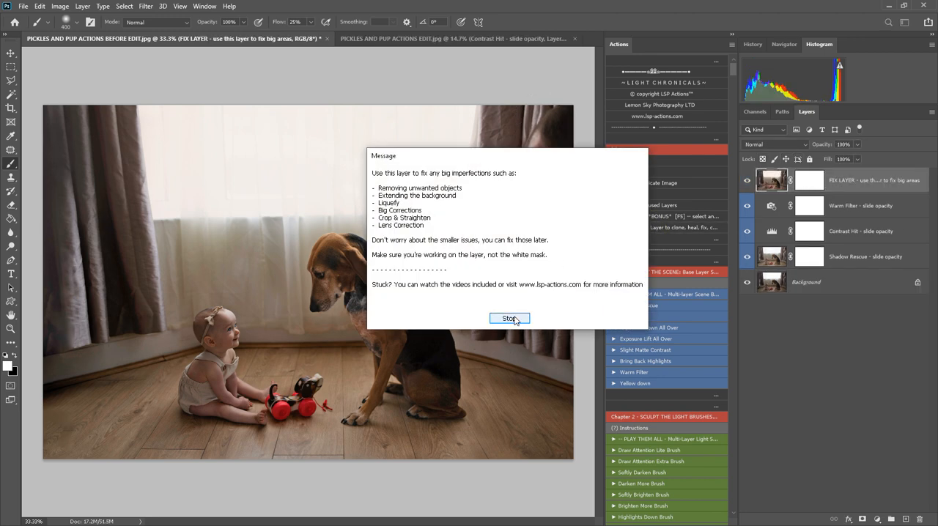
left_click(510, 318)
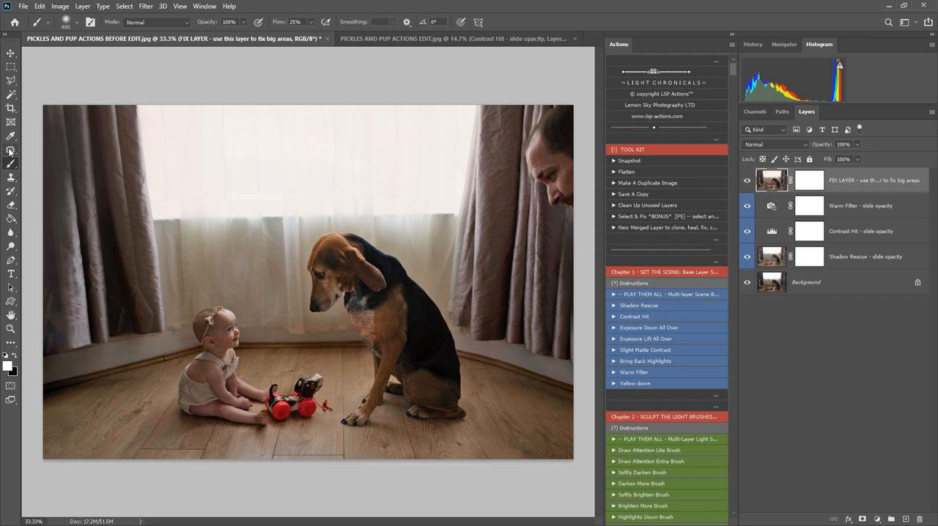
left_click(11, 152)
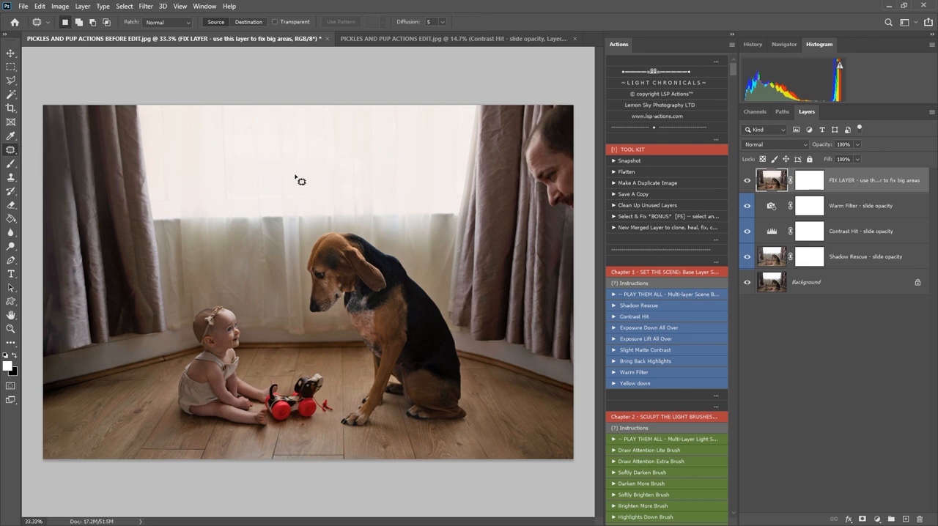
mouse_move(540, 134)
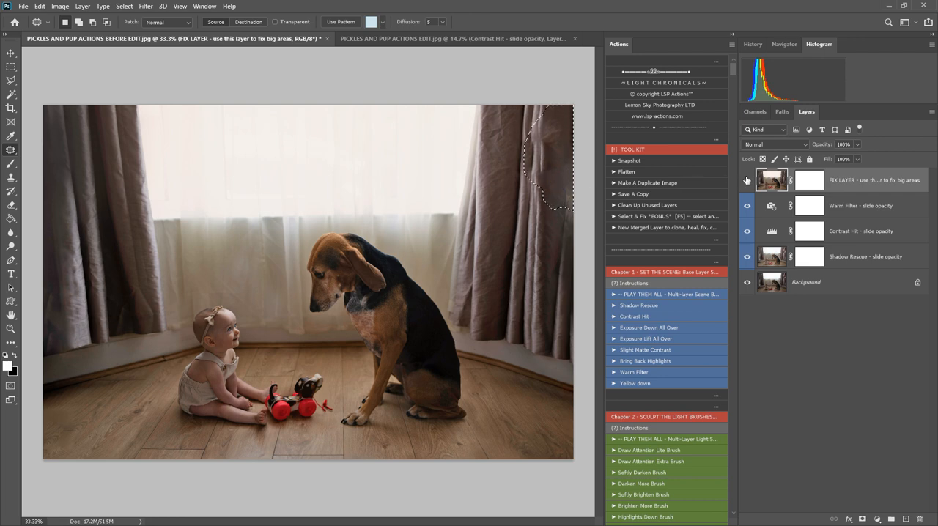
Switch to the Clone Stamp to sample clean curtain over the man's head at the right edge
left_click(747, 181)
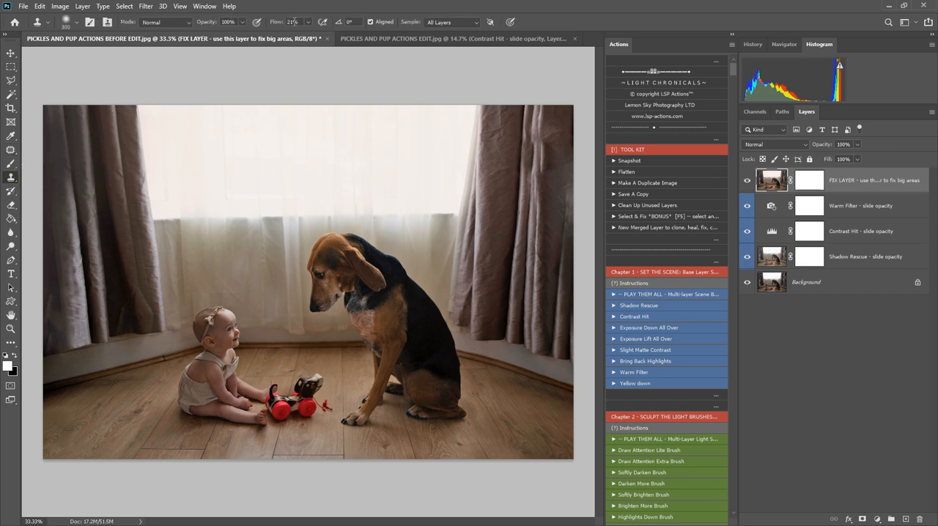
mouse_move(546, 220)
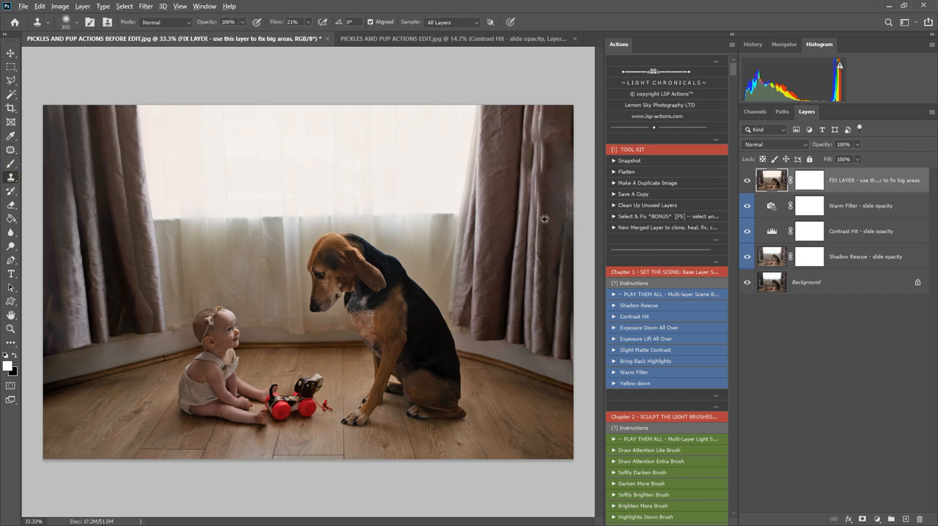
mouse_move(545, 177)
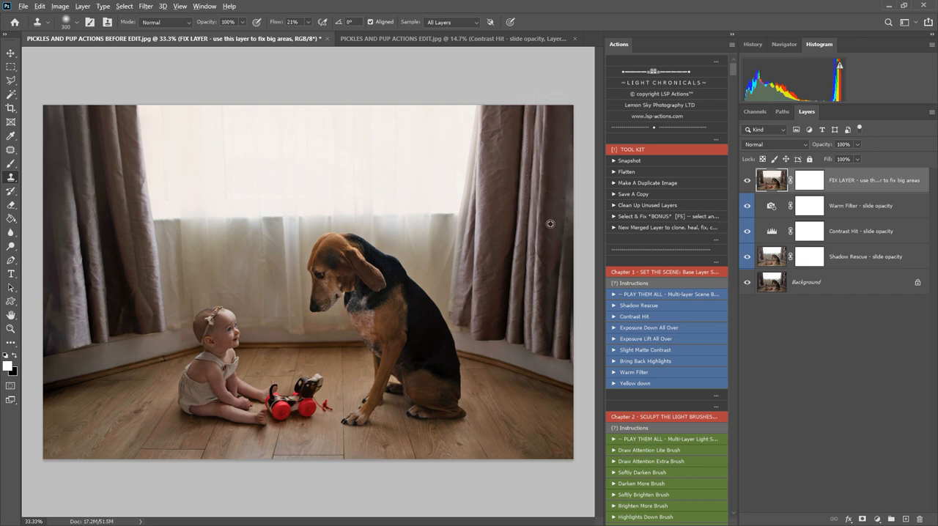
mouse_move(565, 214)
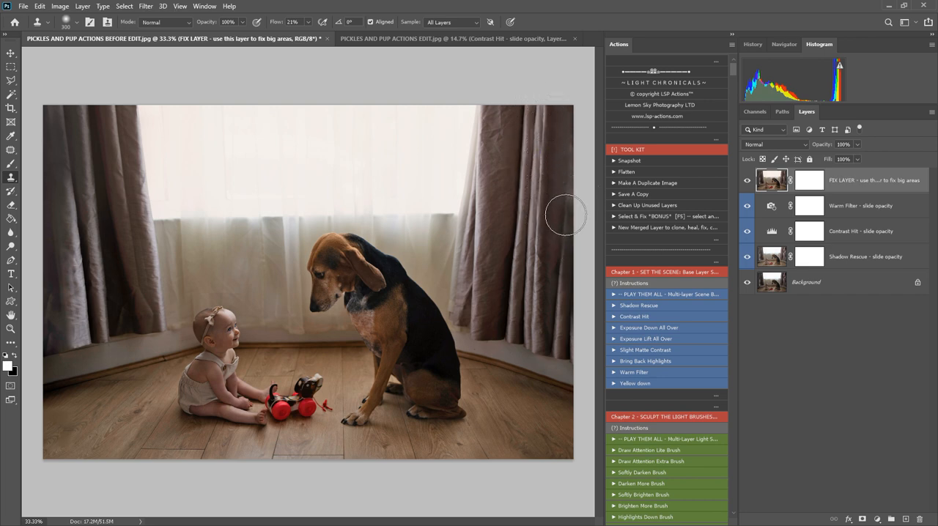
mouse_move(534, 160)
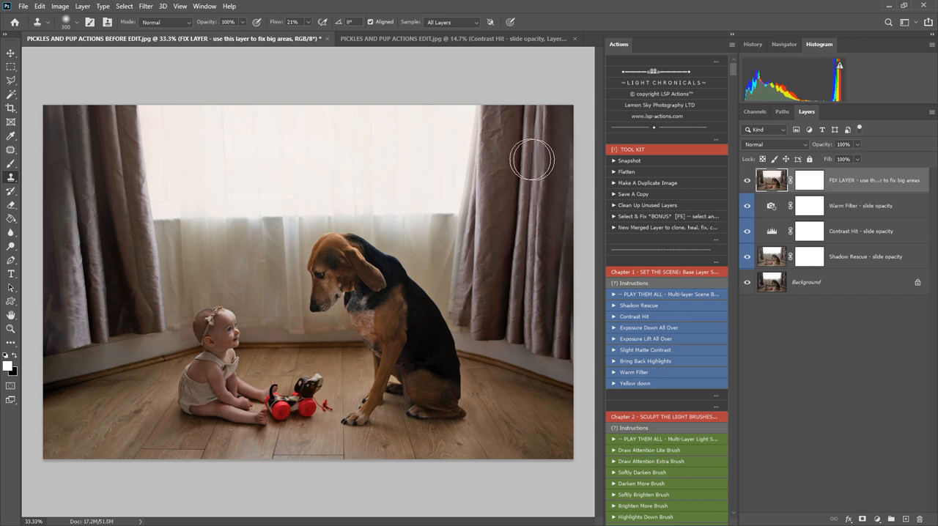
mouse_move(530, 167)
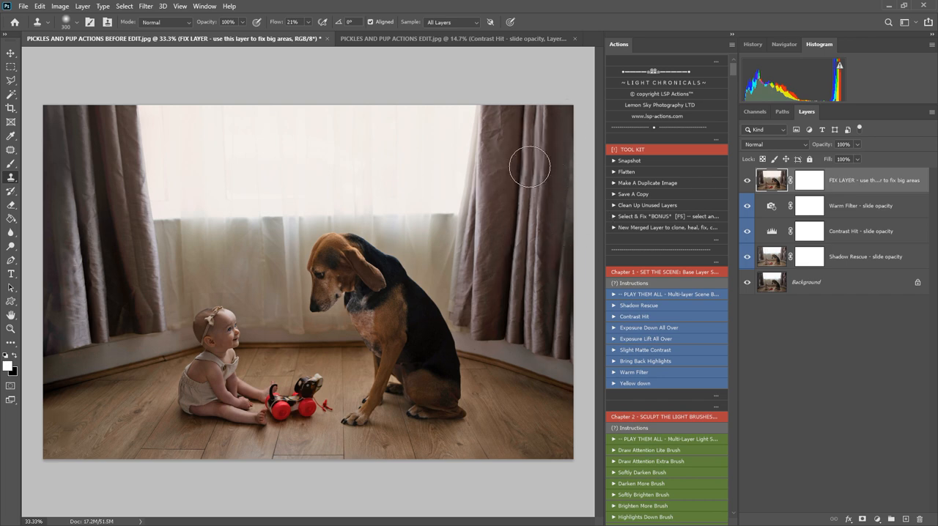
mouse_move(516, 389)
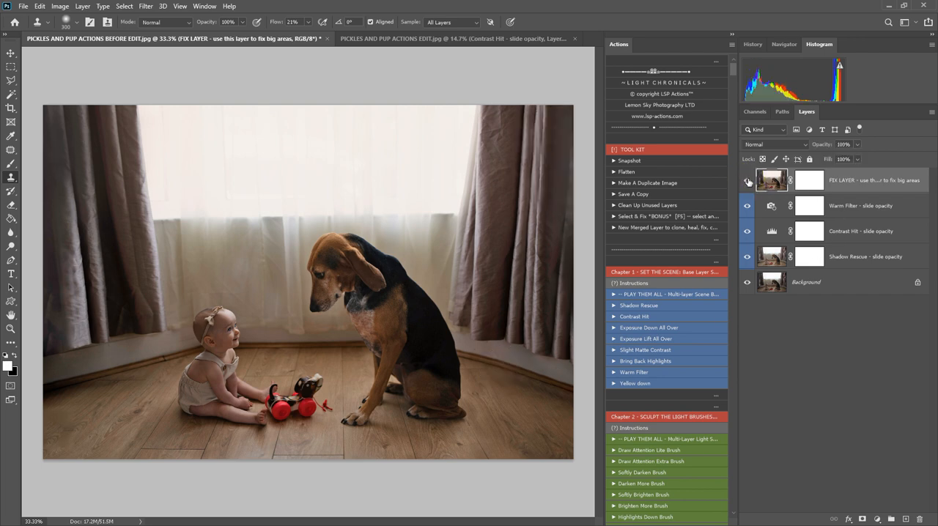
scroll("down", 3)
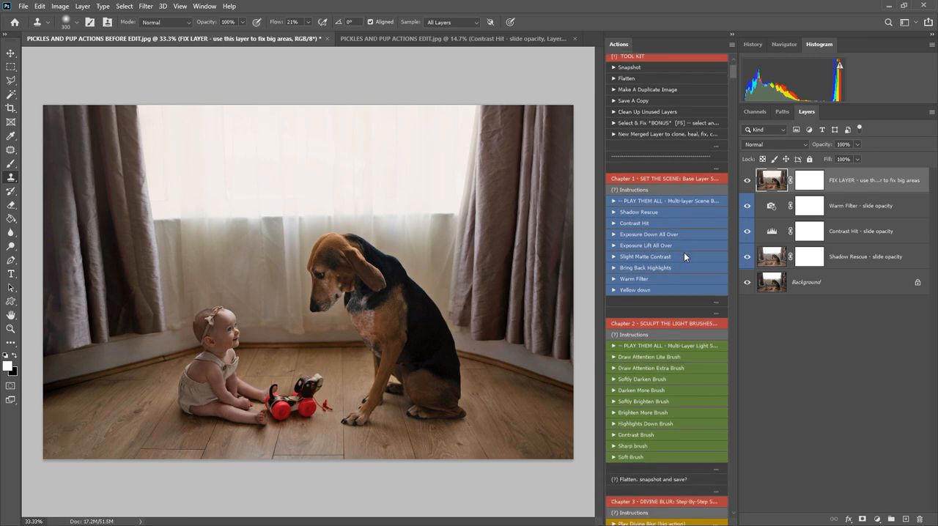
scroll("down", 3)
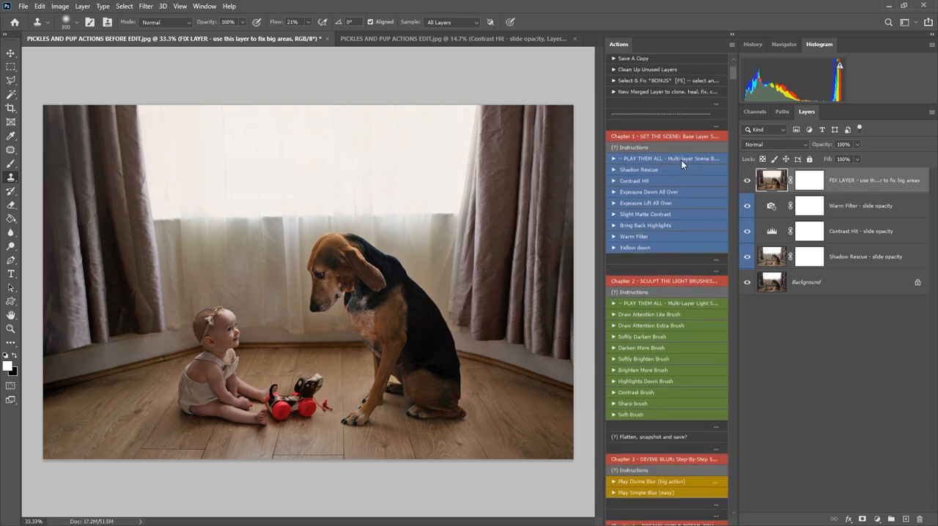
mouse_move(675, 249)
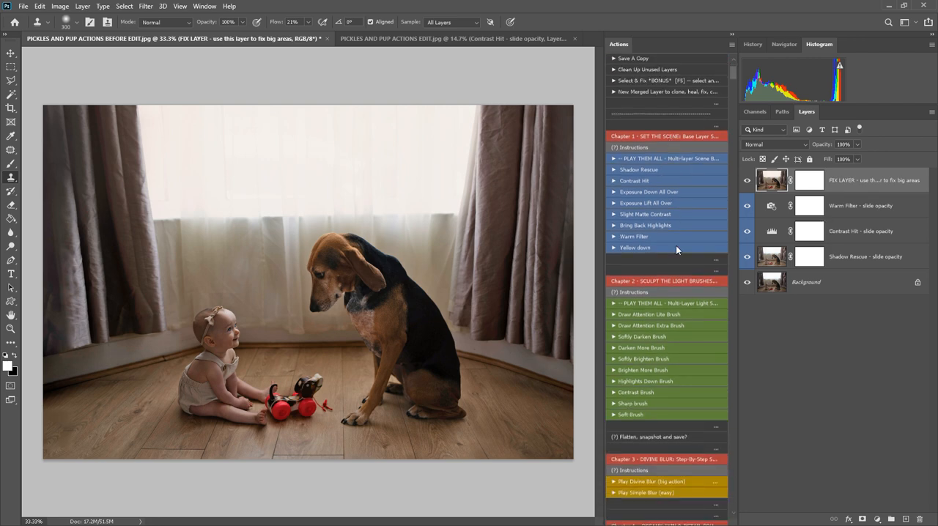
mouse_move(665, 225)
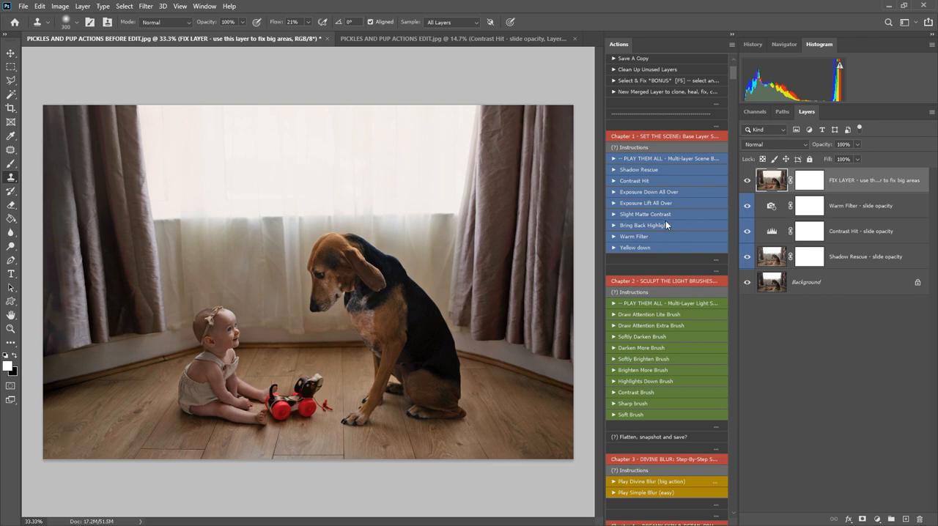
scroll("down", 3)
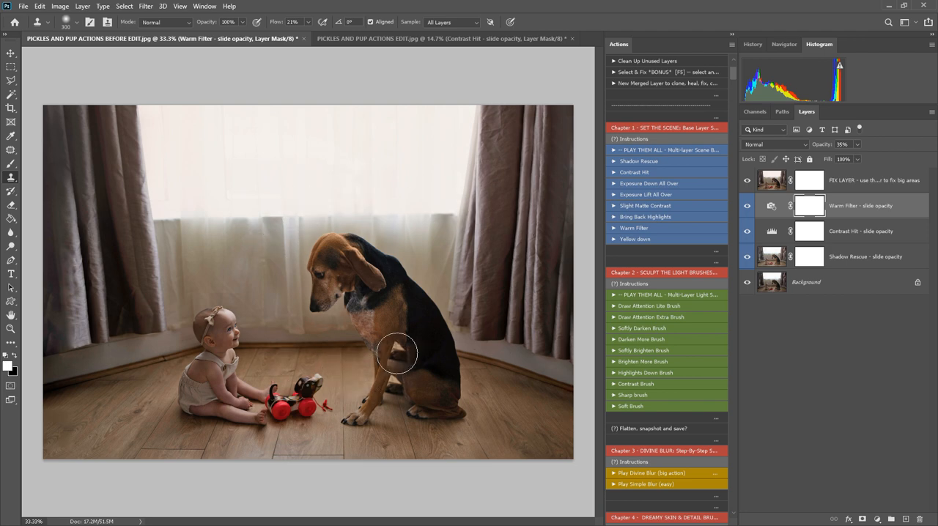
left_click(809, 180)
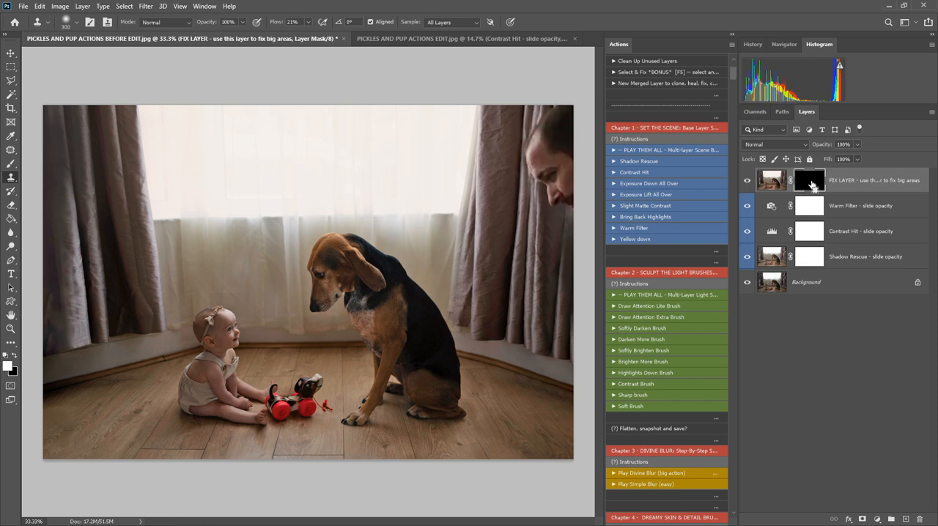
left_click(809, 180)
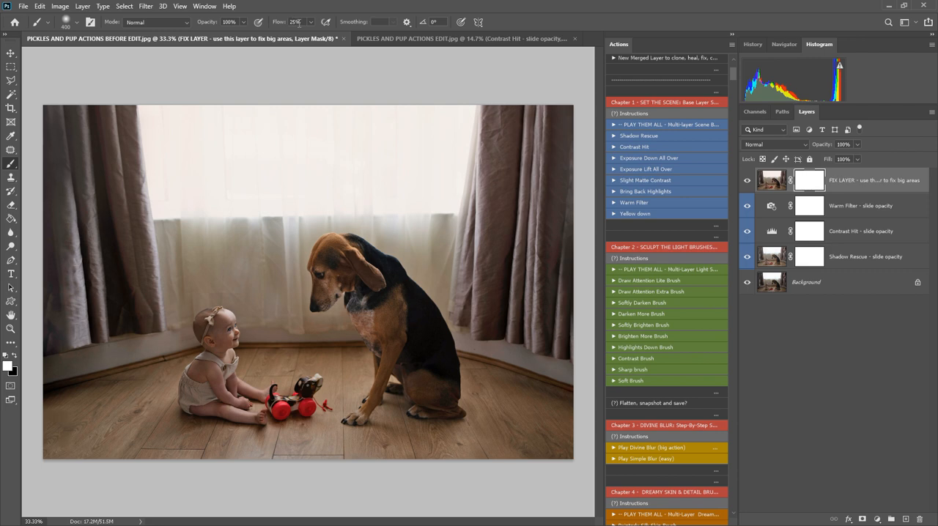
Paint white on the Draw Attention EXTRA mask over the dog's face and muzzle to brighten them
left_click(77, 22)
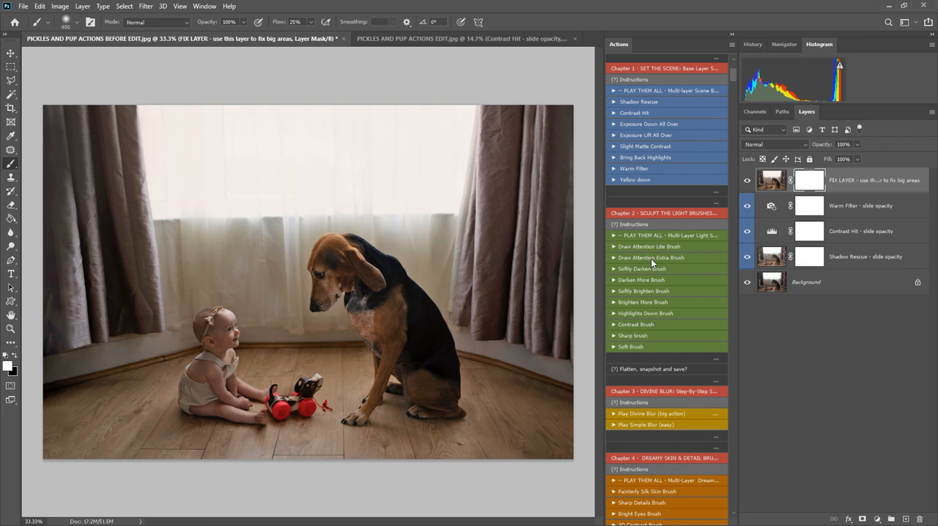
mouse_move(648, 251)
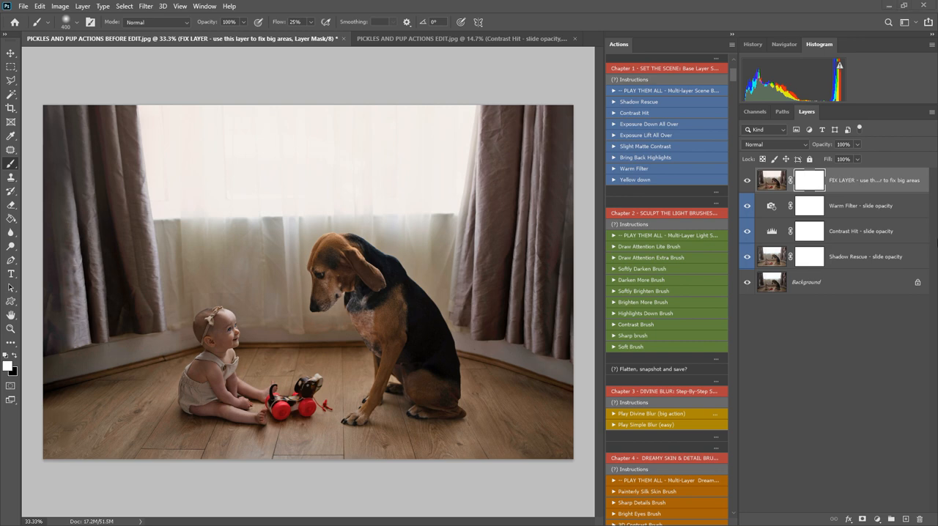
mouse_move(665, 258)
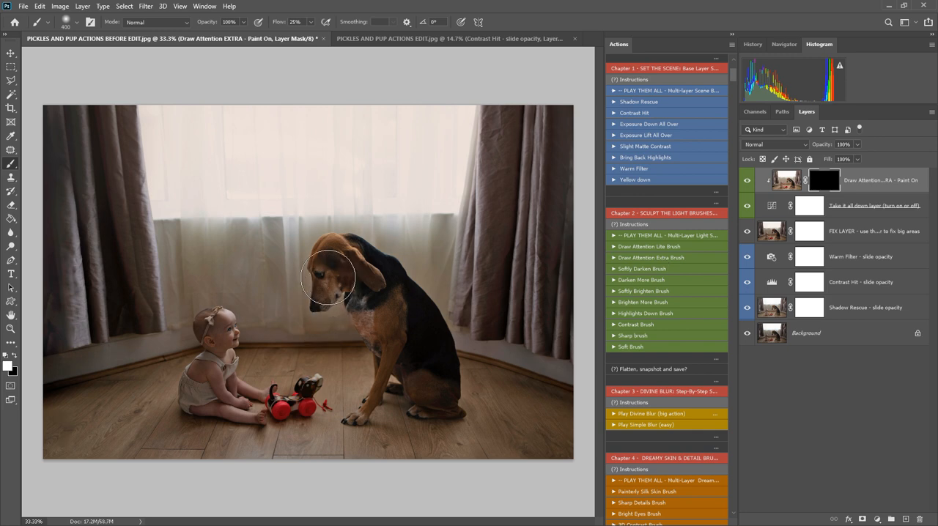
left_click_drag(328, 277, 315, 308)
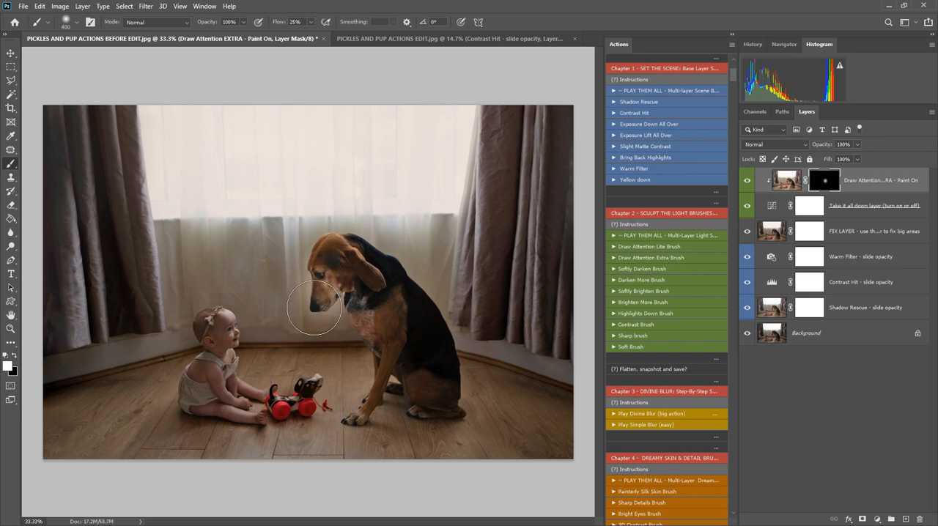
left_click(77, 20)
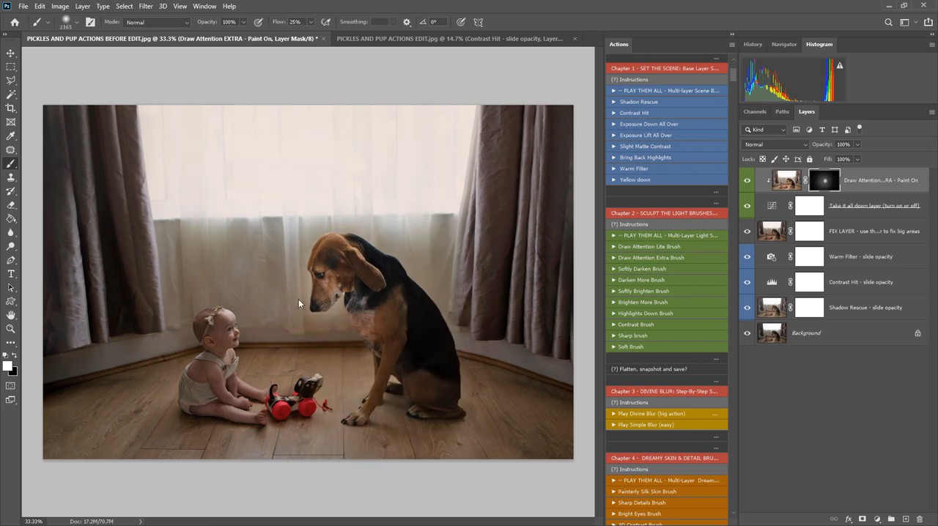
left_click(300, 305)
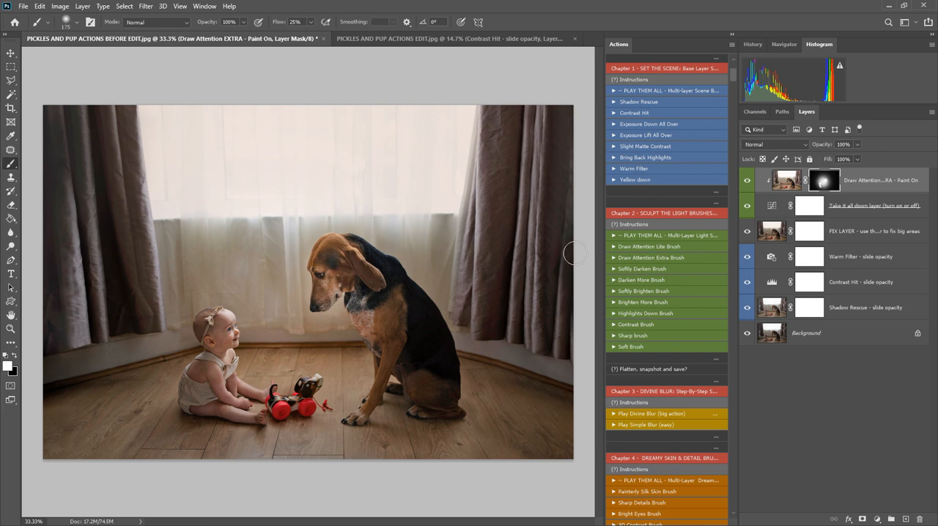
left_click(748, 205)
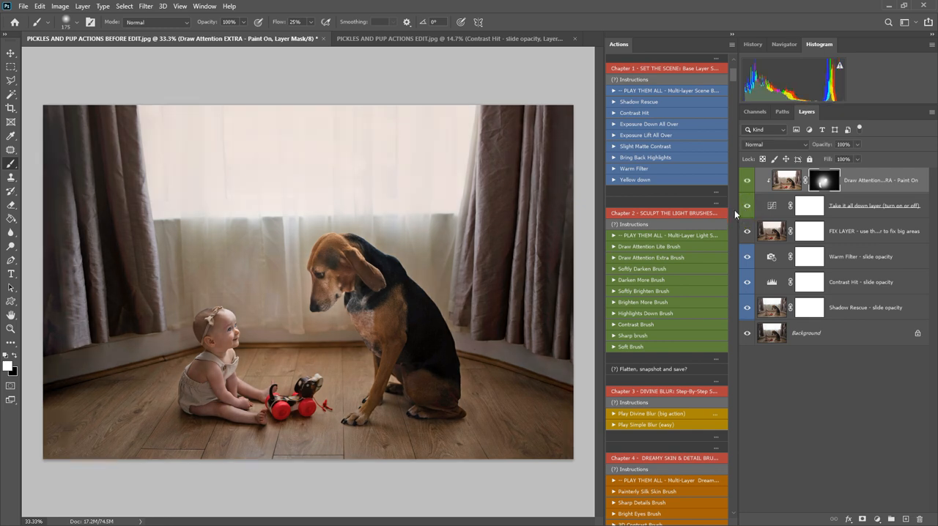
mouse_move(320, 360)
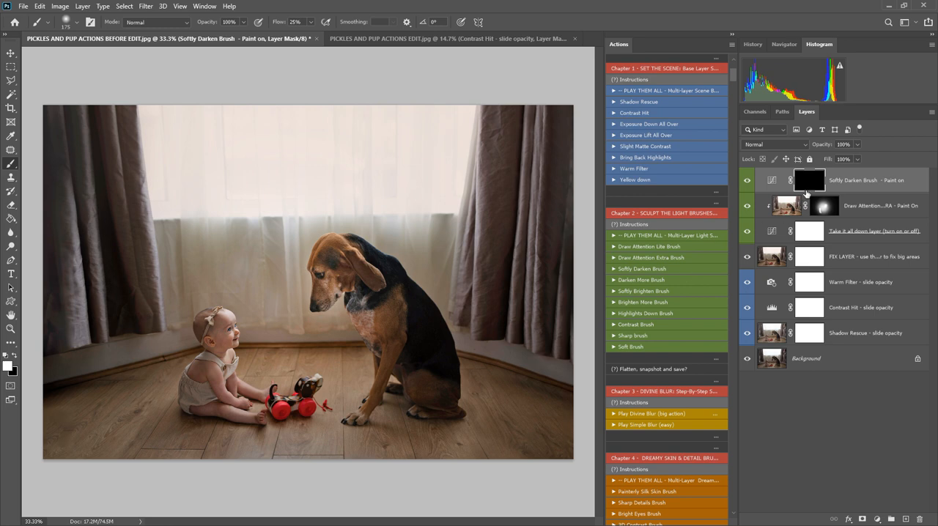
mouse_move(468, 340)
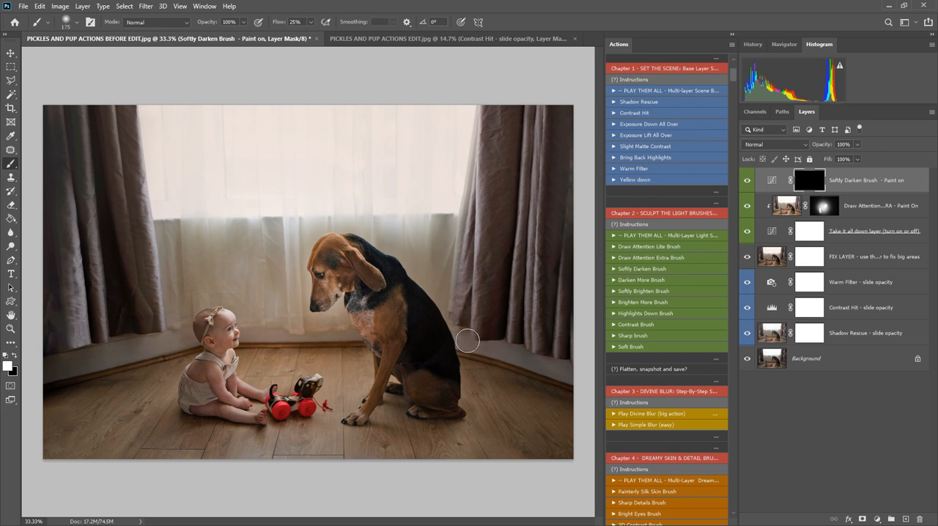
mouse_move(419, 383)
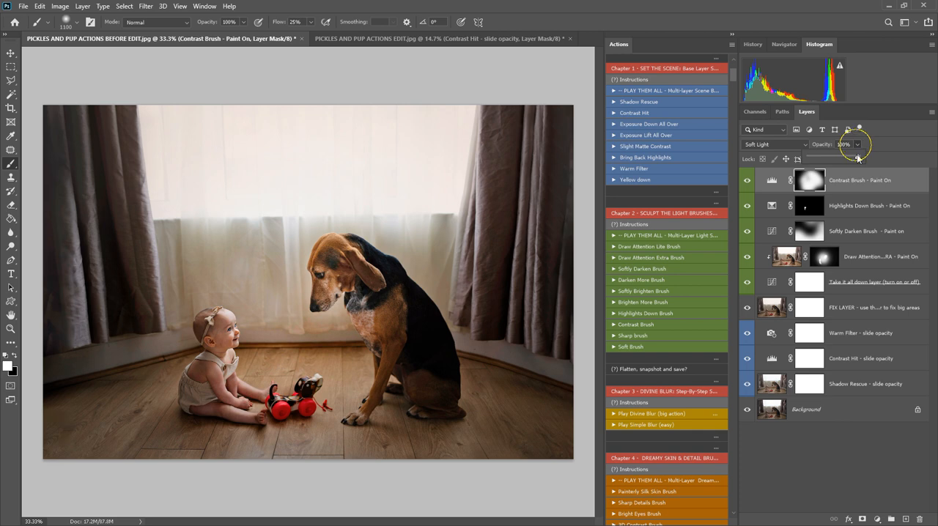
Lower the Contrast Brush layer's opacity to tone down its effect
left_click_drag(857, 156, 841, 156)
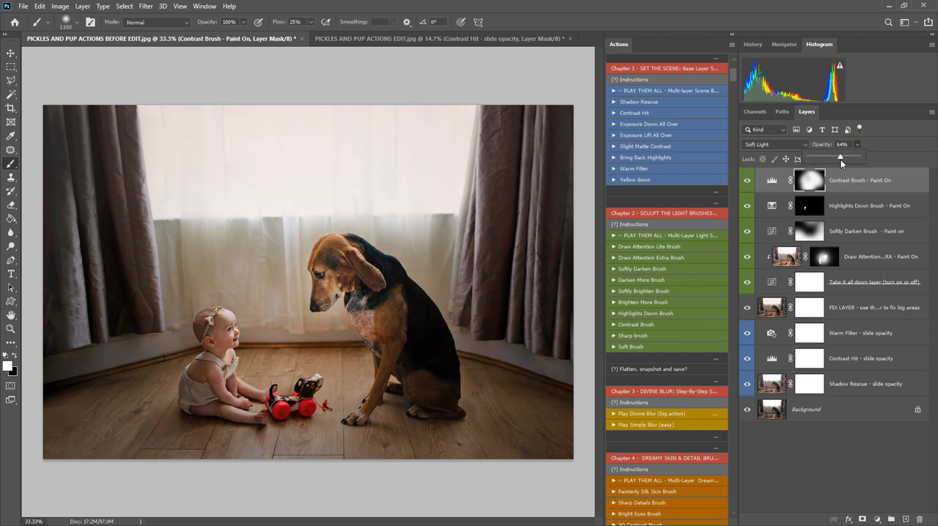
left_click_drag(839, 158, 842, 158)
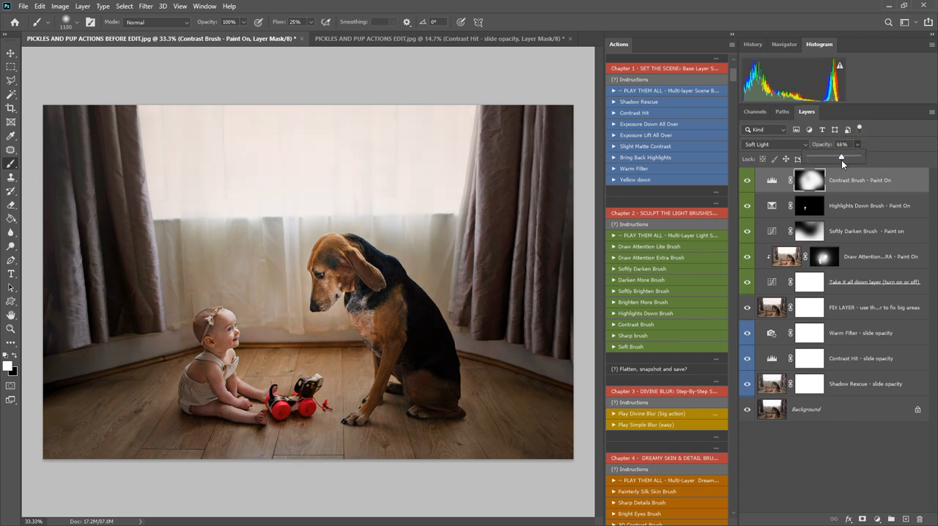
left_click_drag(841, 158, 817, 158)
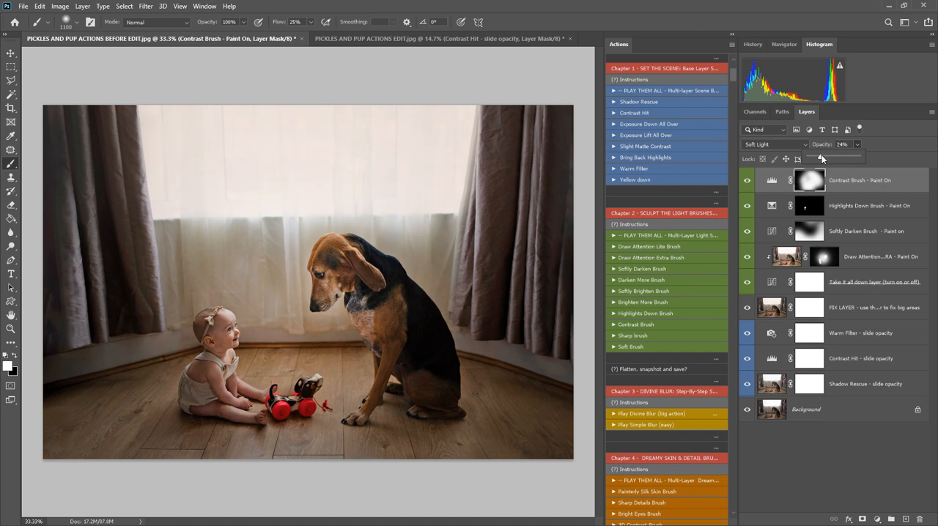
left_click_drag(820, 158, 838, 158)
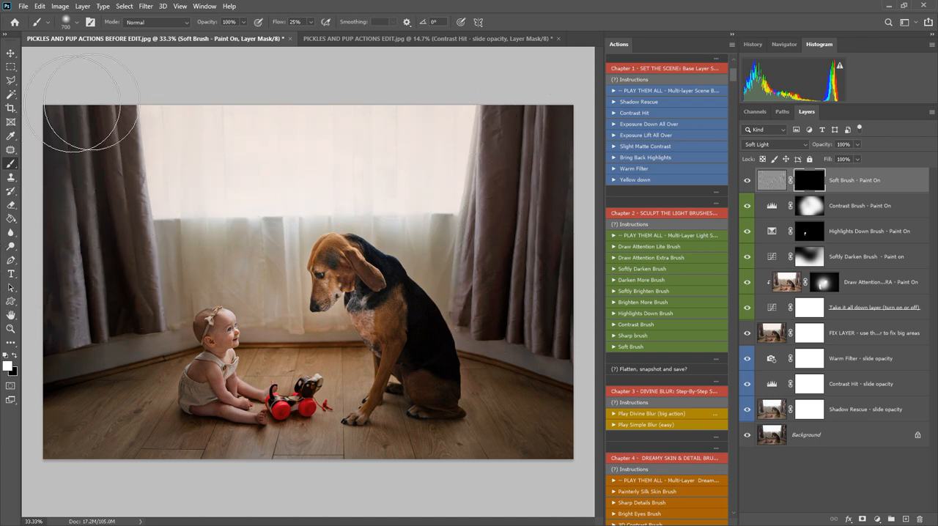
mouse_move(623, 329)
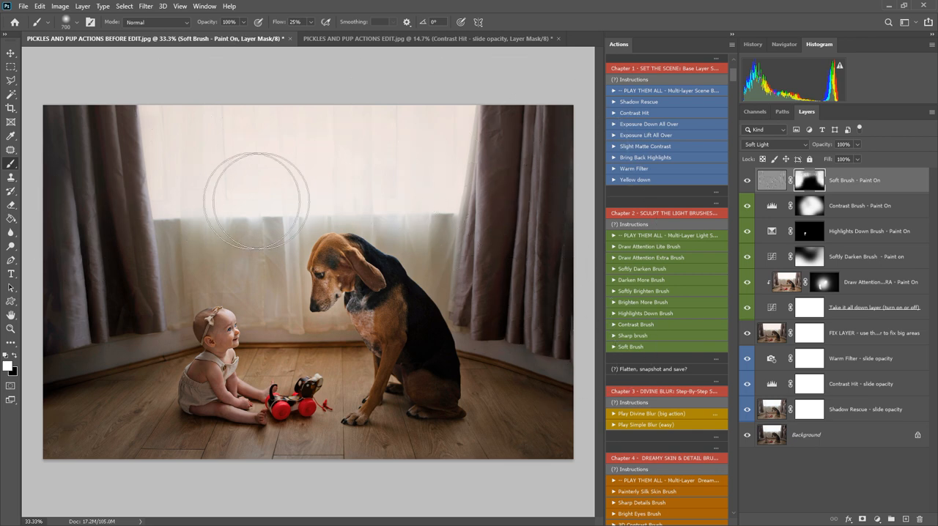
mouse_move(198, 179)
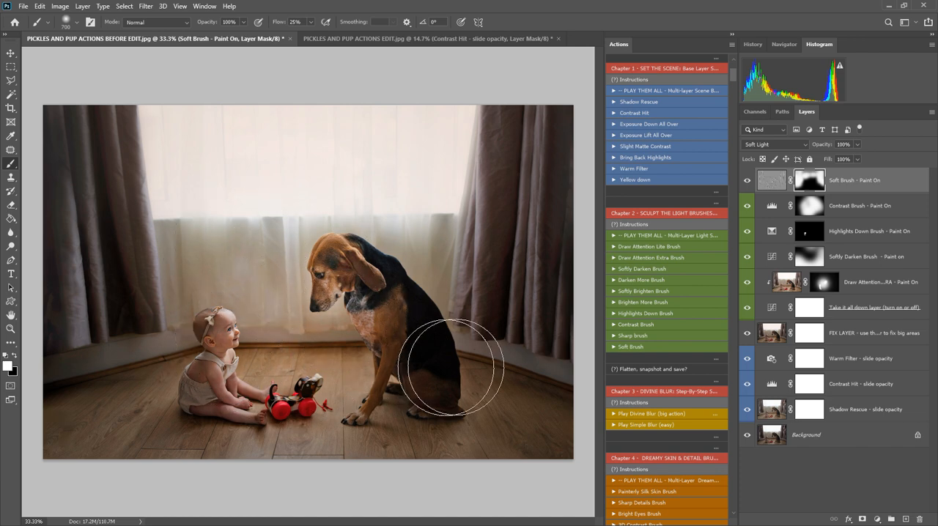
mouse_move(293, 384)
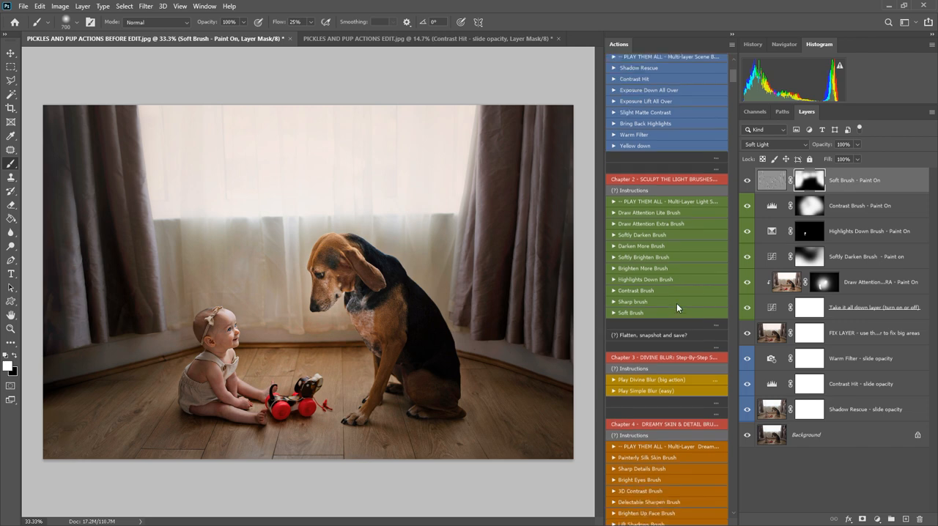
Paint sharper detail onto the baby with the Sharp Details mask
scroll("down", 3)
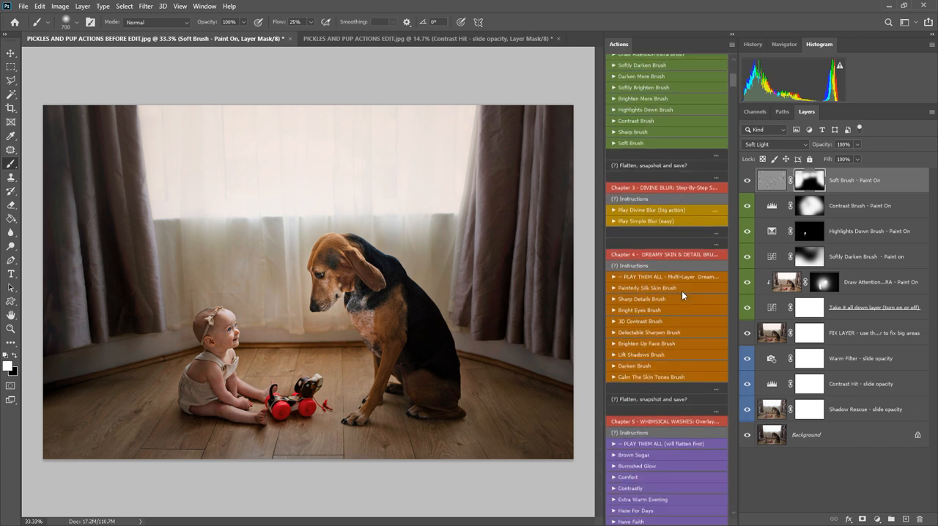
mouse_move(657, 194)
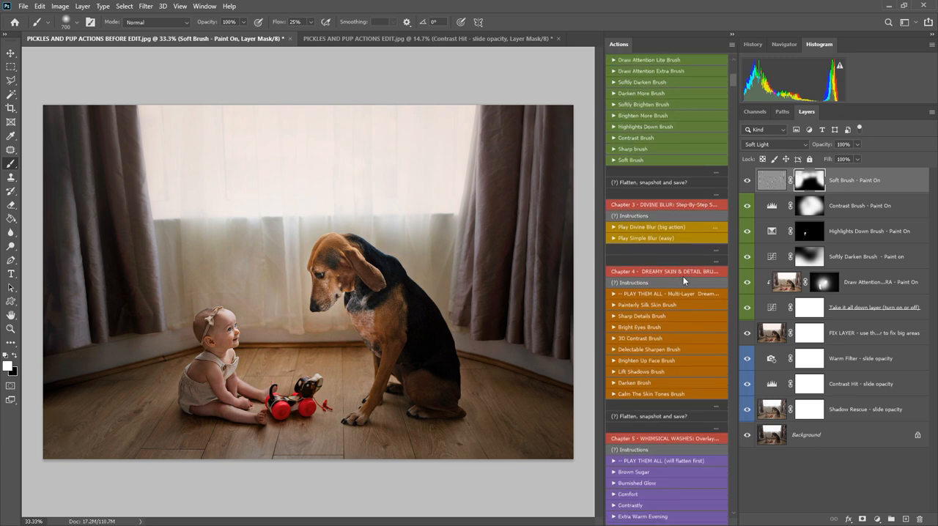
mouse_move(799, 229)
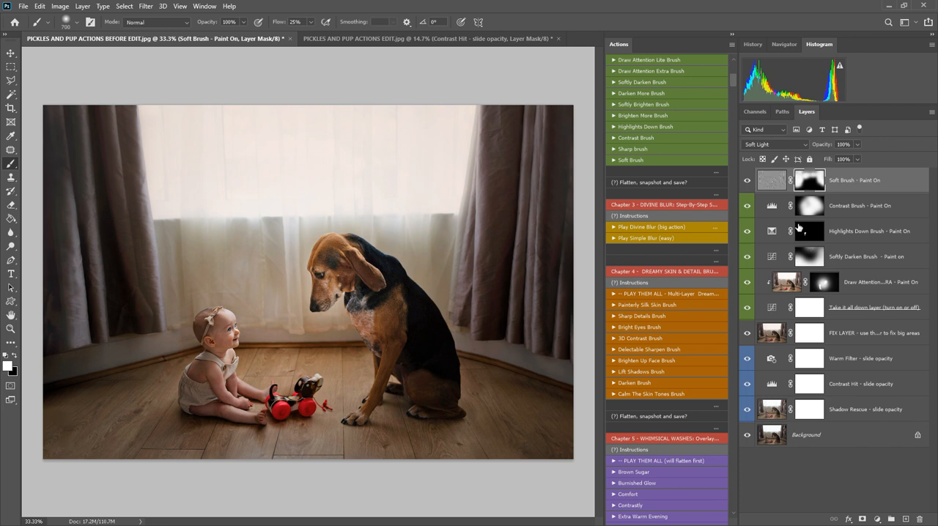
mouse_move(692, 326)
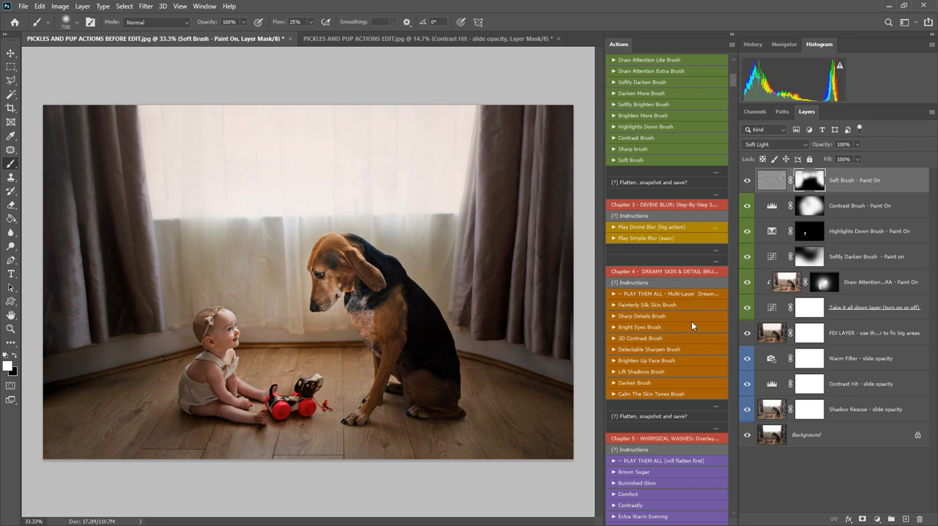
mouse_move(457, 331)
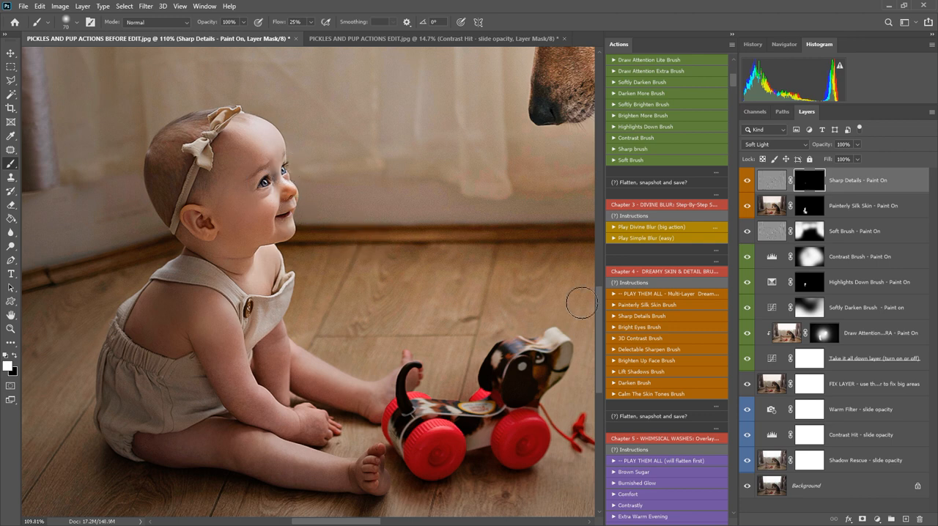
left_click(773, 143)
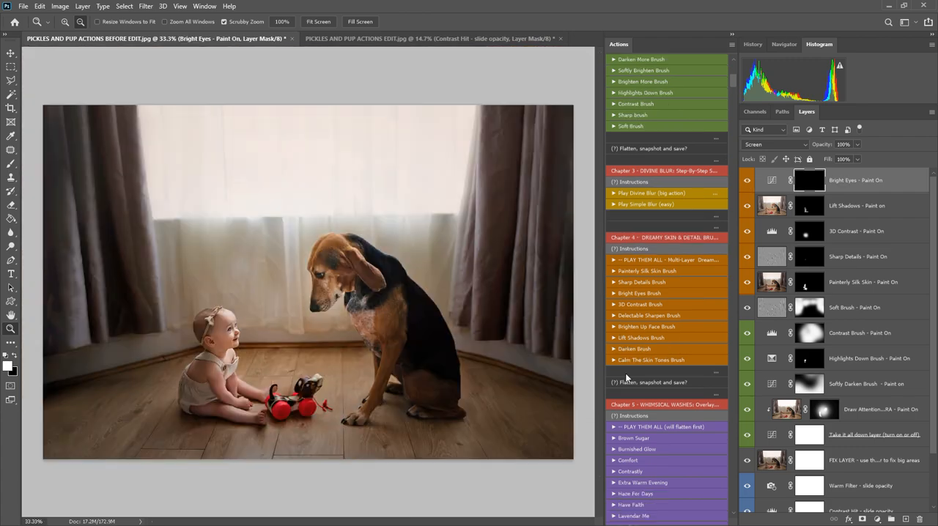
Scroll the Actions panel down to Chapter 5 Whimsical Washes for Extra Warm Evening
scroll("down", 3)
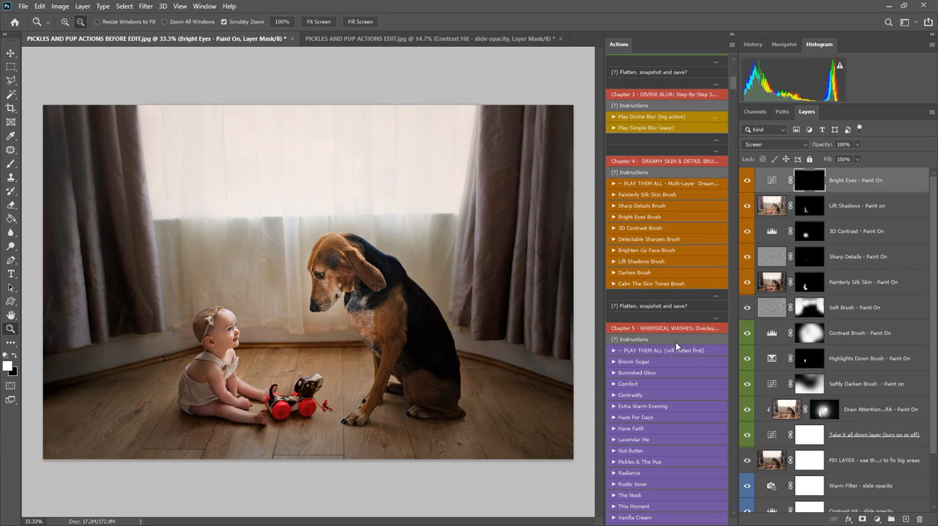
scroll("down", 3)
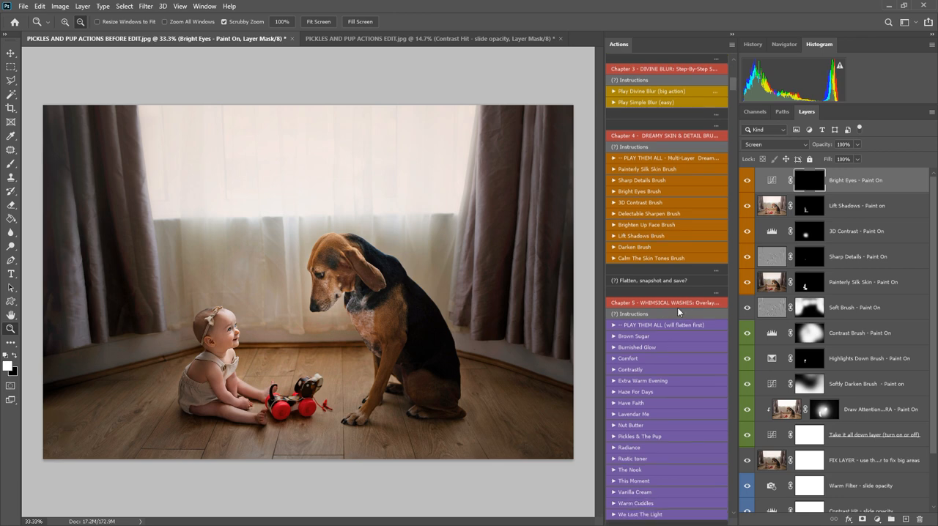
scroll("down", 3)
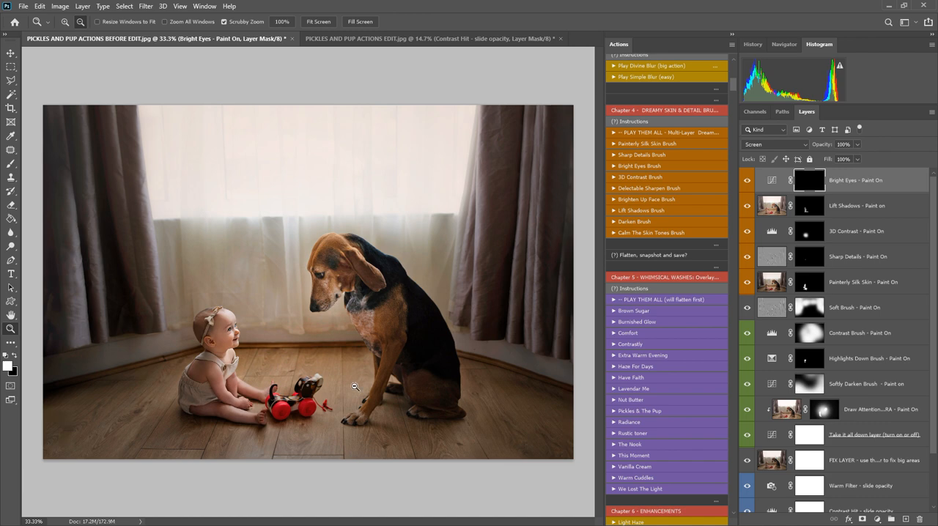
mouse_move(675, 325)
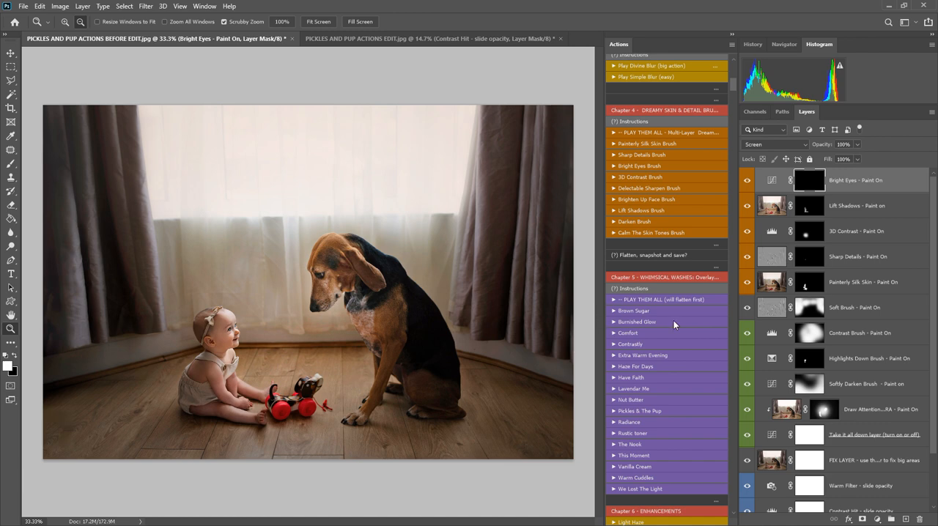
mouse_move(657, 328)
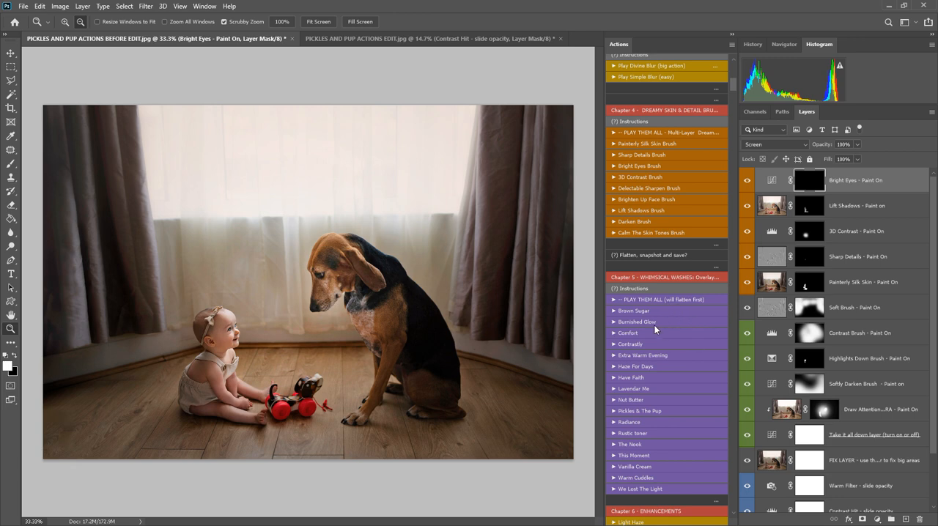
mouse_move(672, 411)
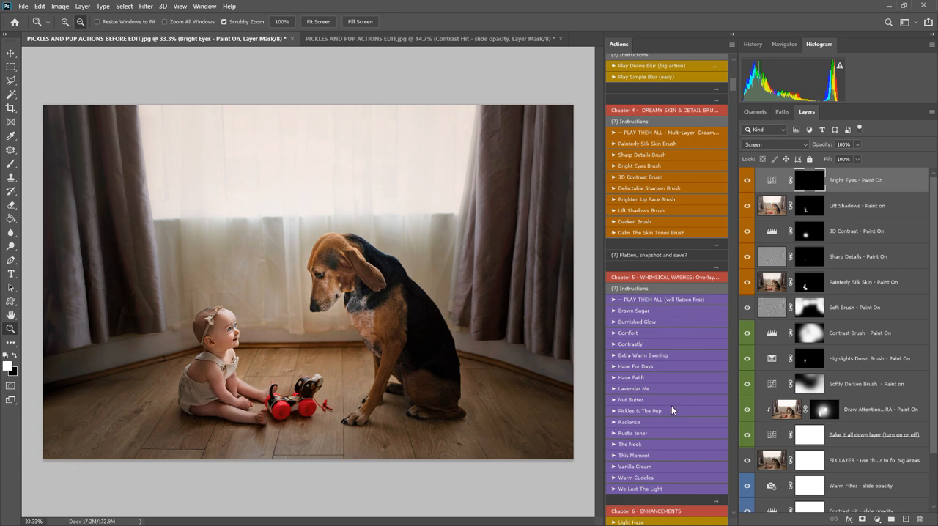
mouse_move(673, 261)
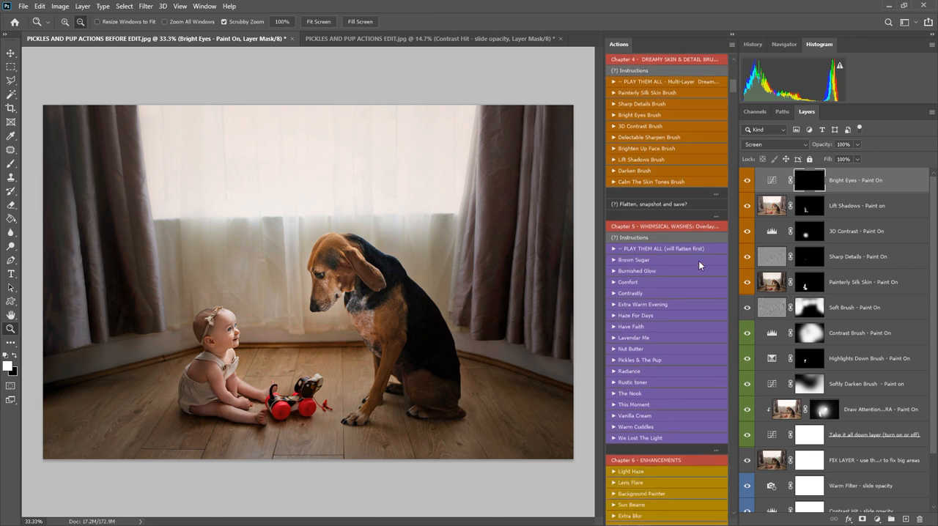
scroll("down", 3)
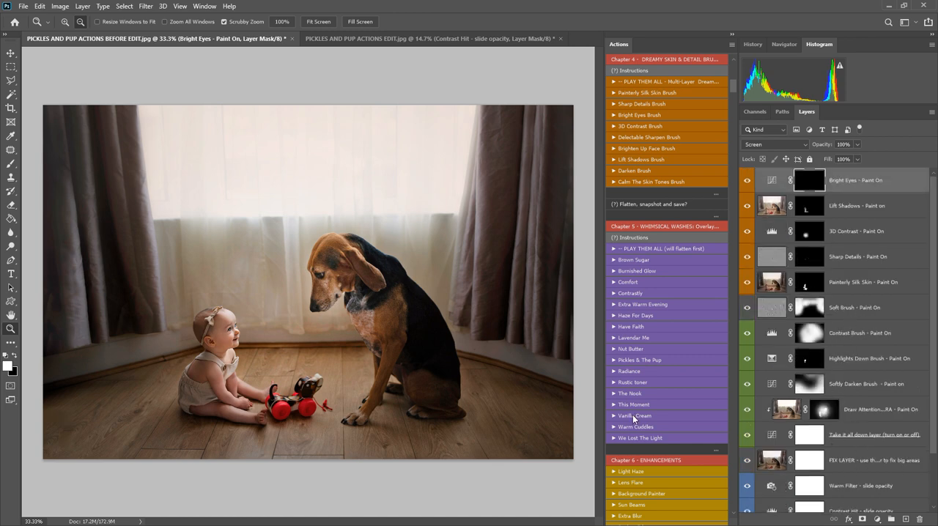
mouse_move(668, 345)
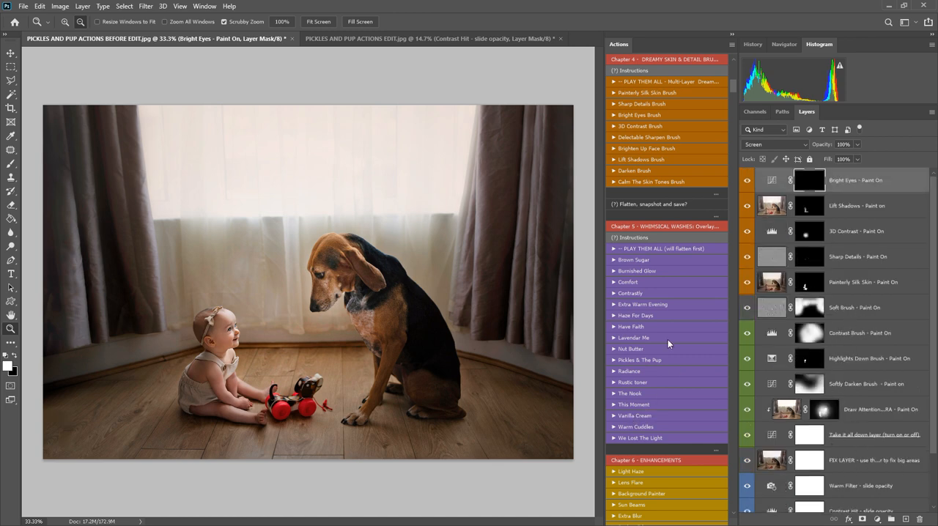
scroll("down", 3)
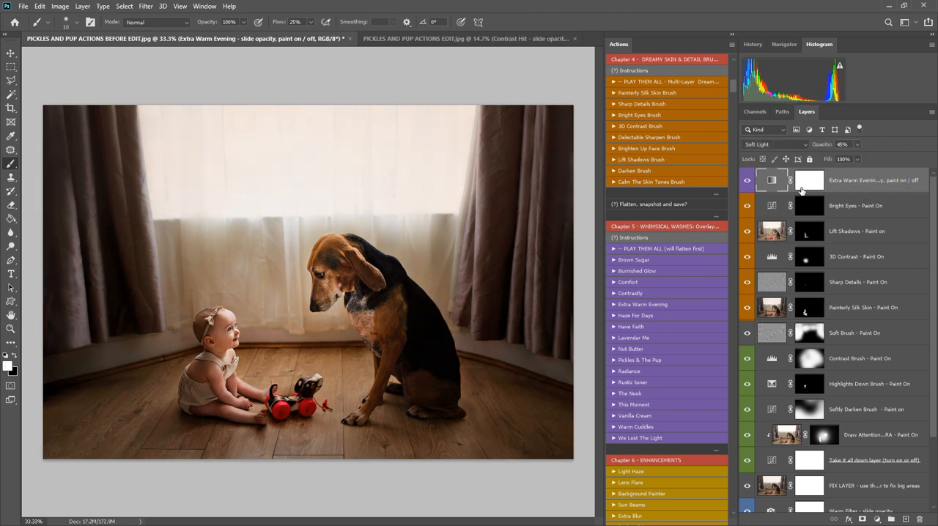
Reduce the Extra Warm Evening and Pickle & The Pup wash opacities
left_click(838, 158)
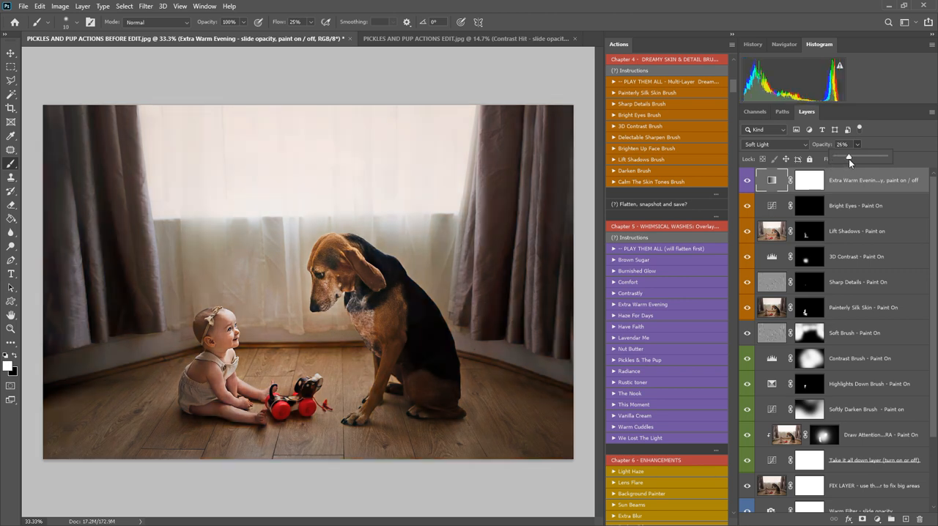
left_click_drag(849, 157, 853, 157)
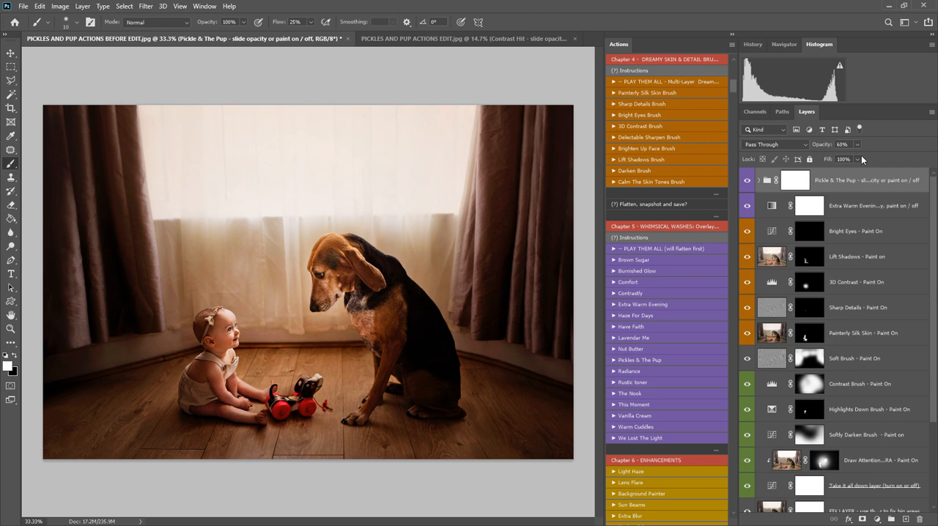
left_click_drag(853, 158, 843, 158)
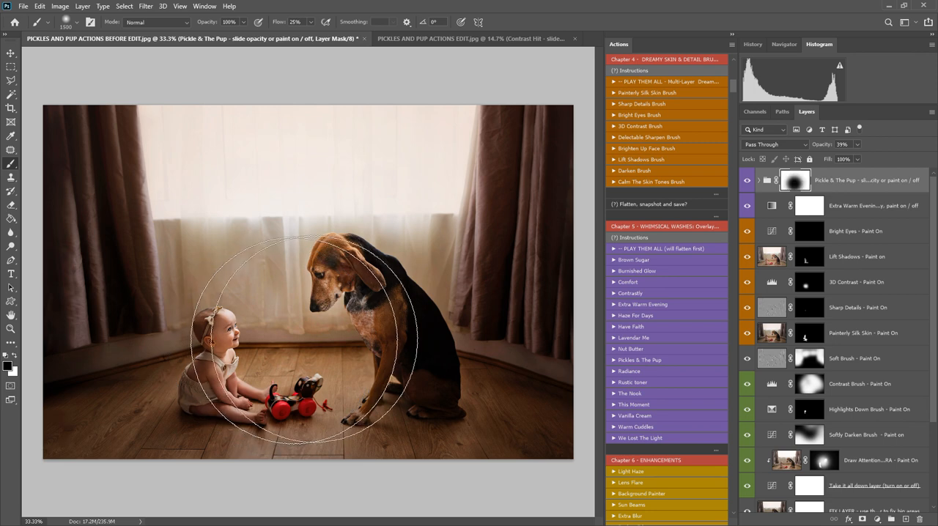
scroll("down", 3)
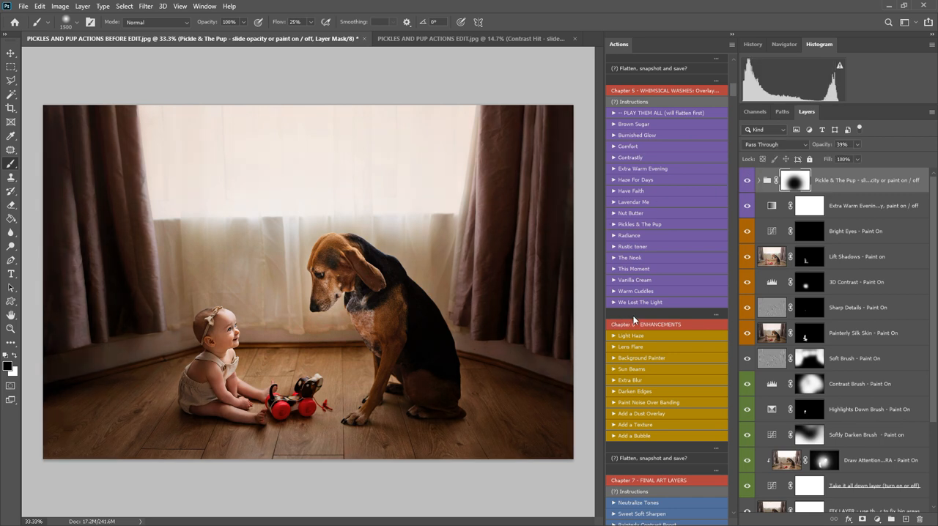
Scroll the Actions panel to Chapter 6 Enhancements for Darken Edges and Sun Beams
scroll("down", 3)
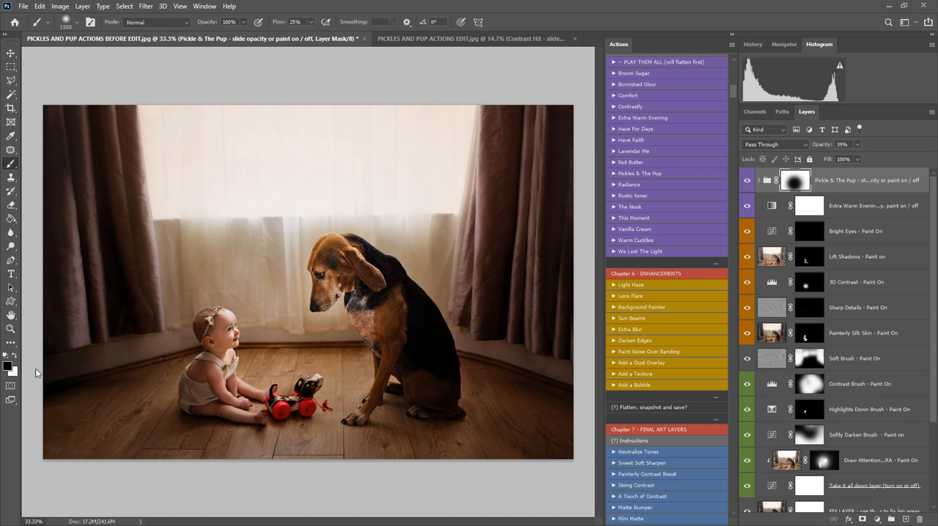
mouse_move(870, 313)
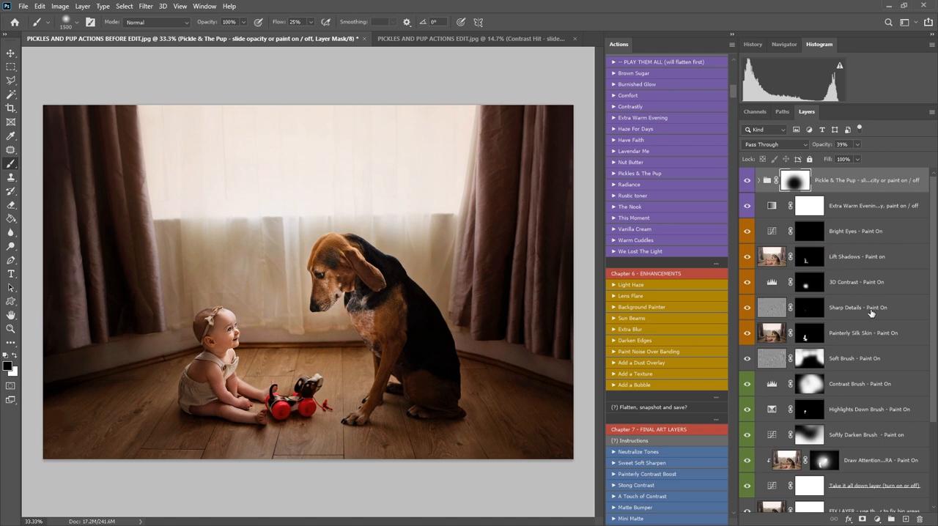
mouse_move(871, 313)
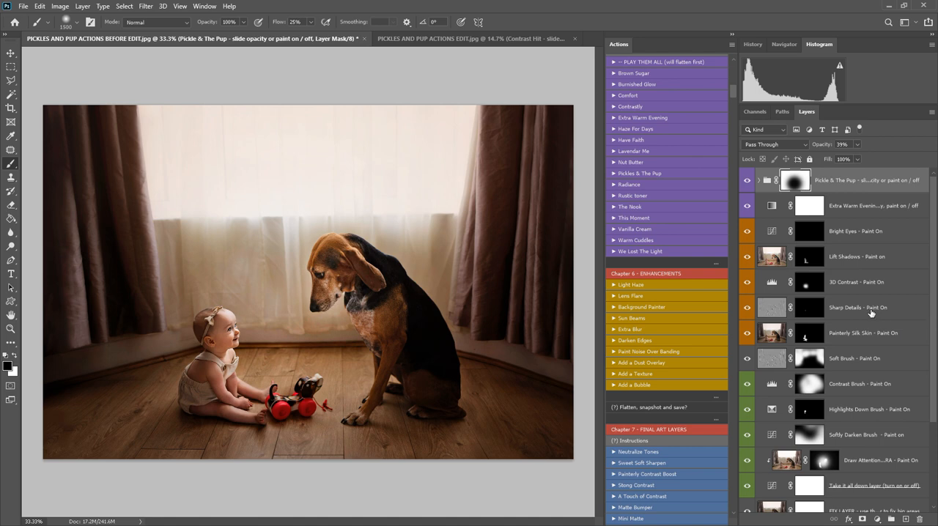
mouse_move(888, 325)
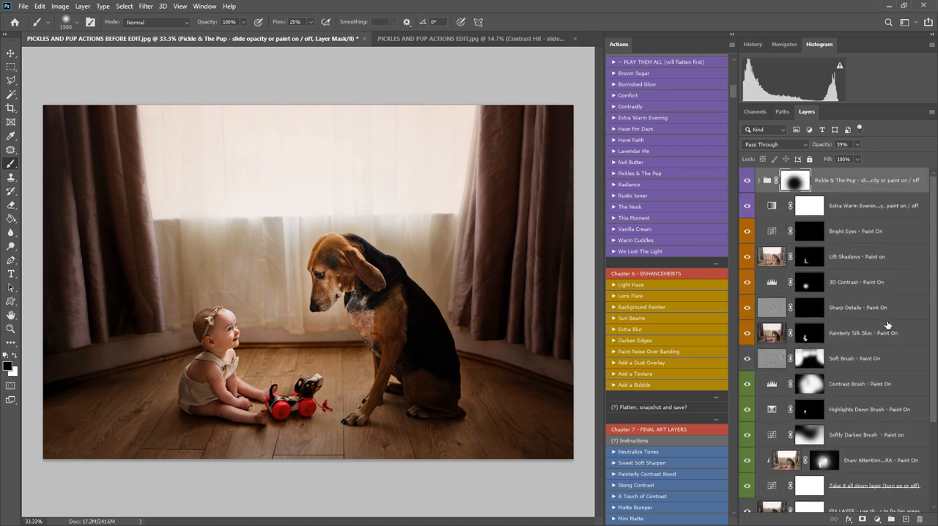
mouse_move(881, 390)
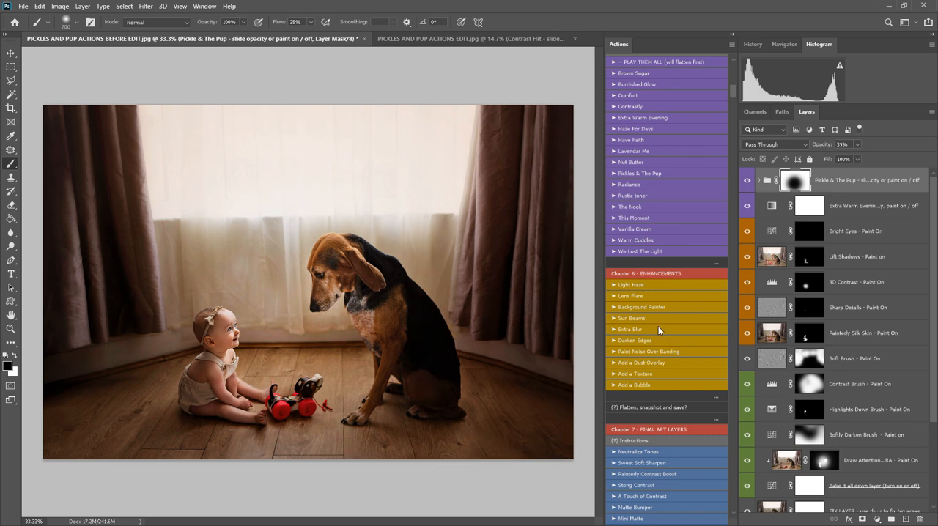
mouse_move(652, 306)
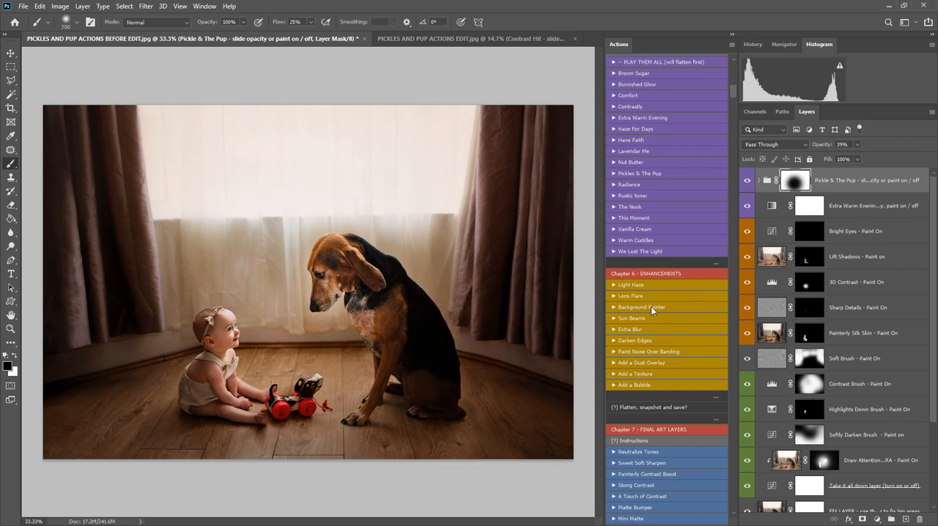
mouse_move(639, 332)
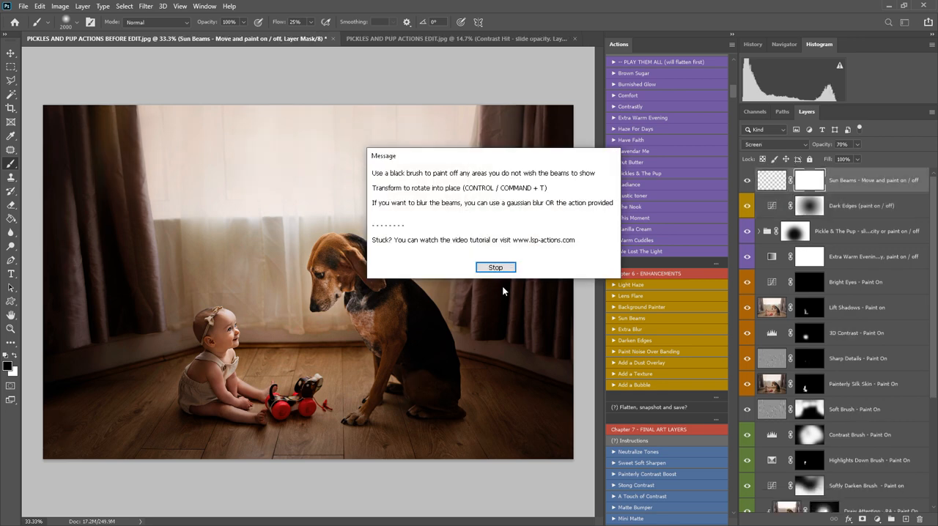
Dismiss the beam message and rotate the Sun Beams layer with Free Transform
left_click(495, 266)
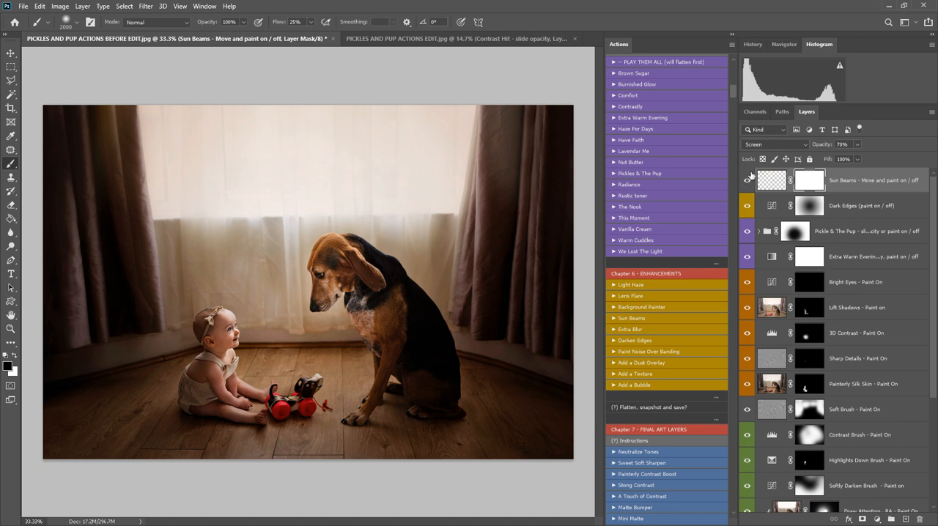
left_click(39, 6)
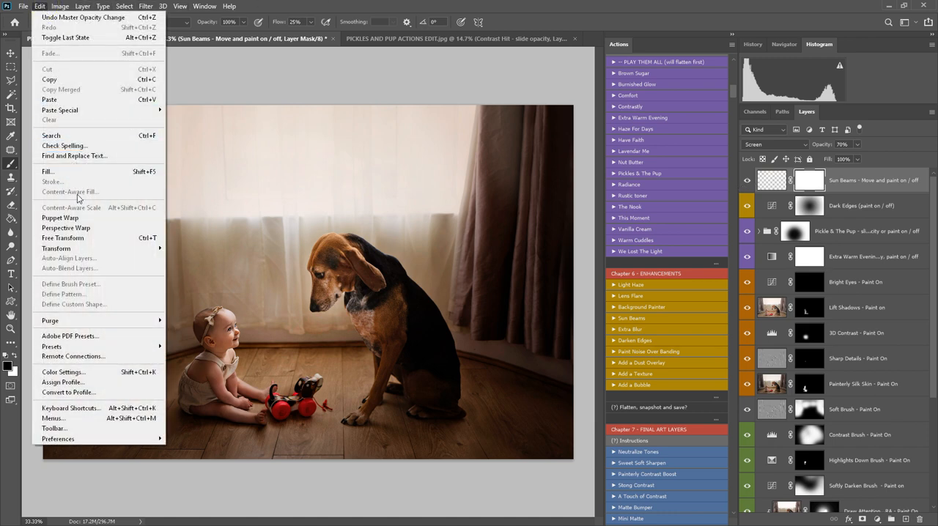
mouse_move(61, 237)
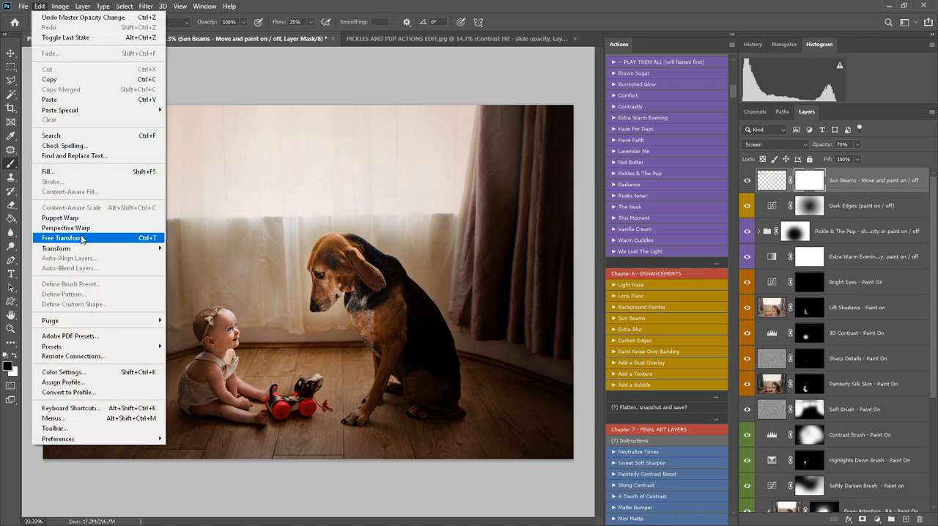
left_click(61, 238)
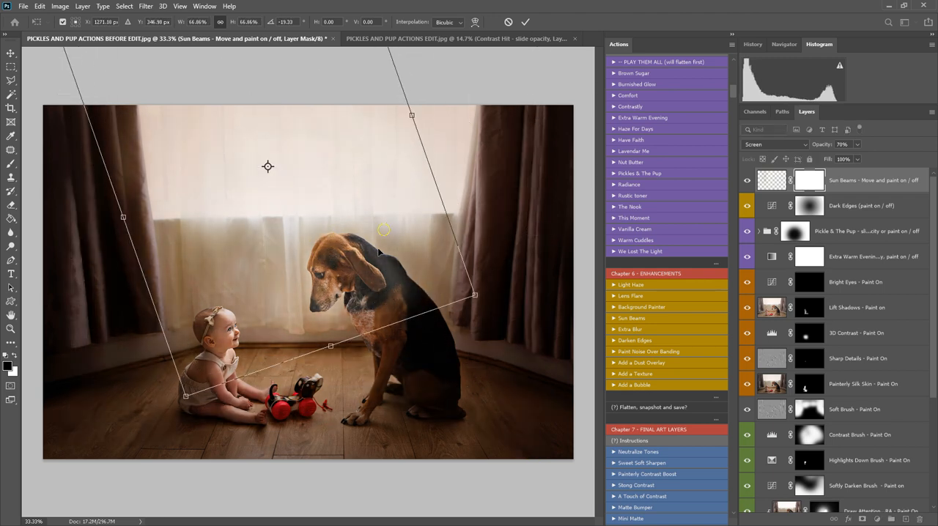
left_click_drag(475, 295, 483, 384)
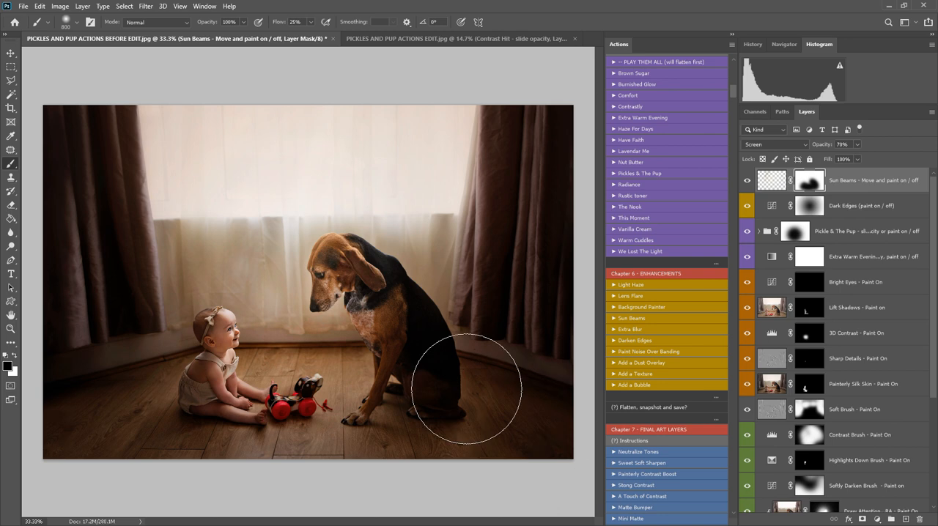
mouse_move(462, 373)
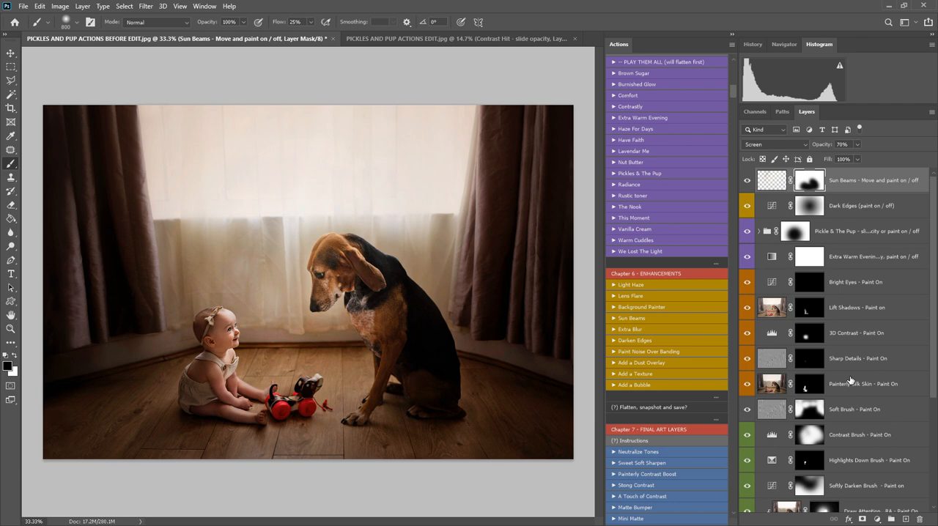
Reach Chapter 7 Final Art Layers and lower the One Last Warm layer's opacity
scroll("down", 3)
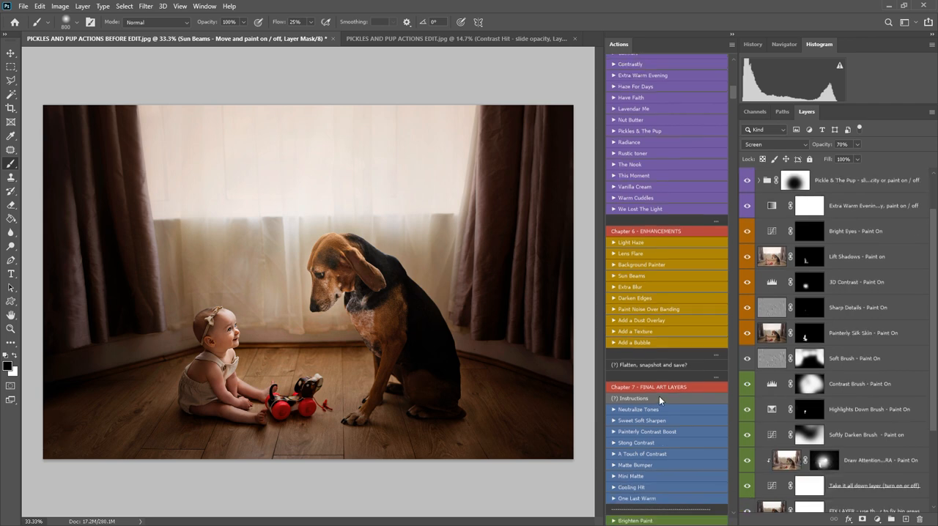
scroll("down", 3)
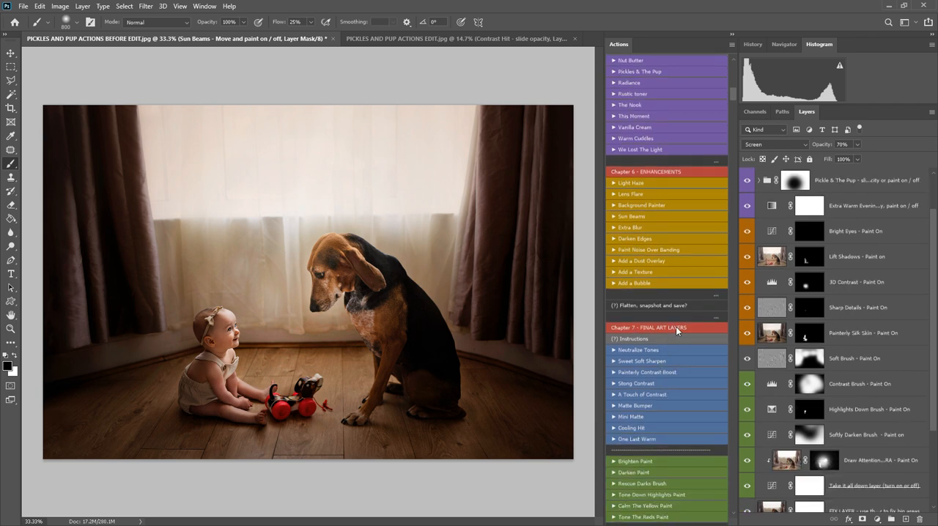
scroll("down", 3)
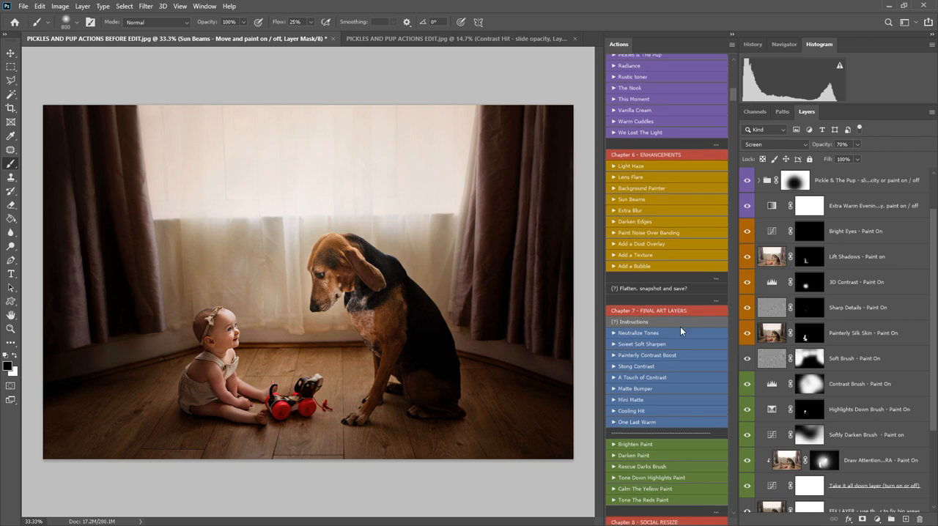
mouse_move(653, 395)
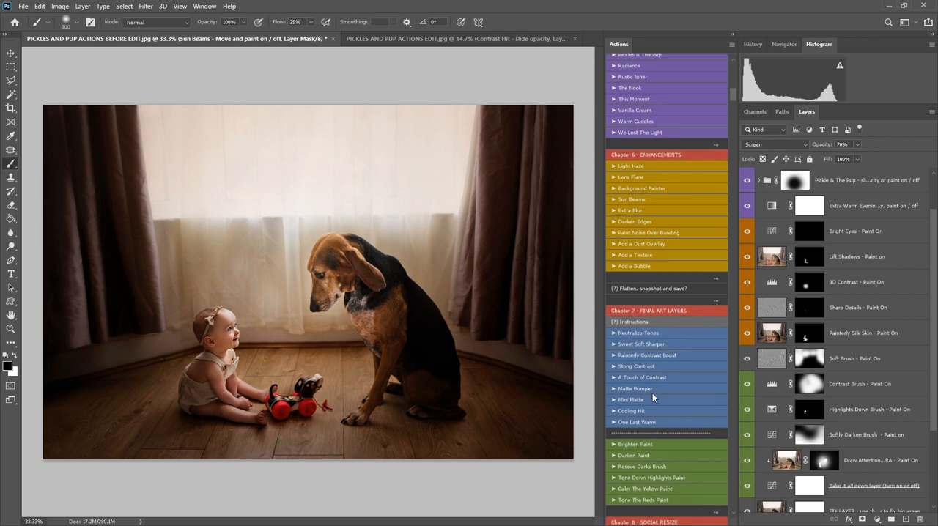
mouse_move(648, 352)
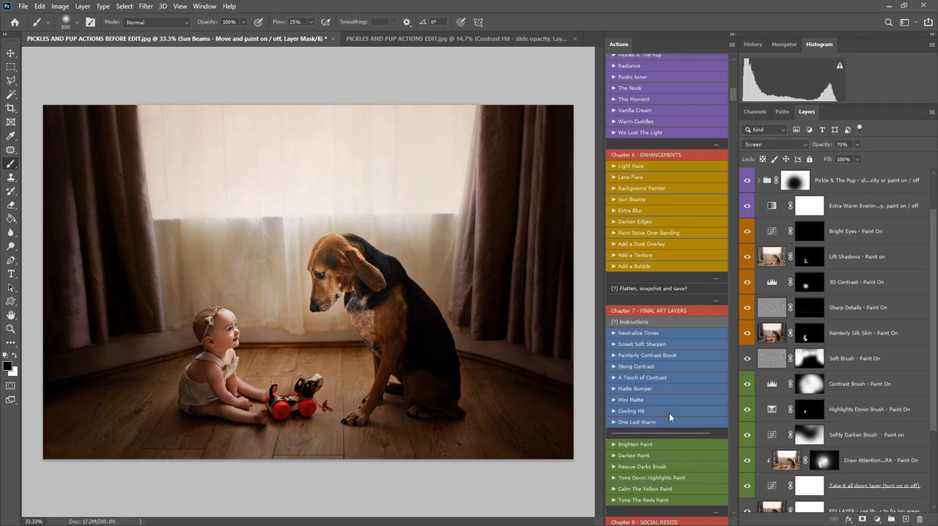
scroll("down", 3)
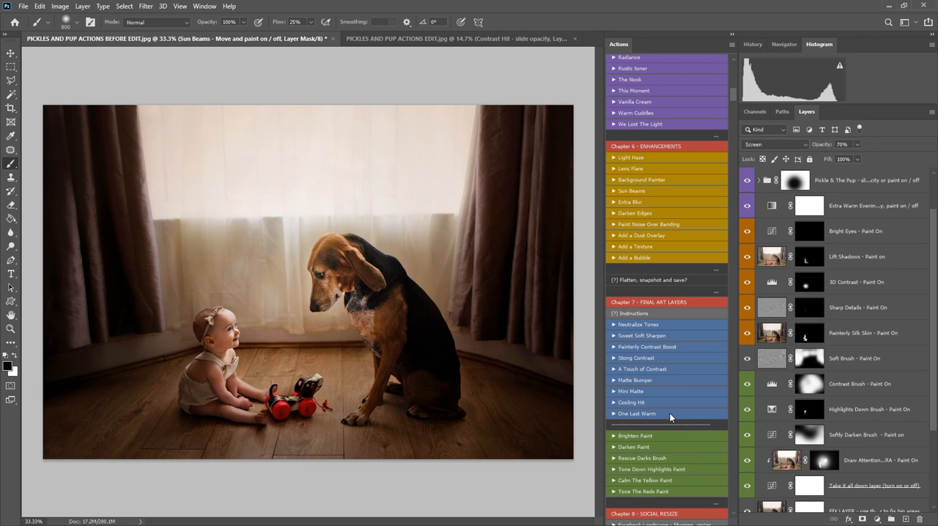
mouse_move(663, 360)
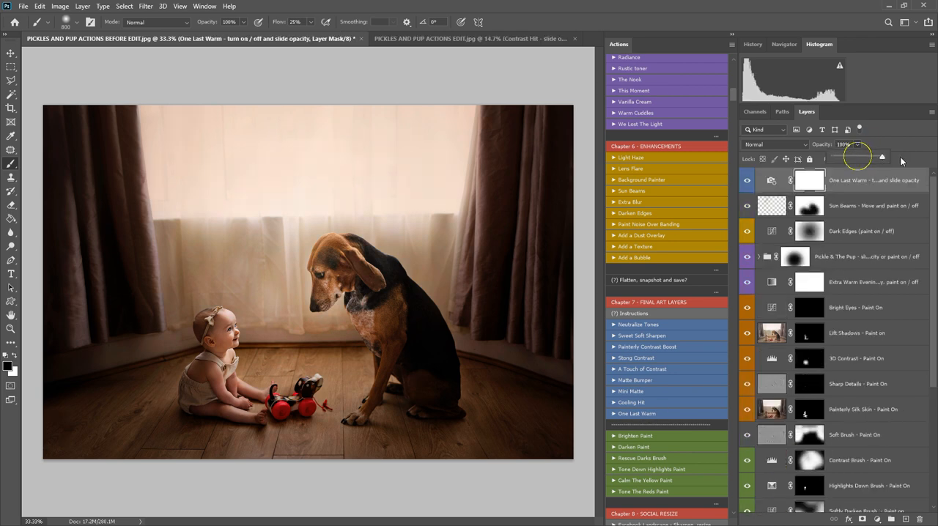
left_click_drag(883, 155, 855, 155)
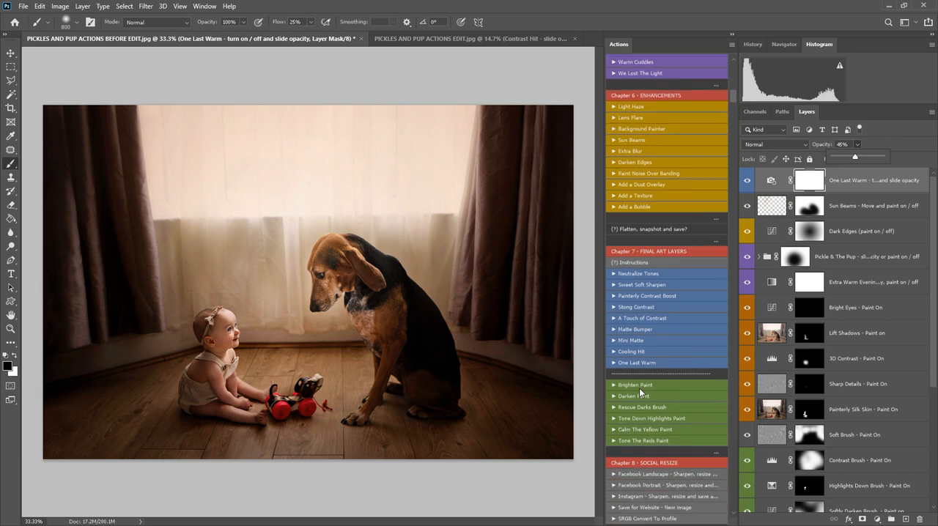
mouse_move(642, 419)
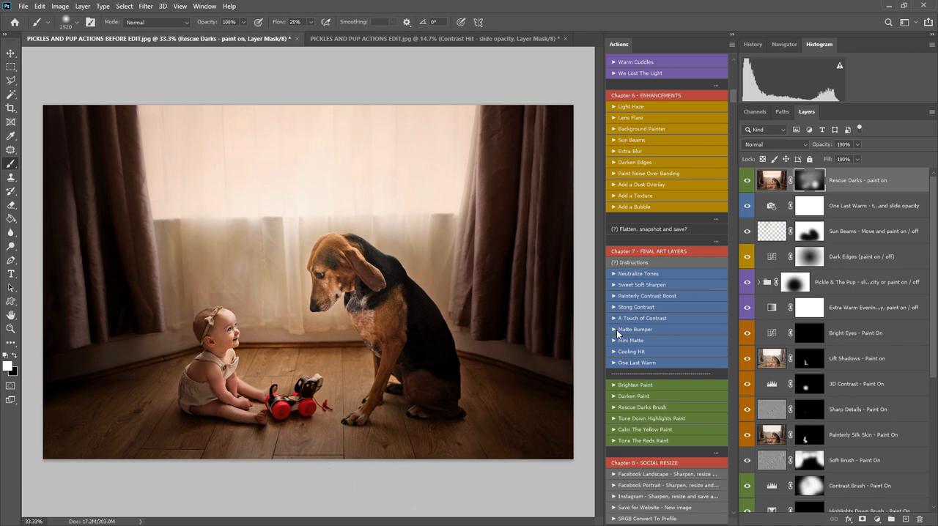
Scroll the Actions panel to the Tone The Reds Paint action
scroll("down", 3)
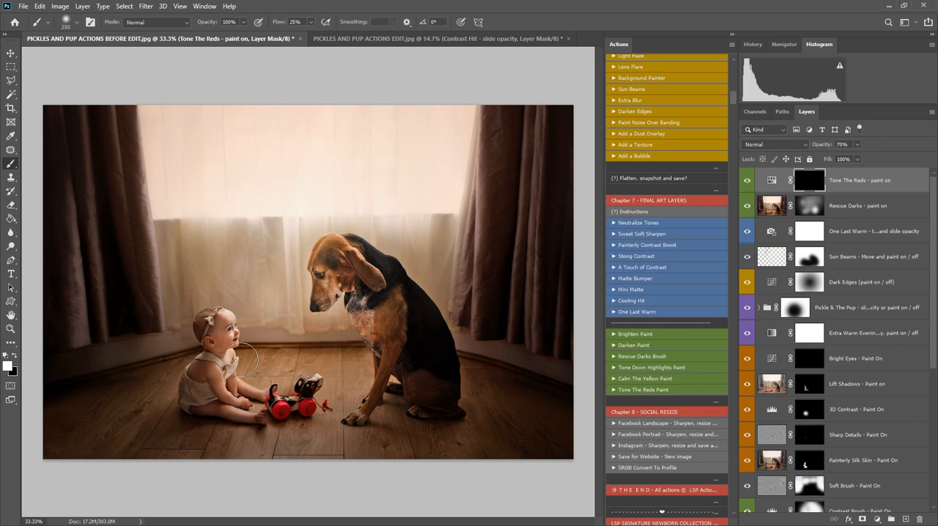
mouse_move(242, 407)
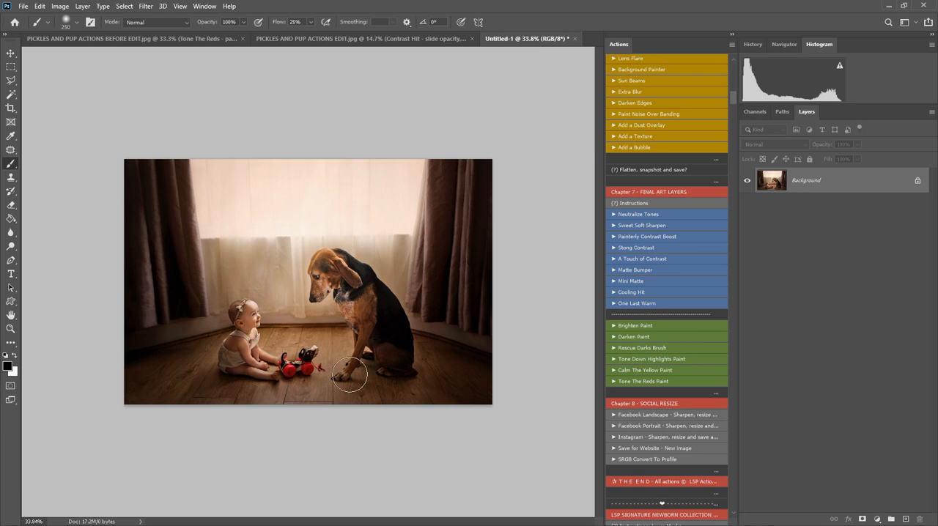
mouse_move(461, 334)
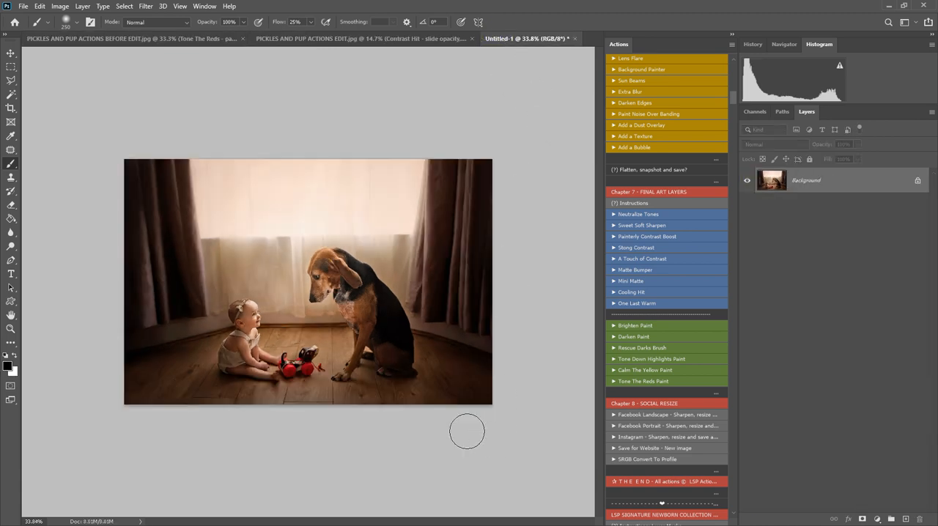
mouse_move(457, 380)
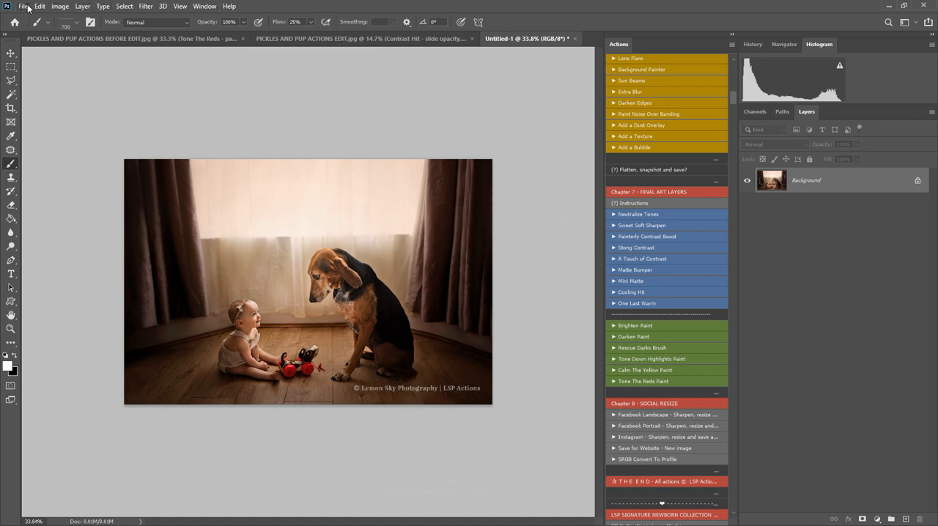
Switch from the watermarked resized copy back to the layered original document
left_click(24, 6)
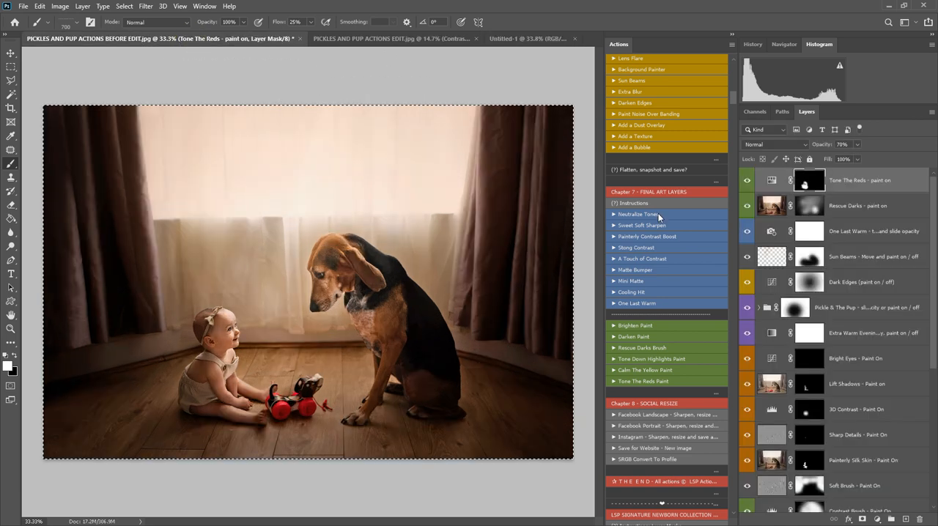
scroll("down", 3)
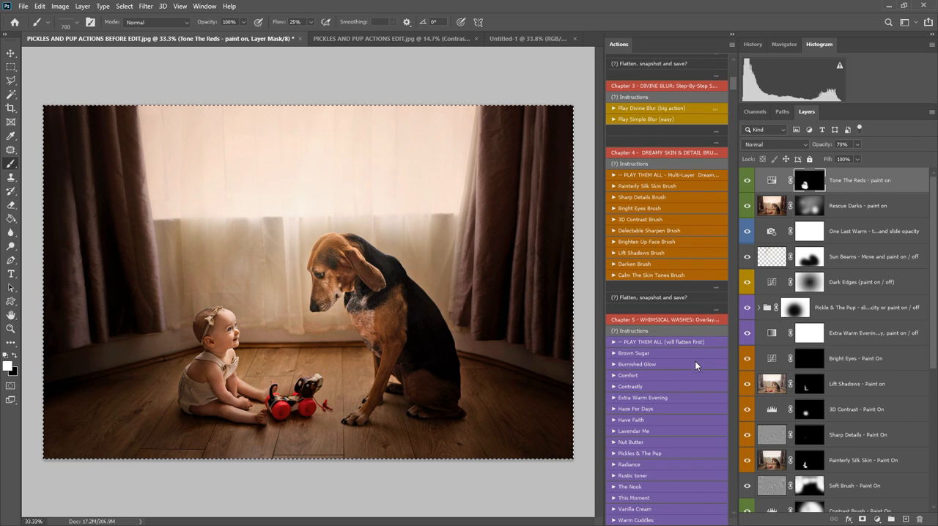
scroll("up", 3)
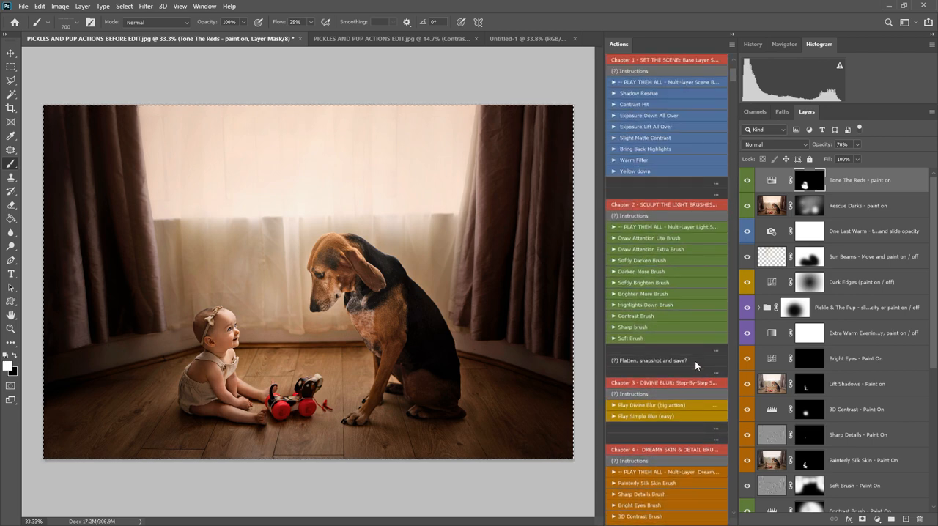